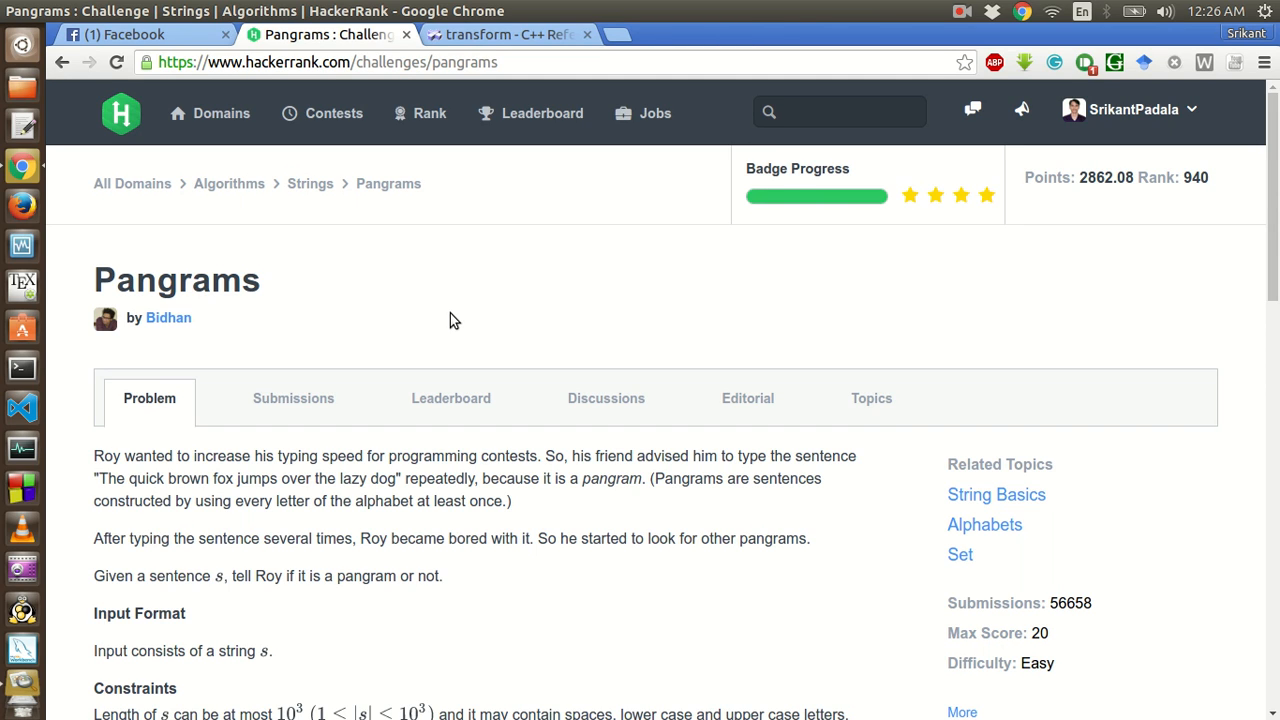
mouse_move(451, 333)
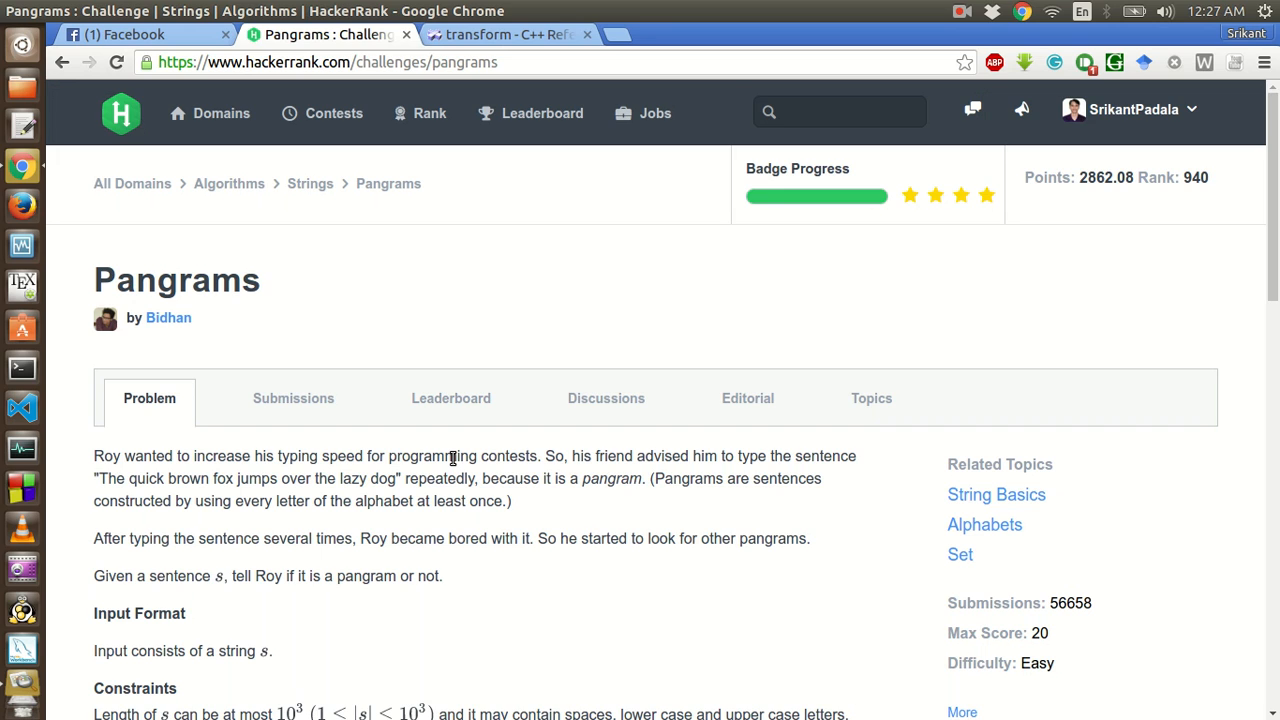
mouse_move(301, 458)
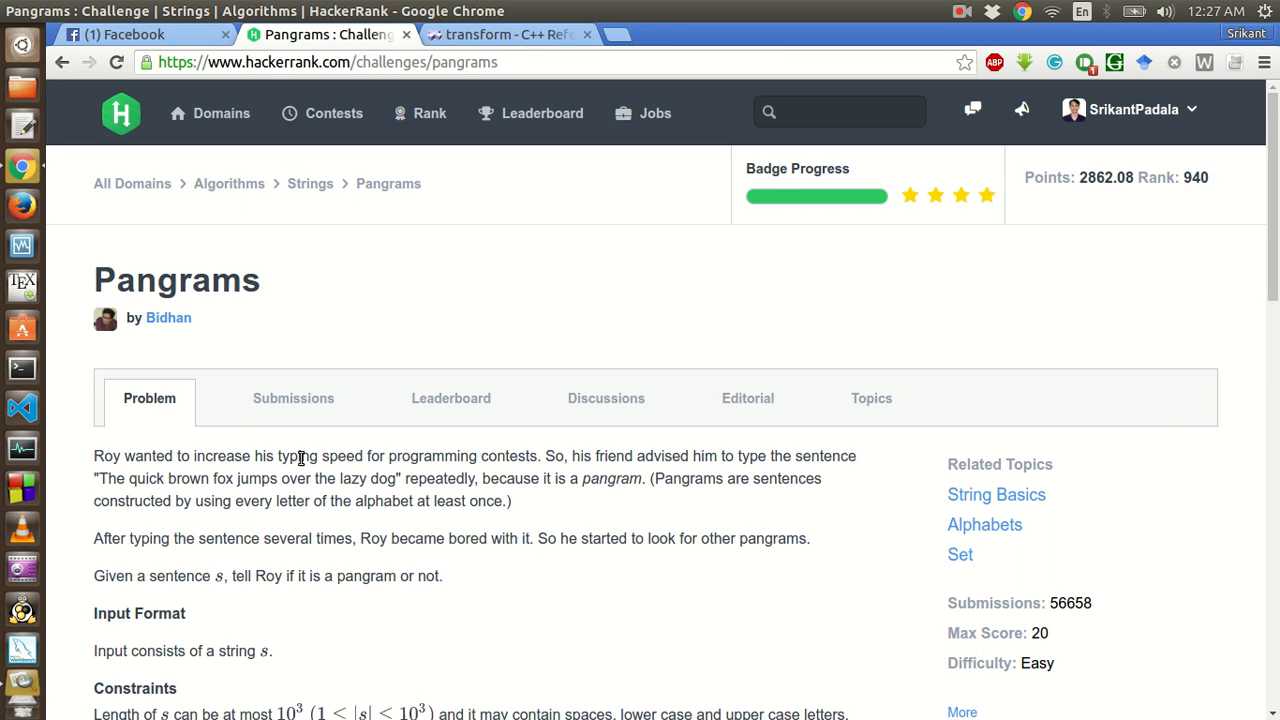
mouse_move(530, 458)
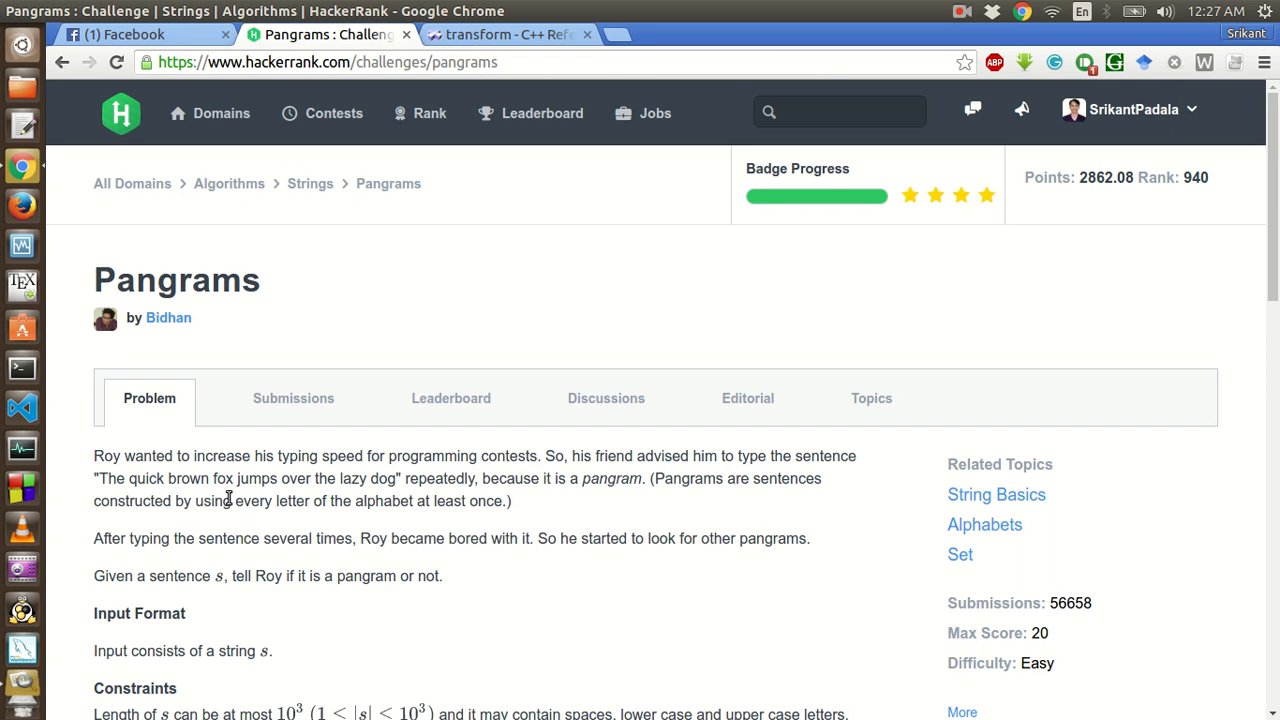
mouse_move(324, 480)
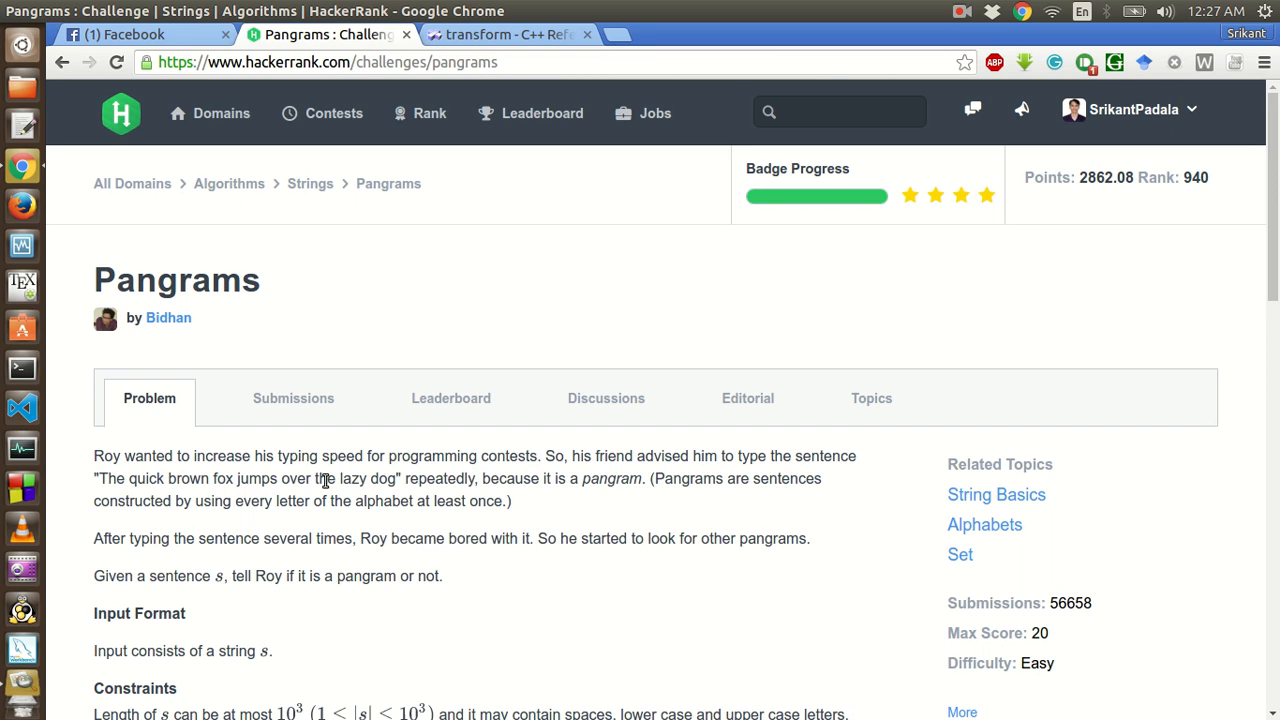
mouse_move(578, 478)
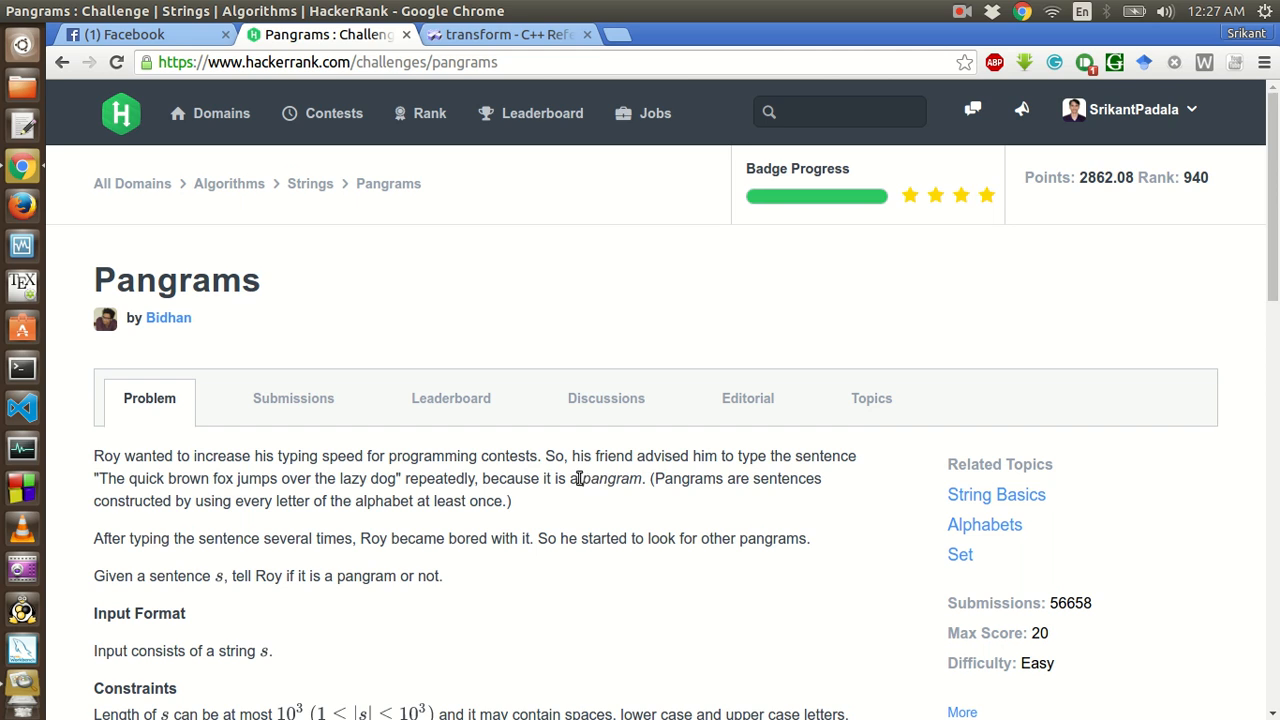
mouse_move(723, 483)
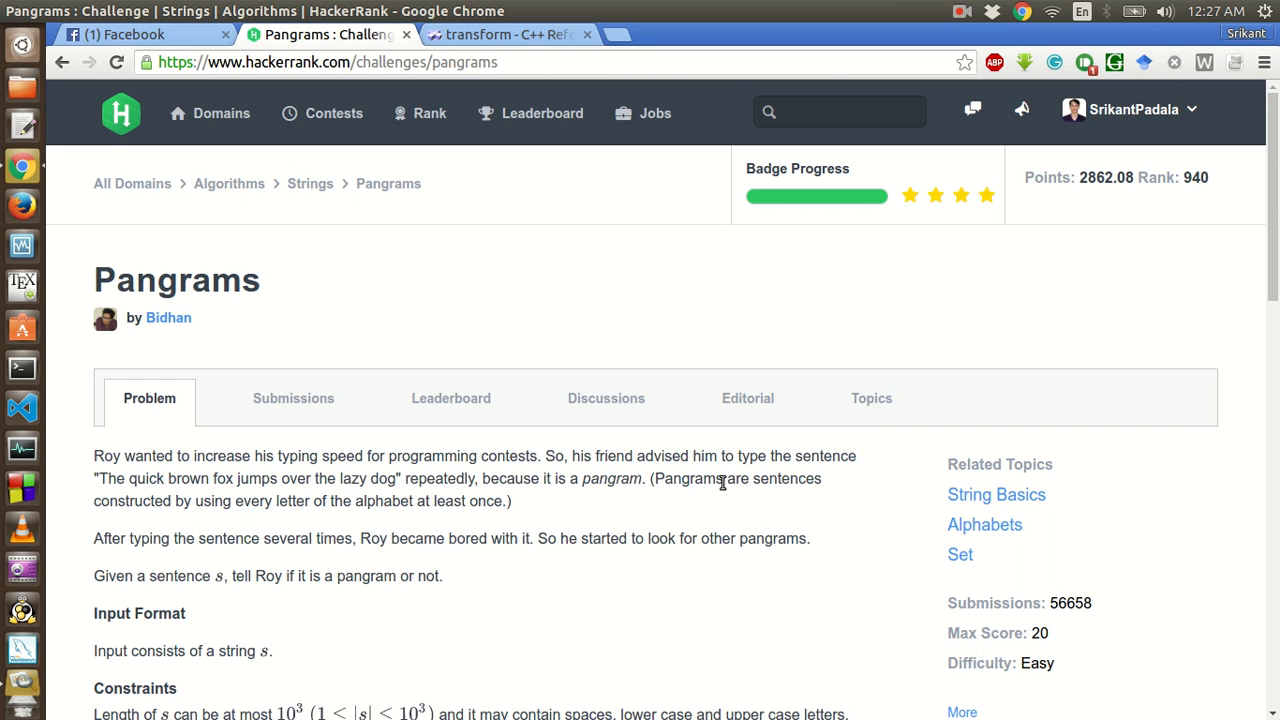
mouse_move(214, 502)
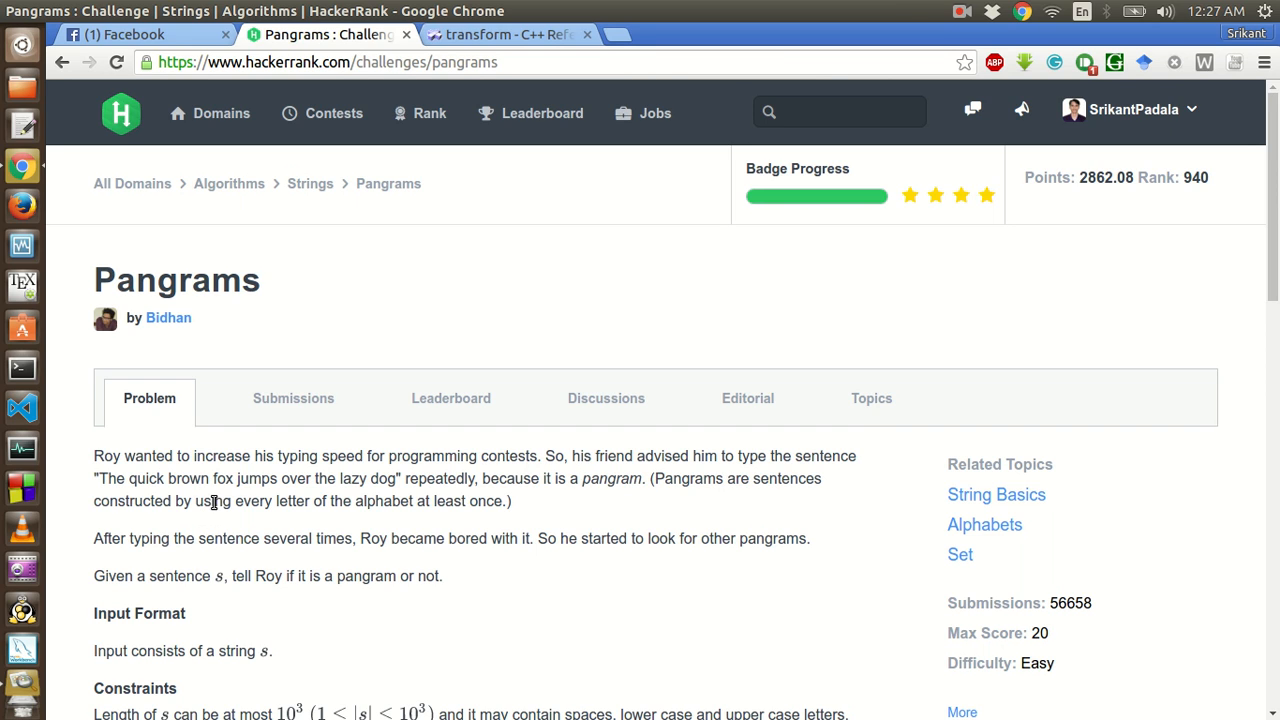
mouse_move(436, 501)
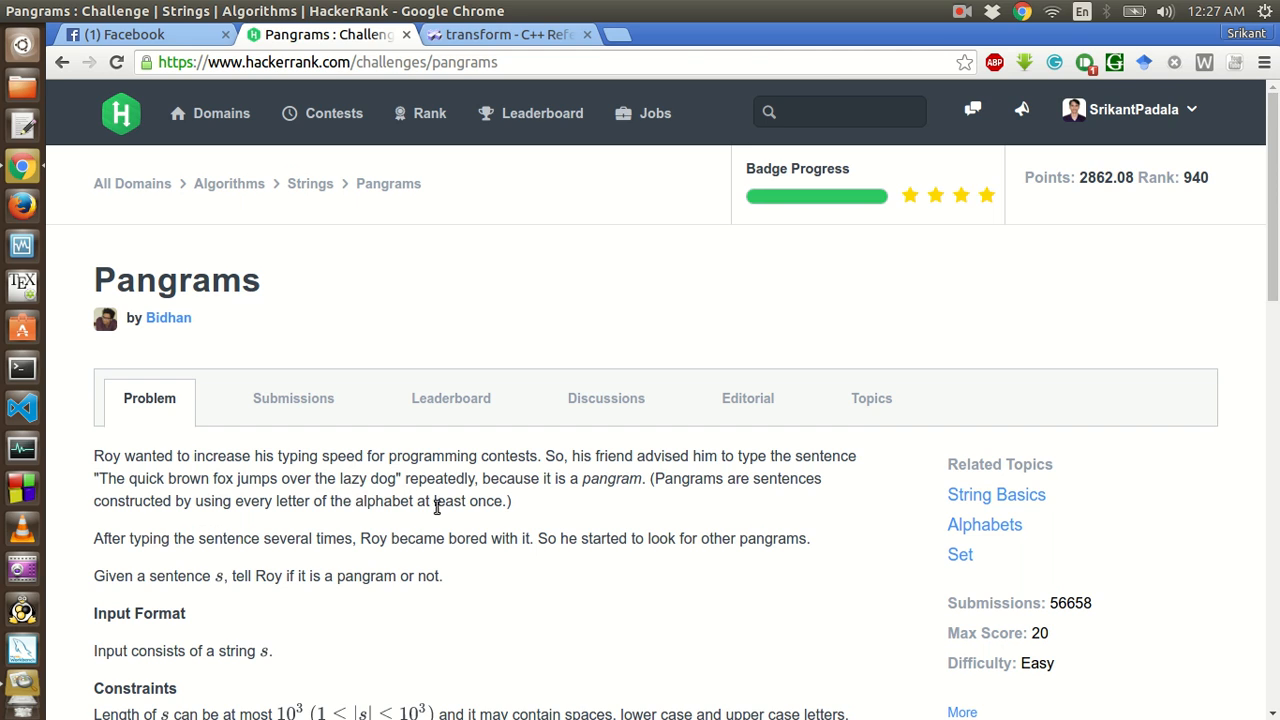
mouse_move(99, 478)
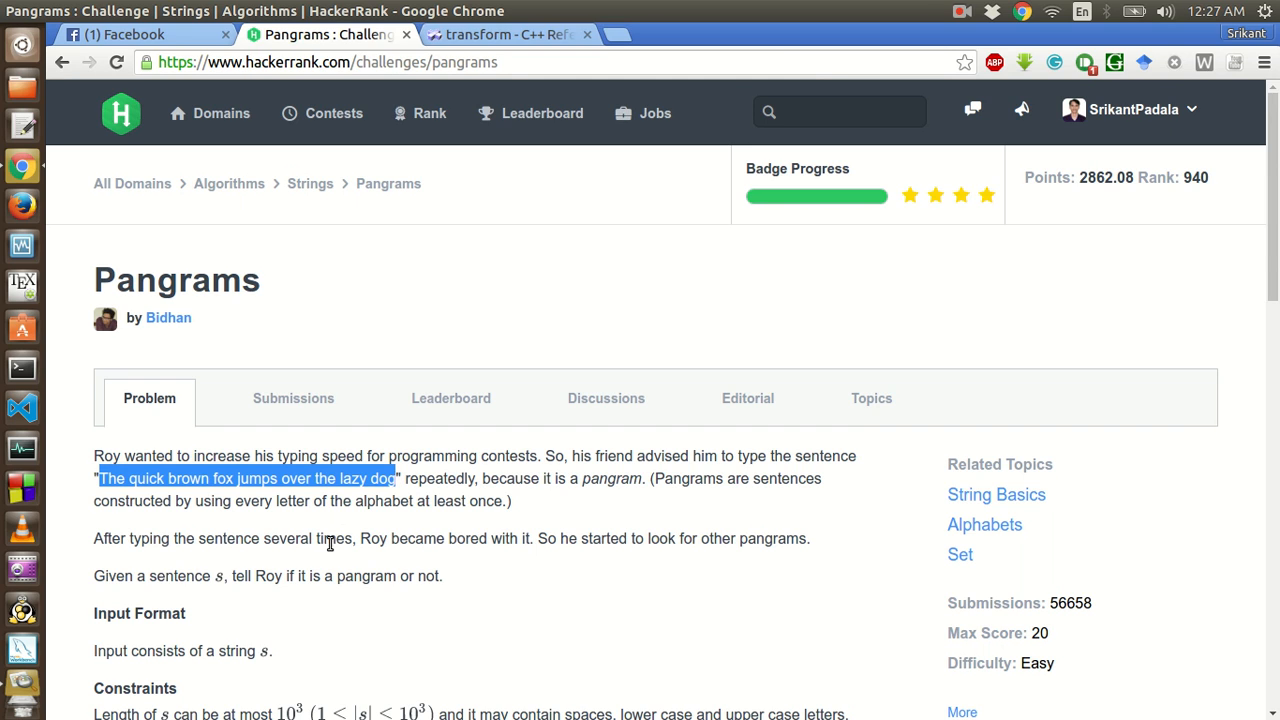
mouse_move(528, 538)
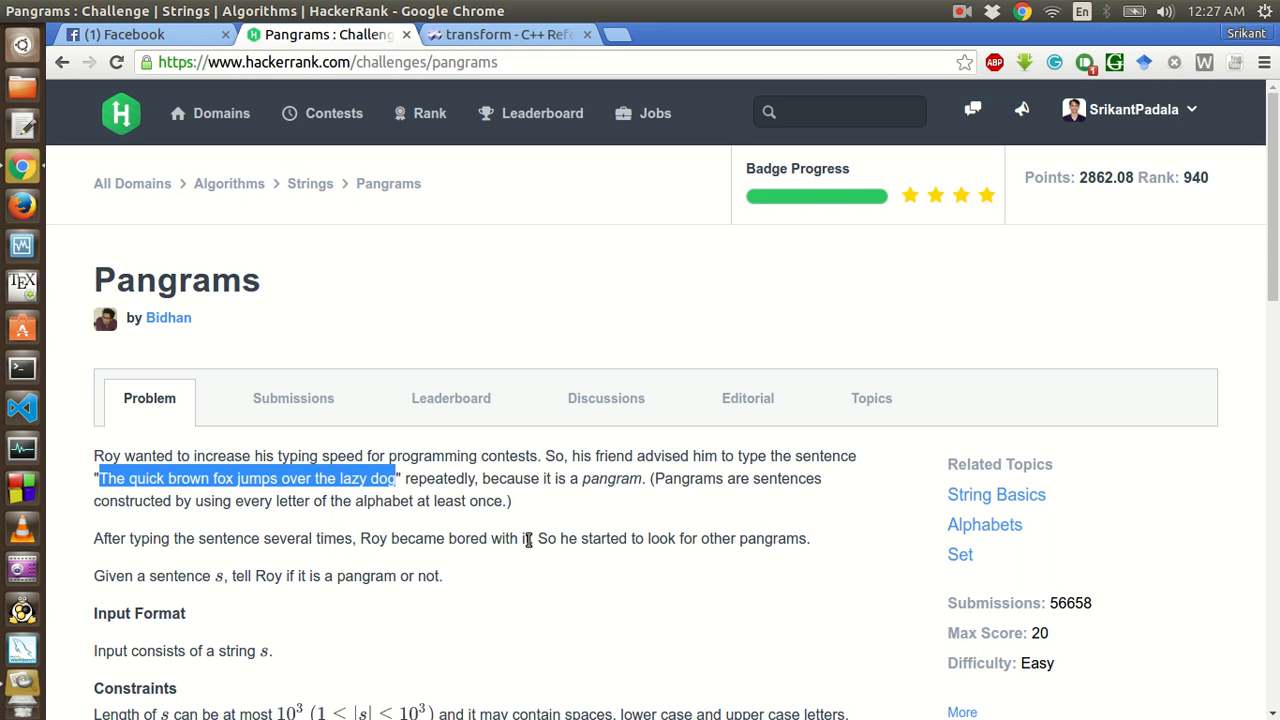
mouse_move(287, 594)
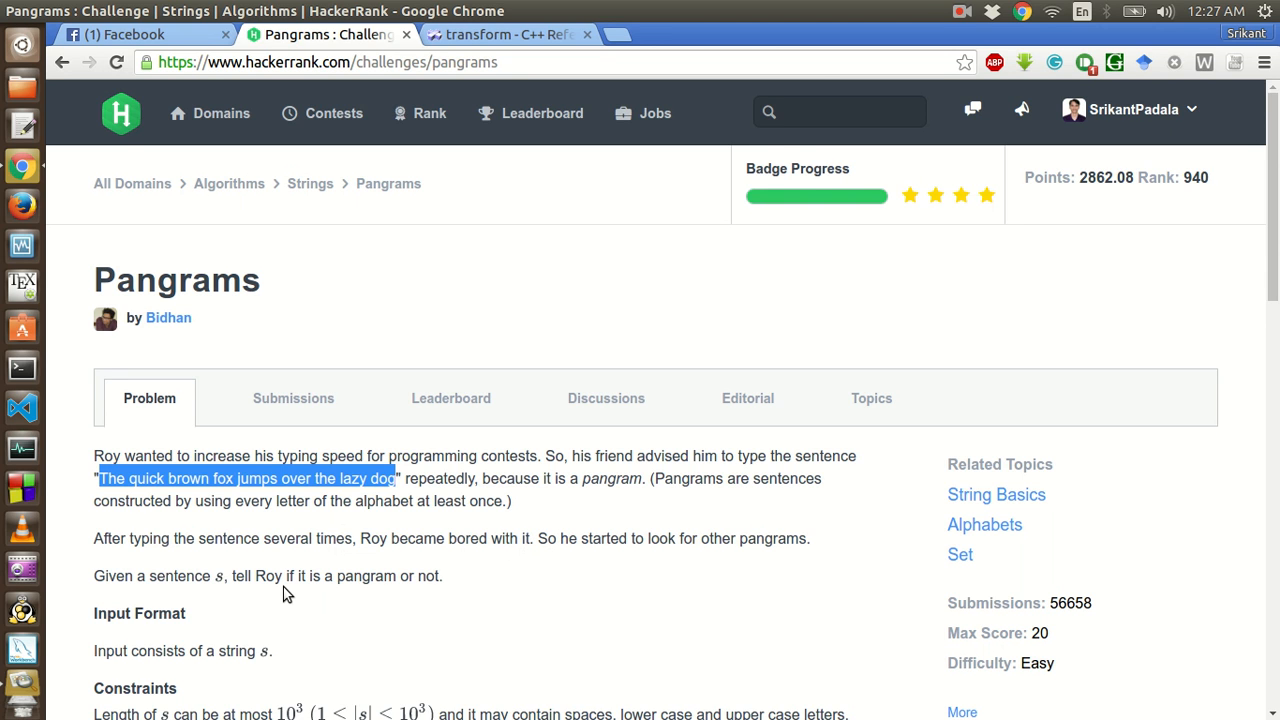
- Scroll to the Pangrams sample inputs and highlight the first sample sentence
scroll(down, 3)
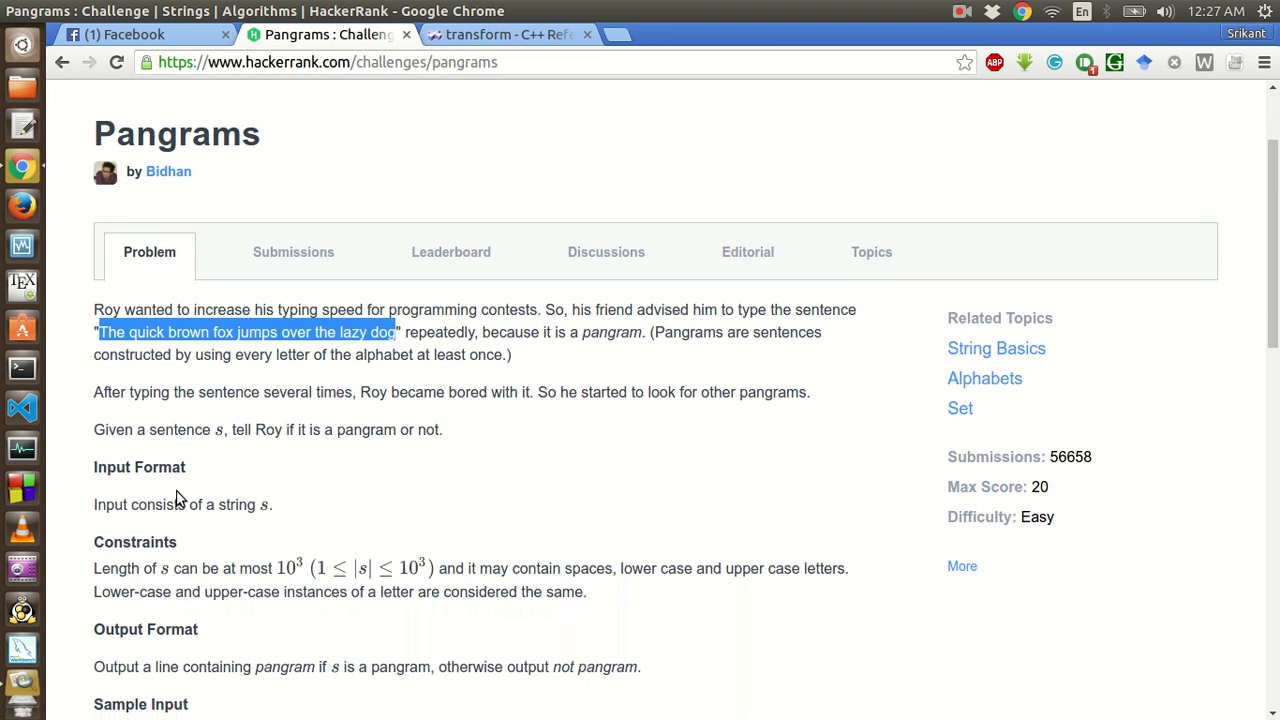
mouse_move(203, 497)
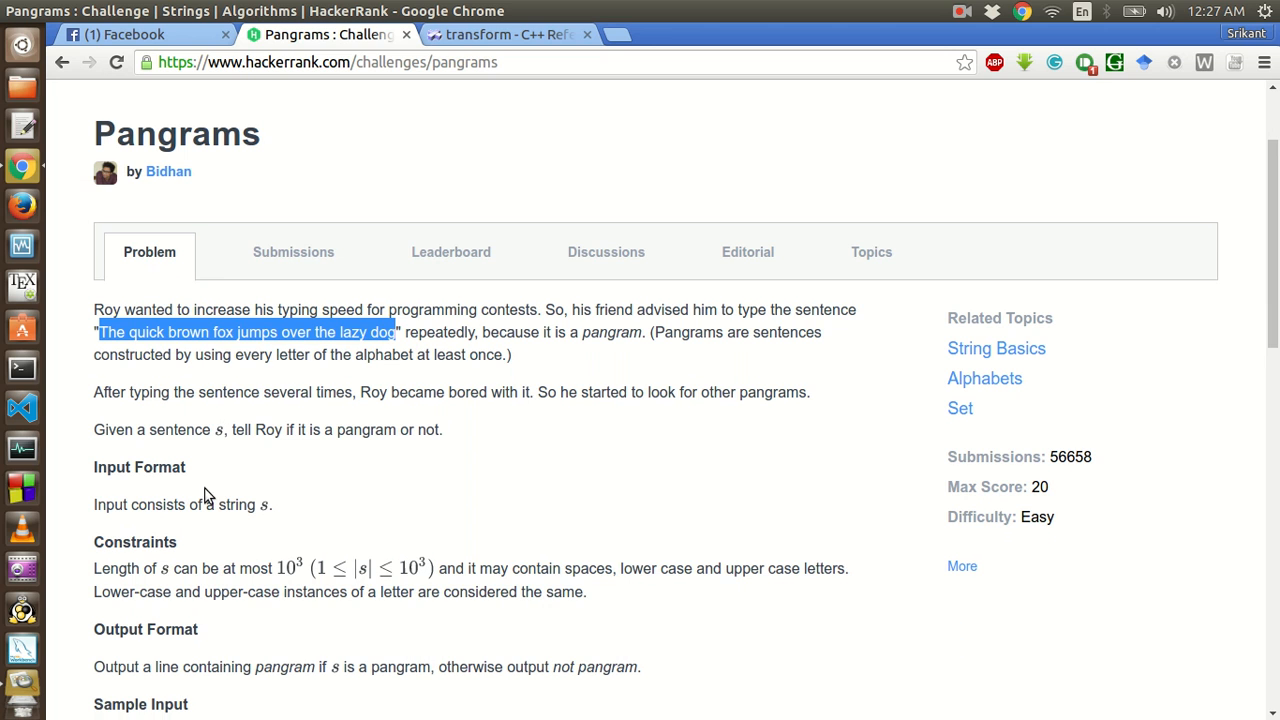
mouse_move(458, 447)
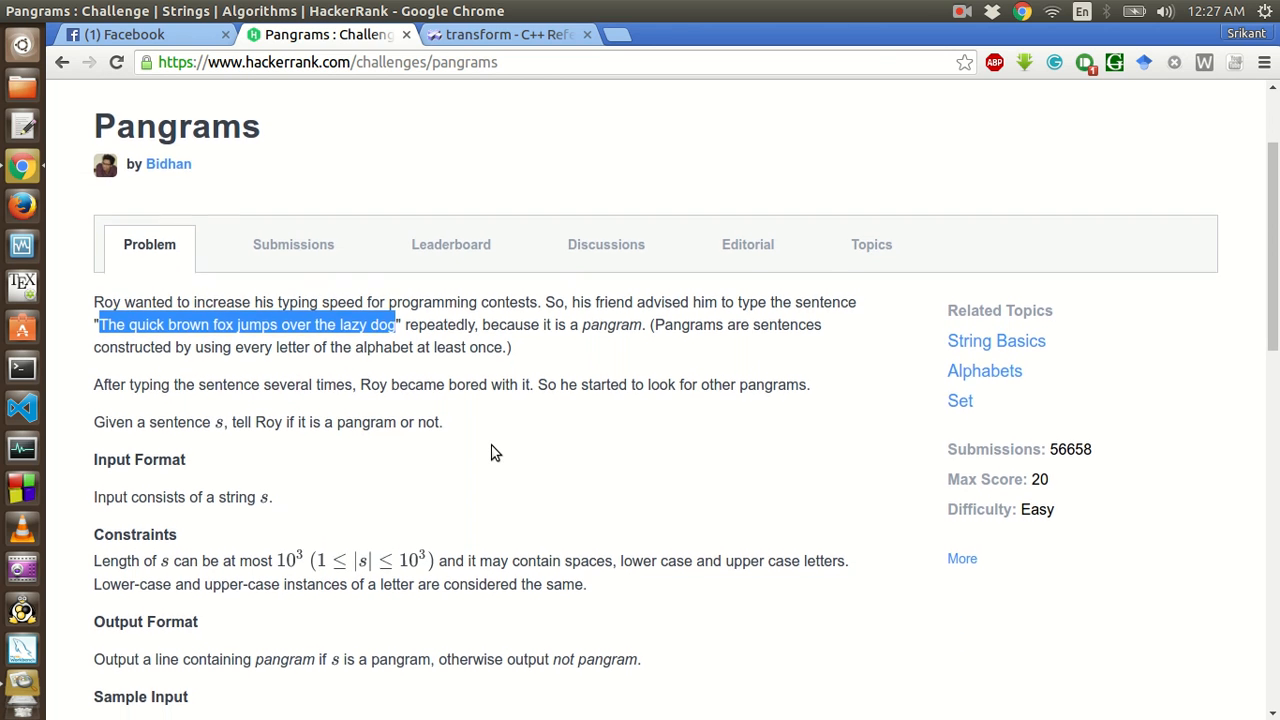
scroll(down, 3)
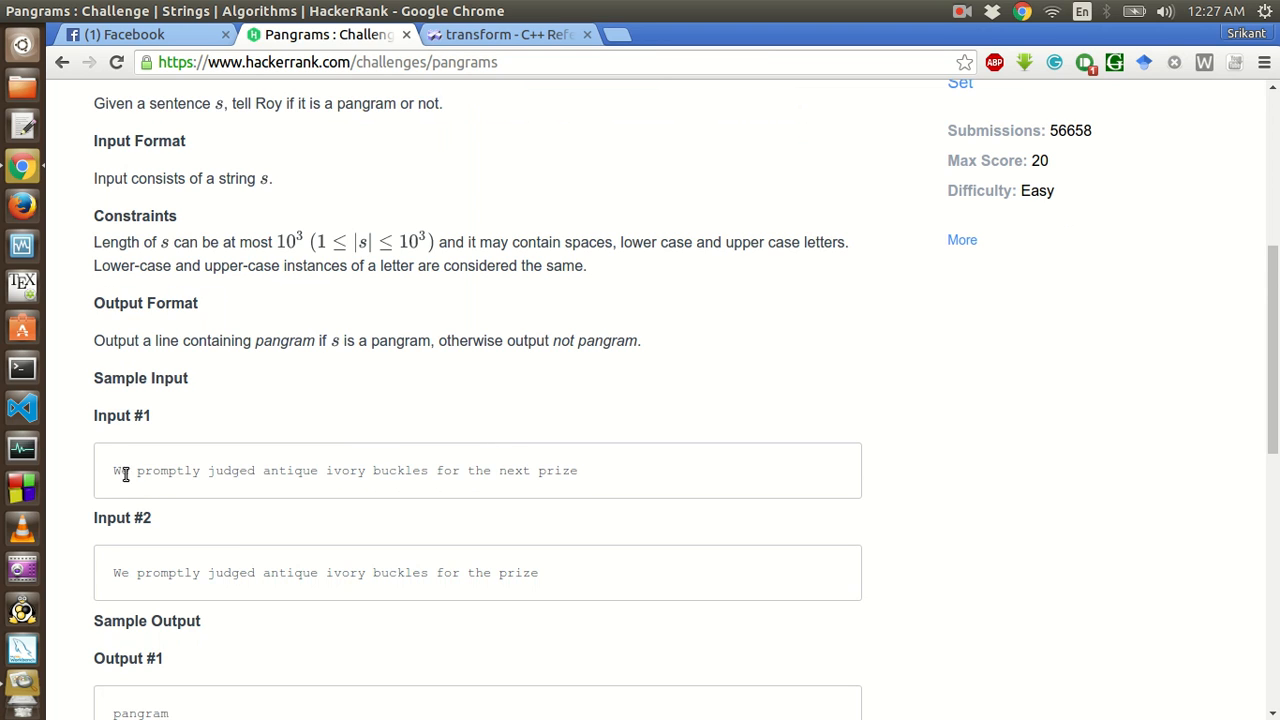
triple_click(340, 470)
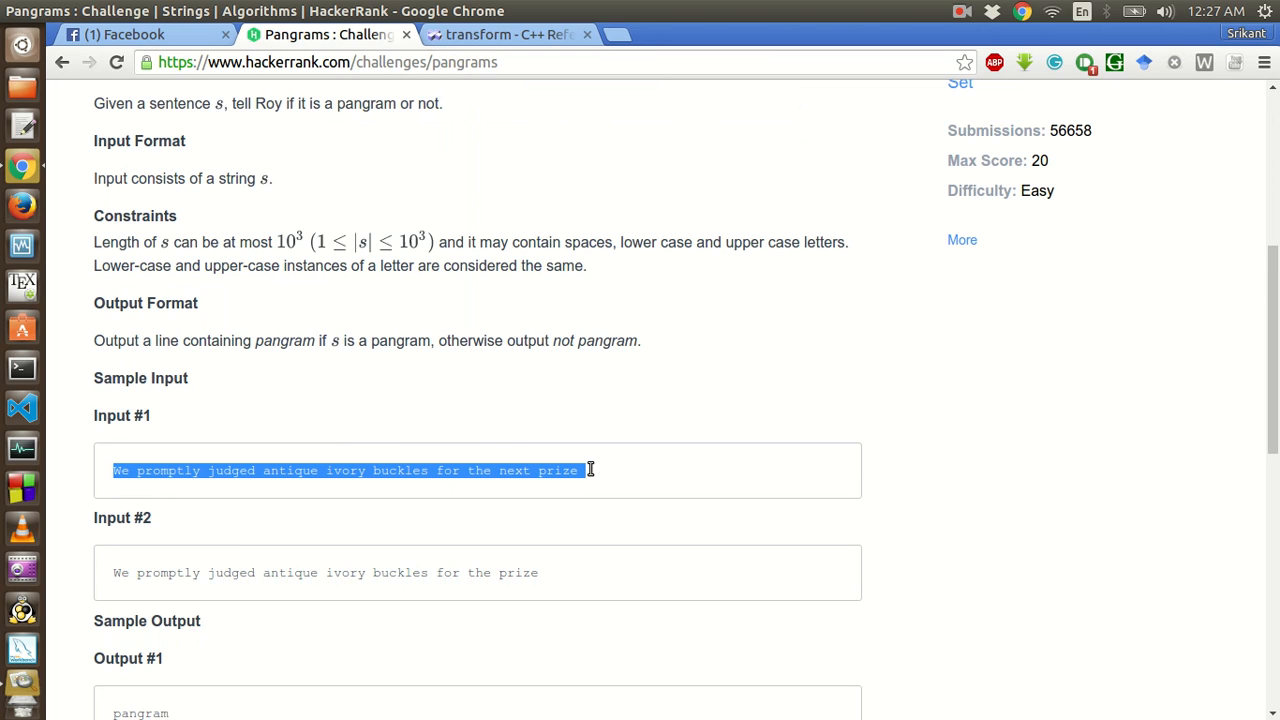
mouse_move(560, 516)
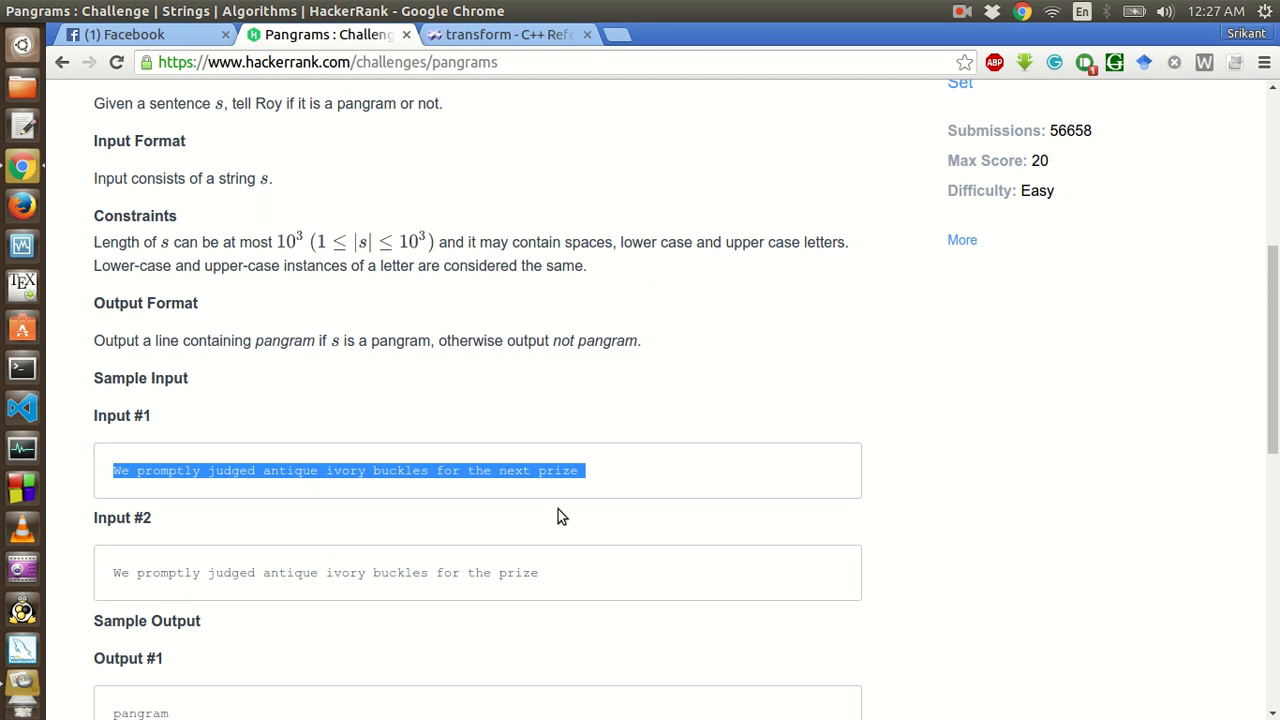
scroll(up, 3)
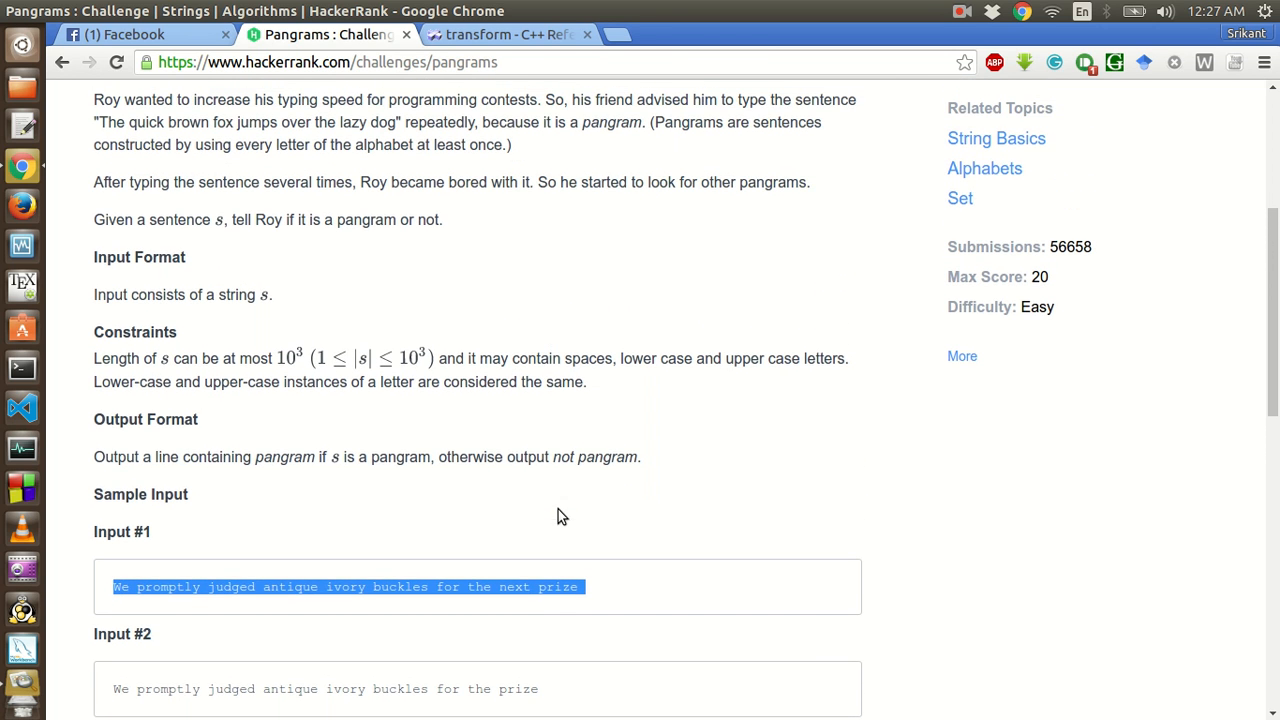
mouse_move(237, 293)
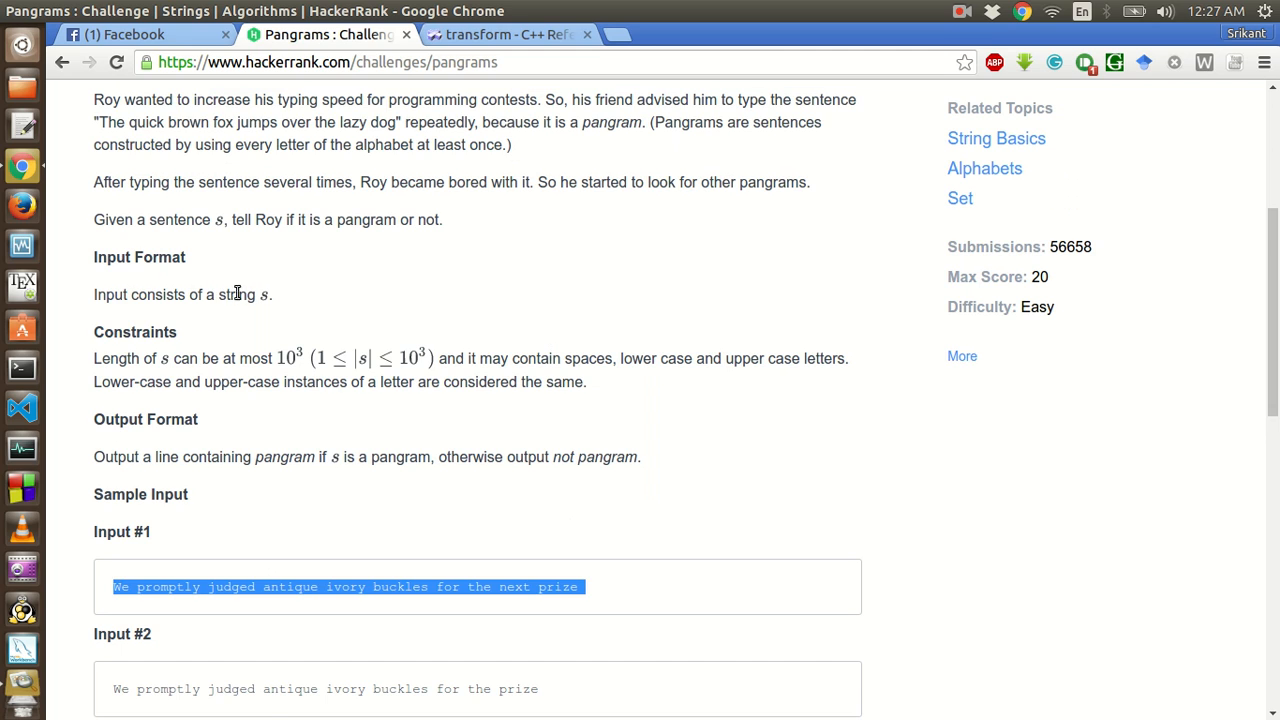
mouse_move(248, 358)
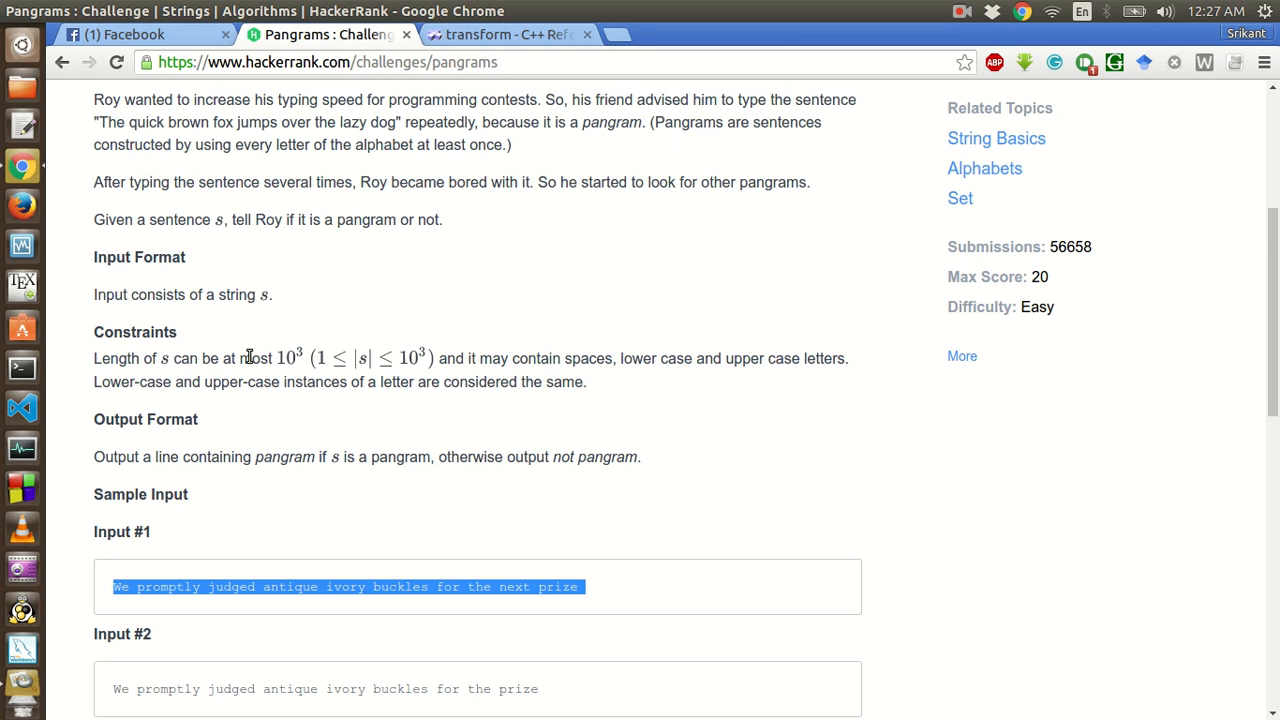
mouse_move(435, 377)
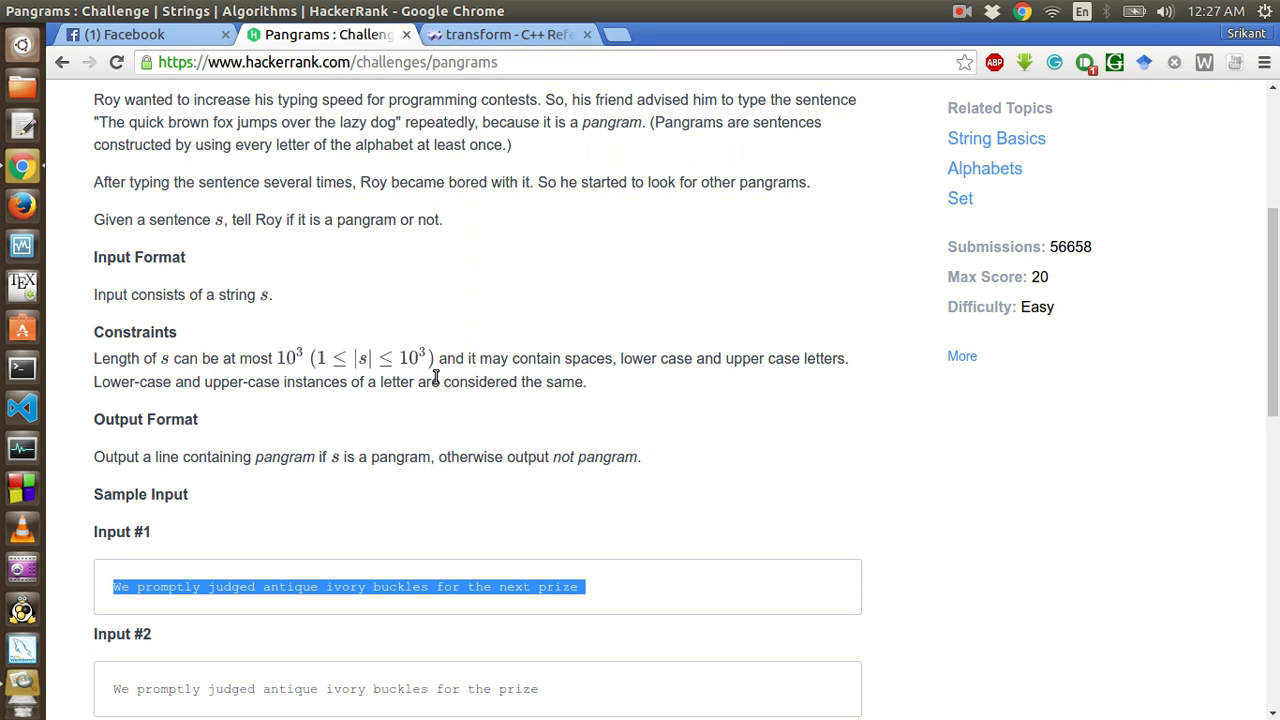
mouse_move(615, 434)
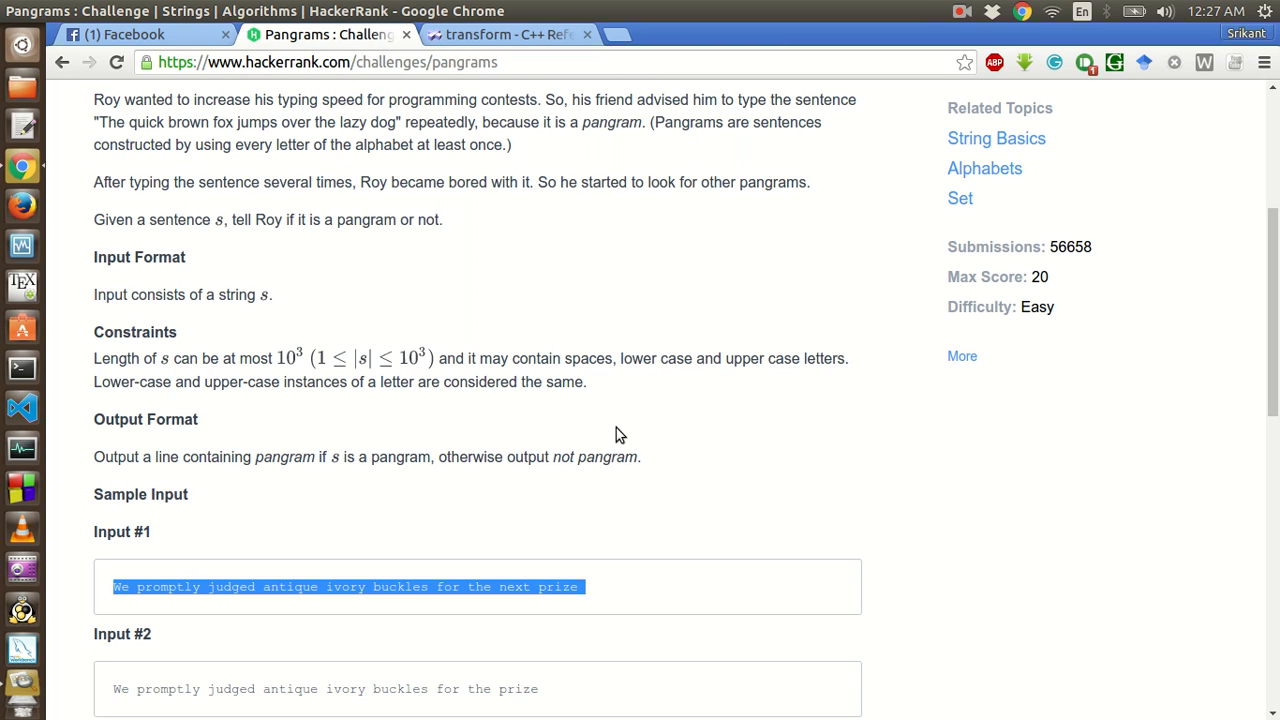
mouse_move(603, 408)
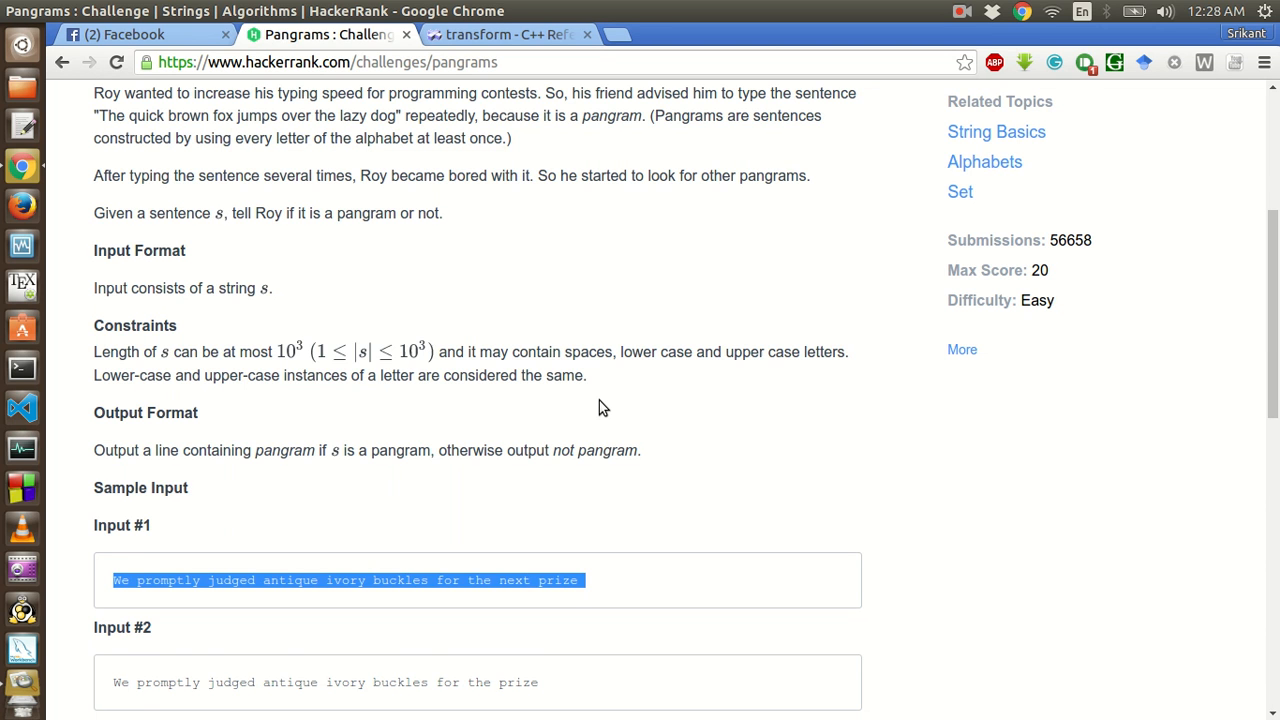
- In main, declare 'string sentence;' and read it with 'getline(cin, sentence);'
scroll(down, 3)
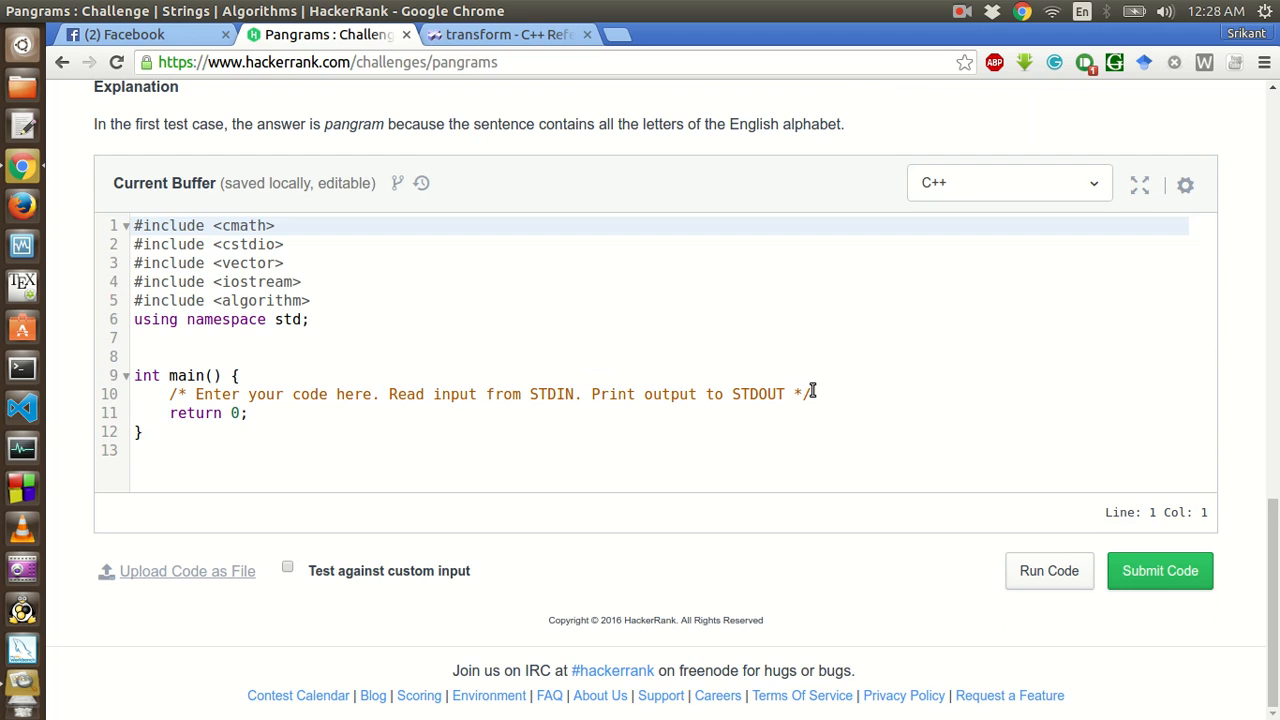
text(c)
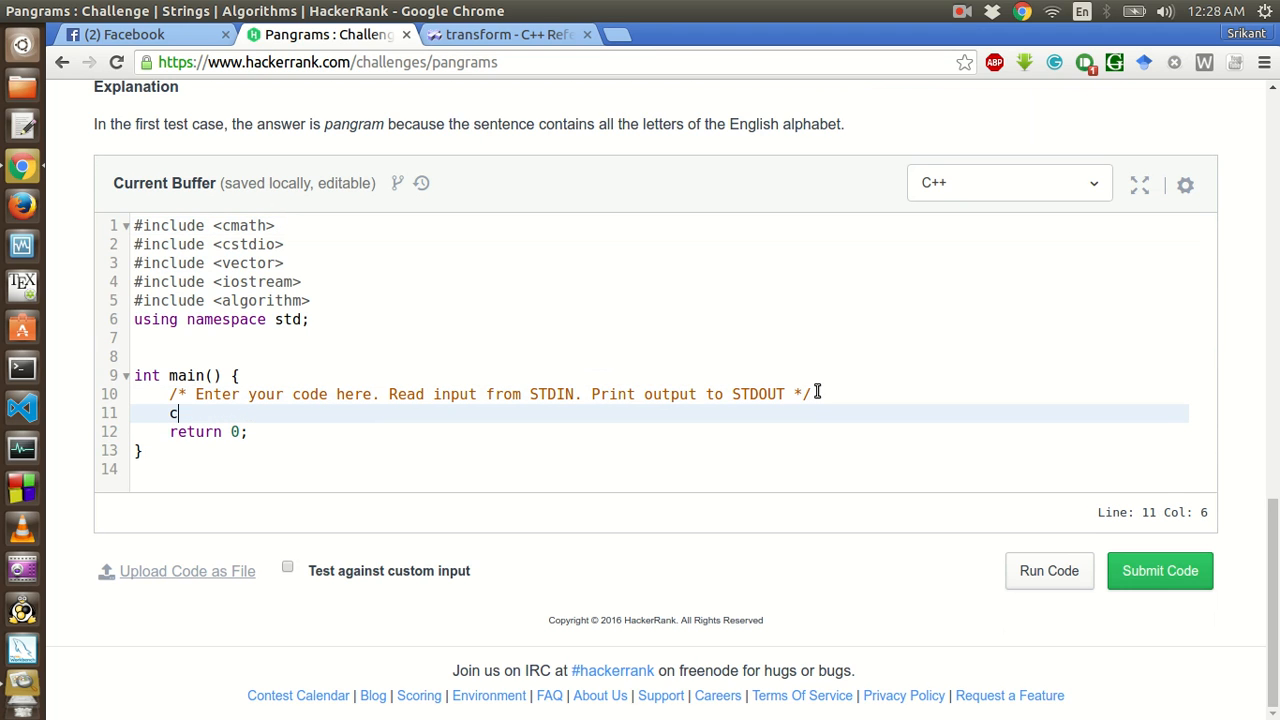
key(Backspace)
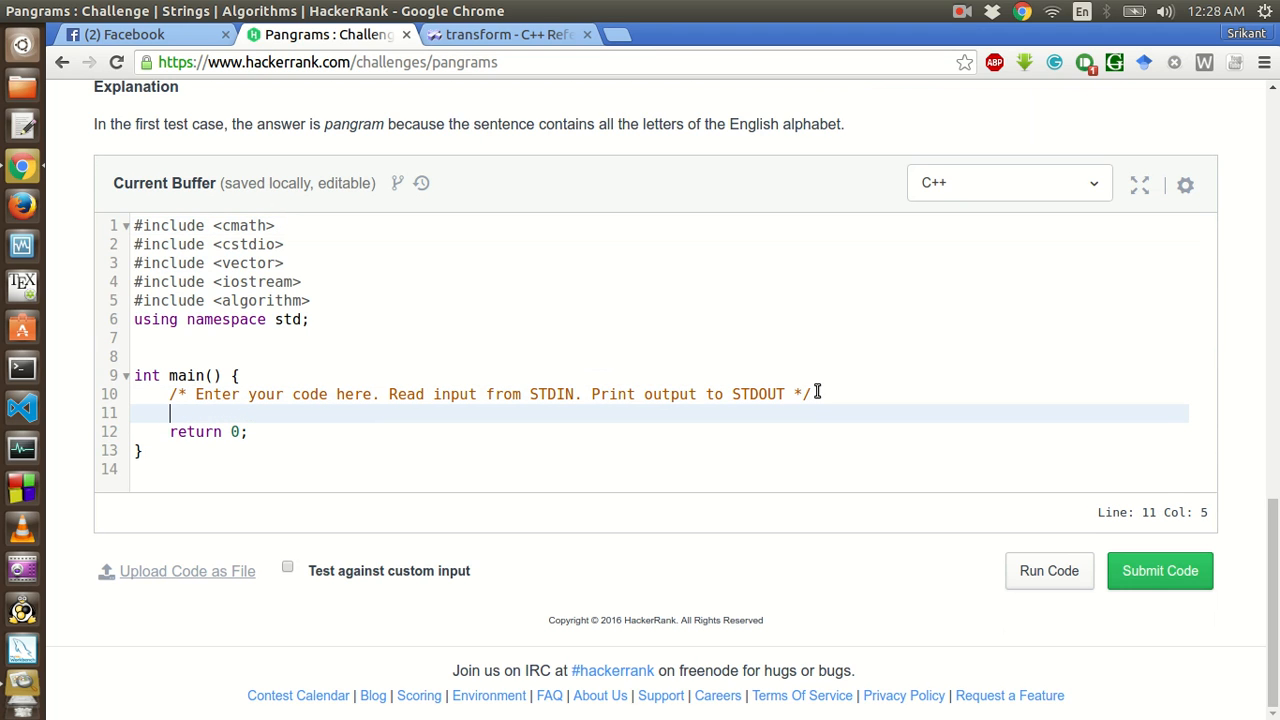
text(string)
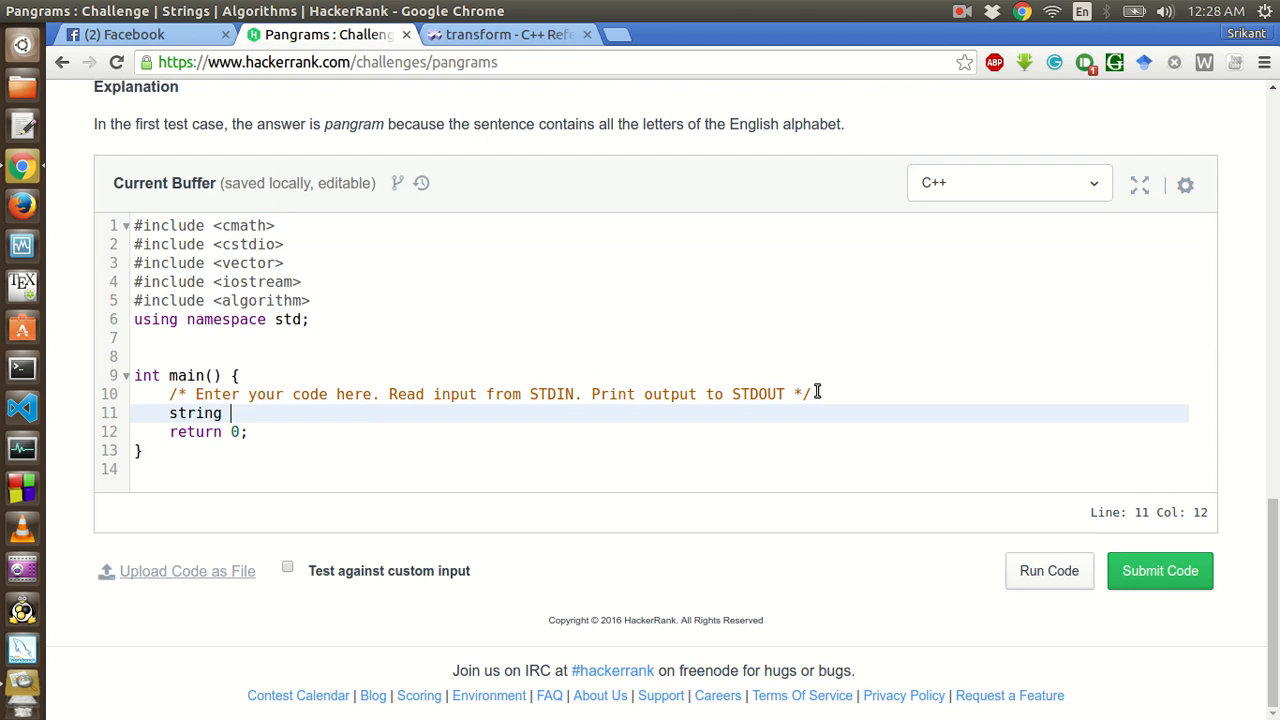
text(s)
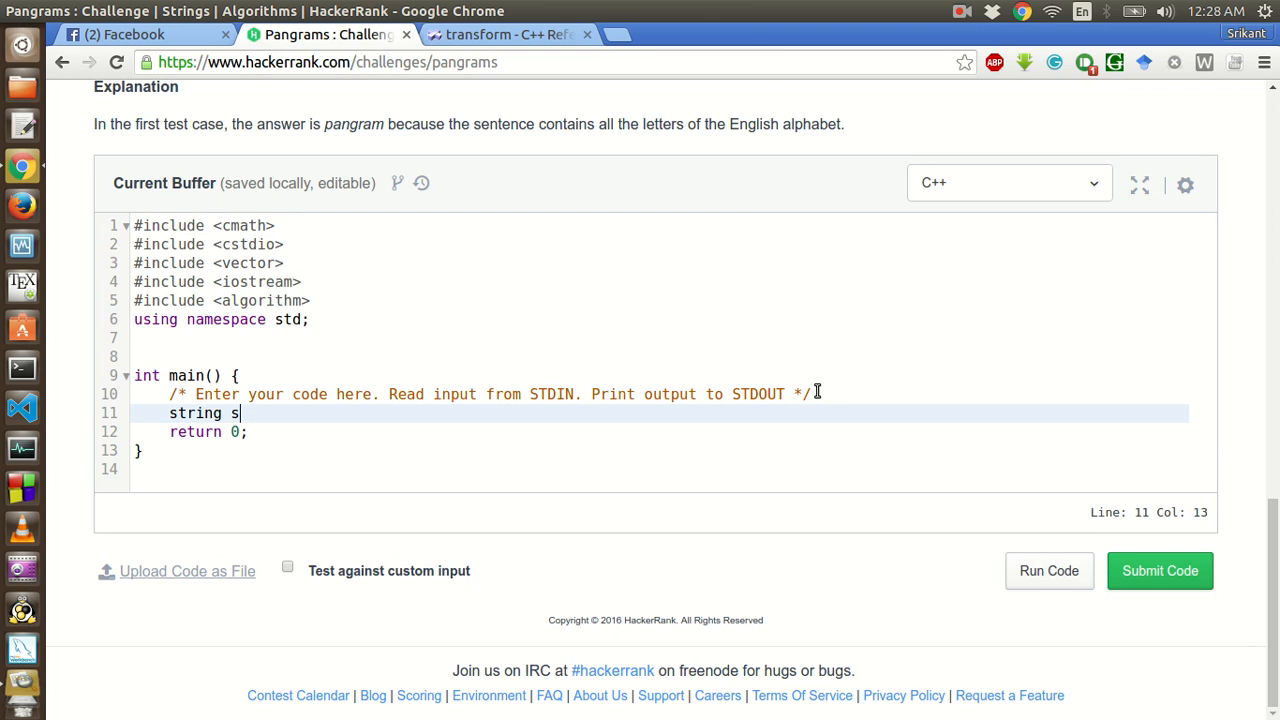
text(entence;)
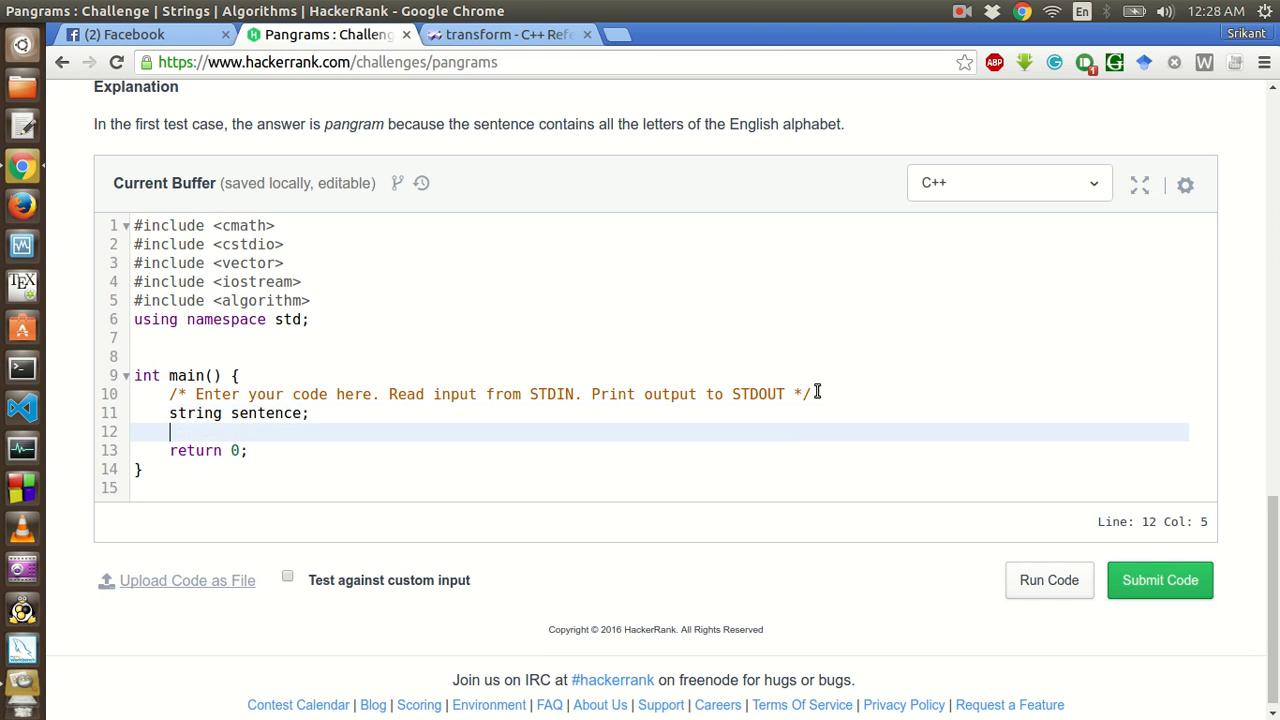
text(ge)
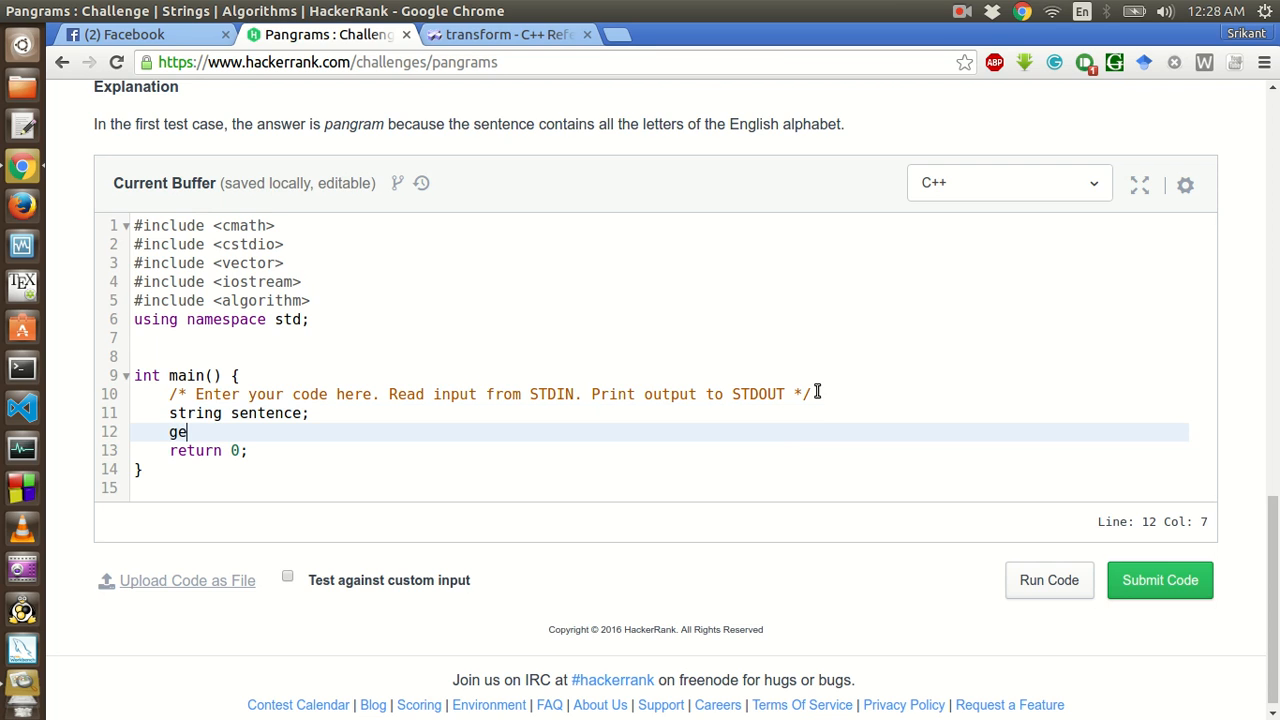
text(tline())
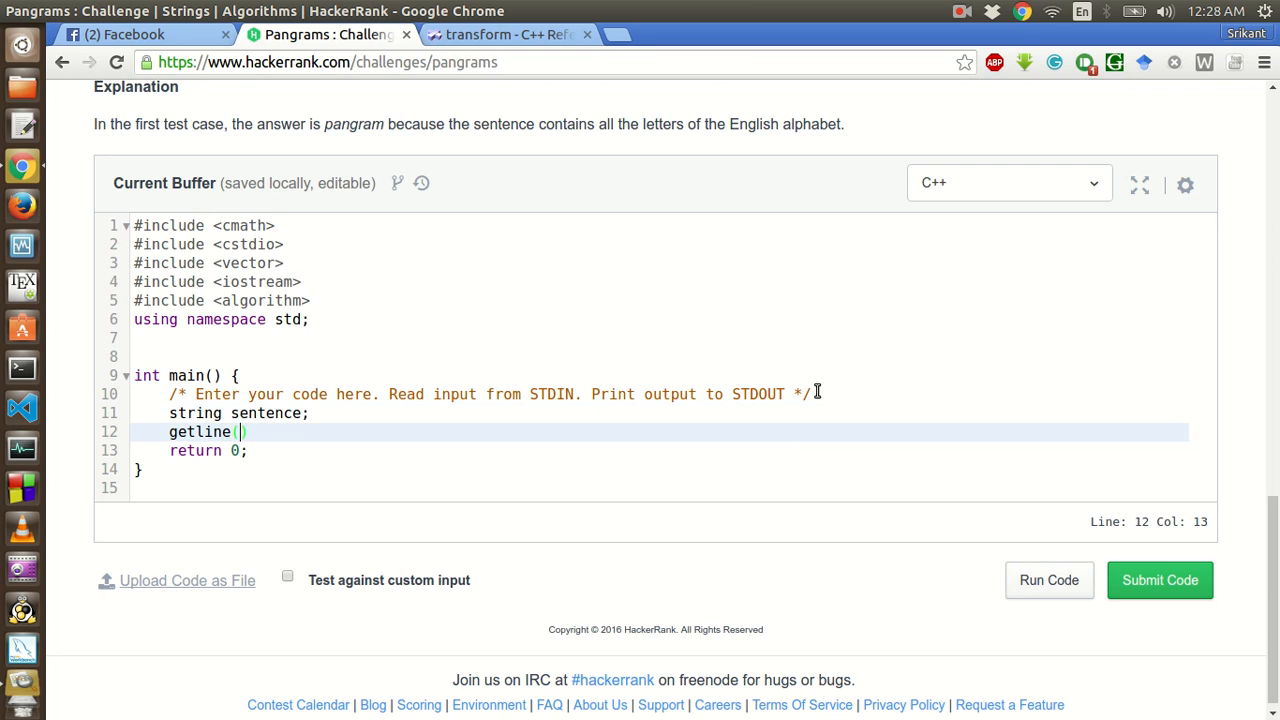
text(cin, sen)
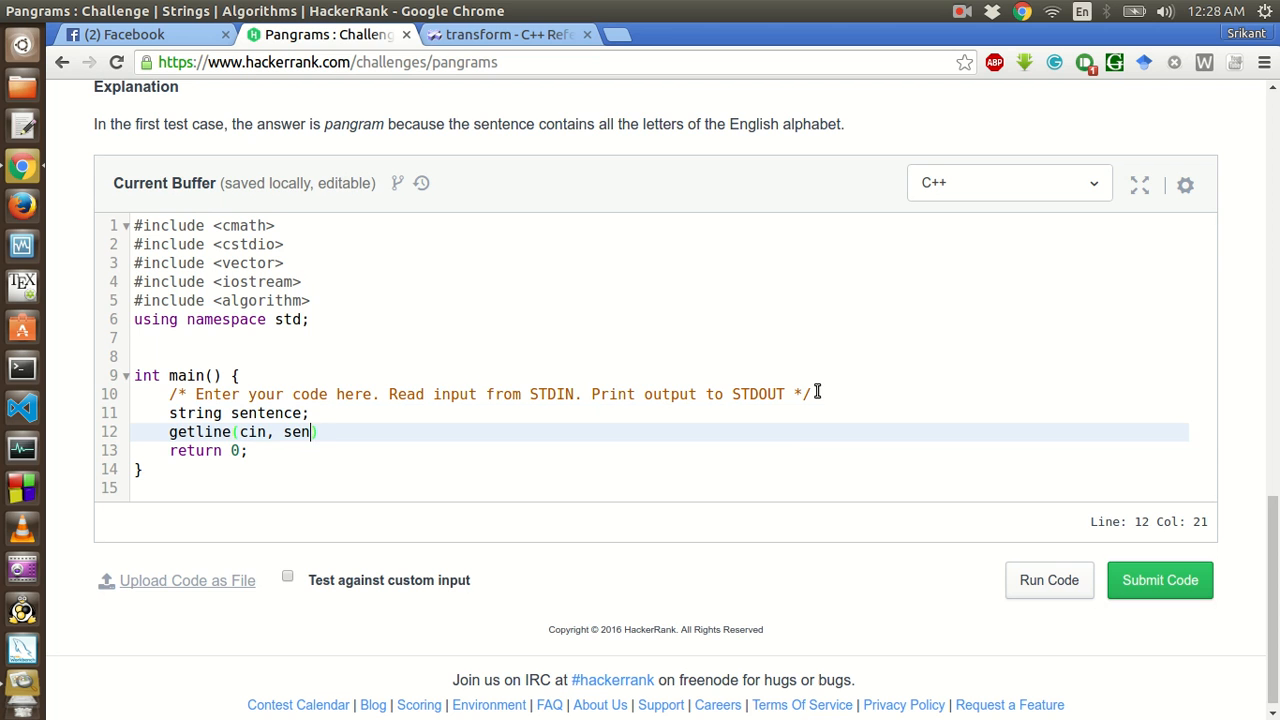
text(tence);)
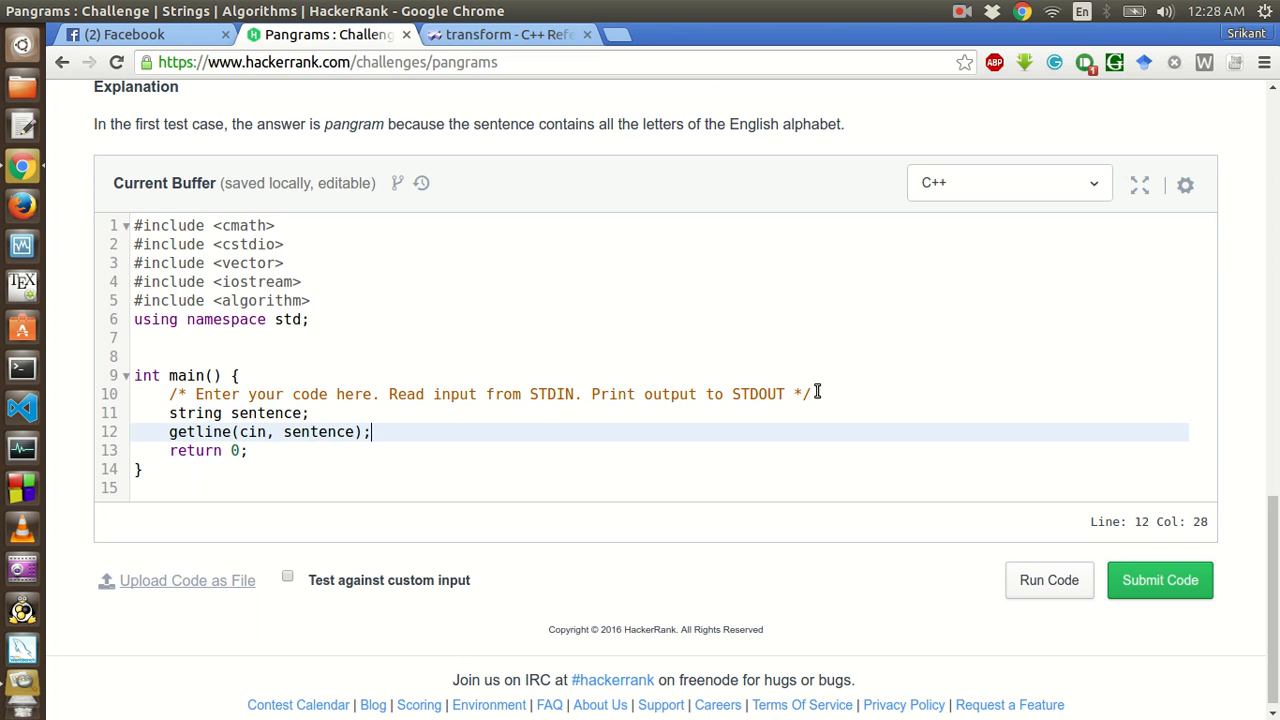
mouse_move(904, 388)
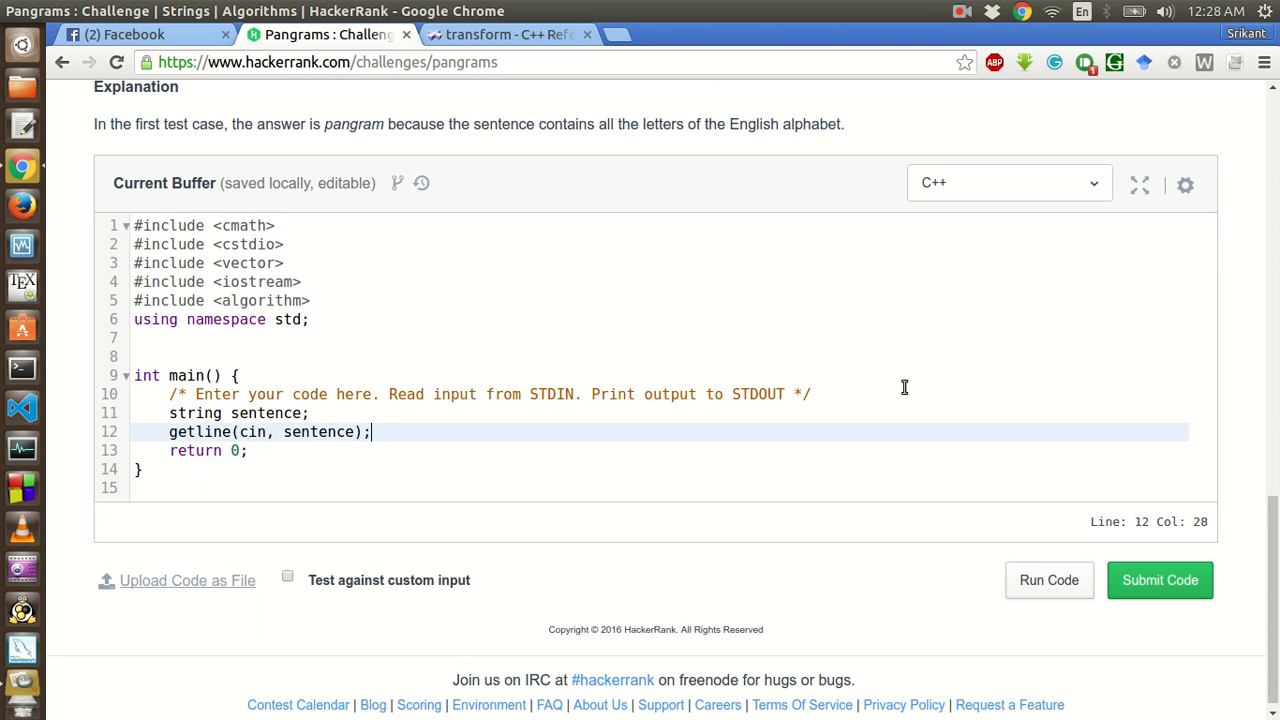
scroll(up, 3)
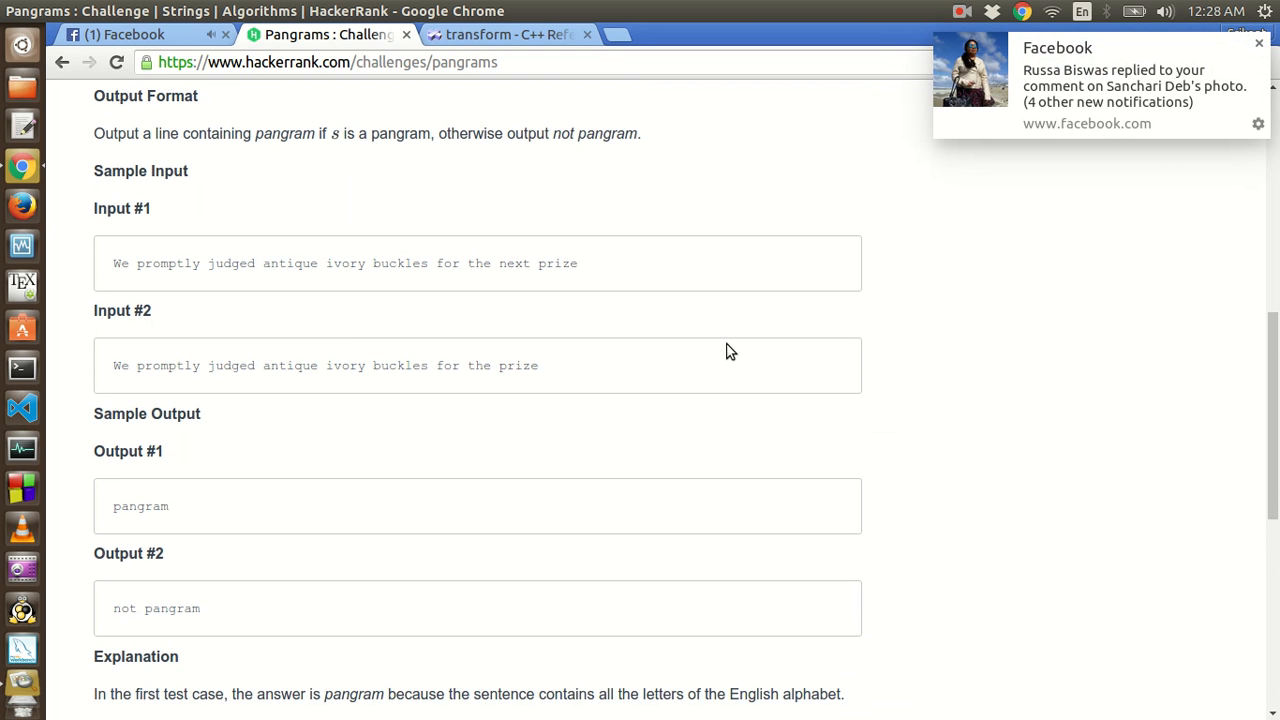
scroll(down, 3)
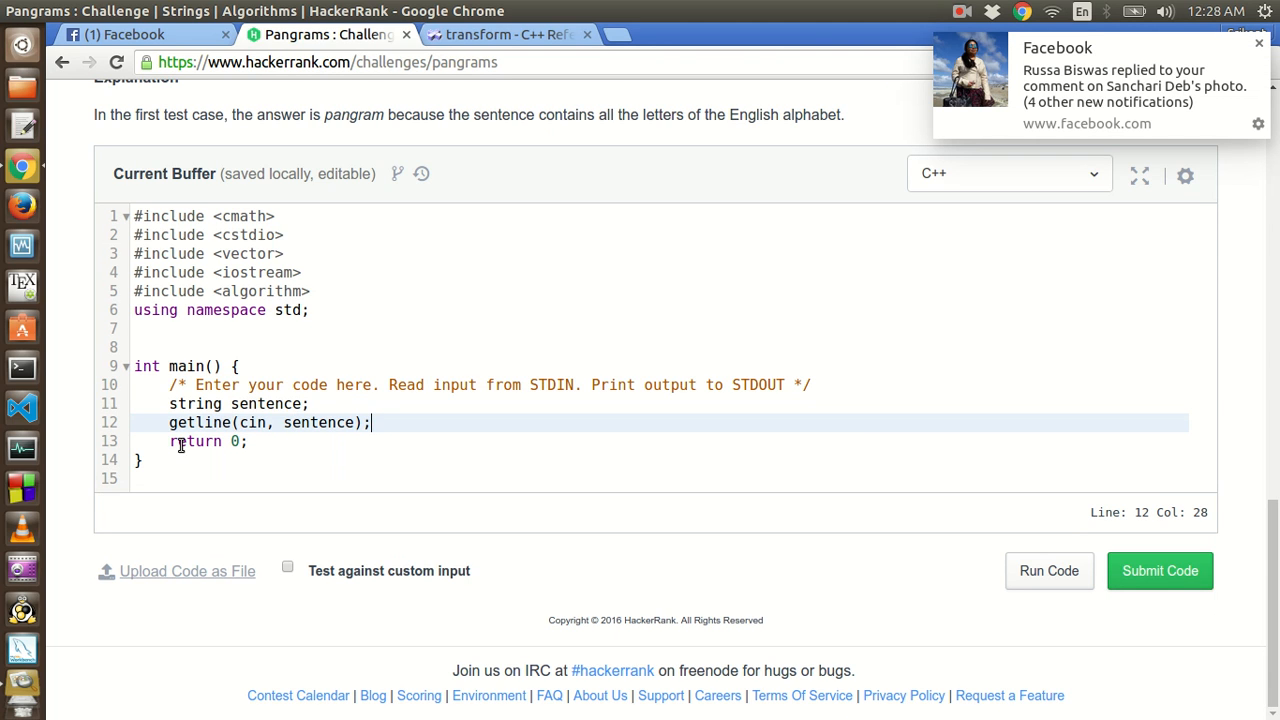
mouse_move(383, 422)
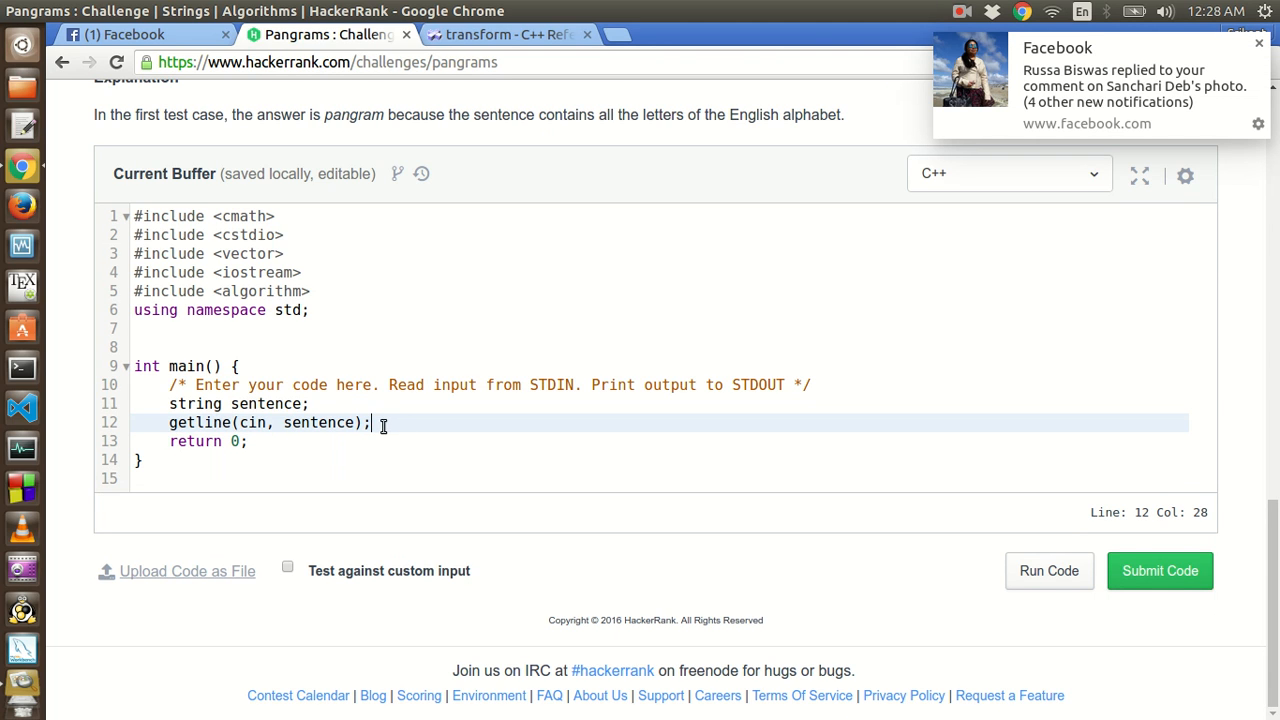
- Add 'cout << isPangram(sentence);' on a new line after getline
key(Return)
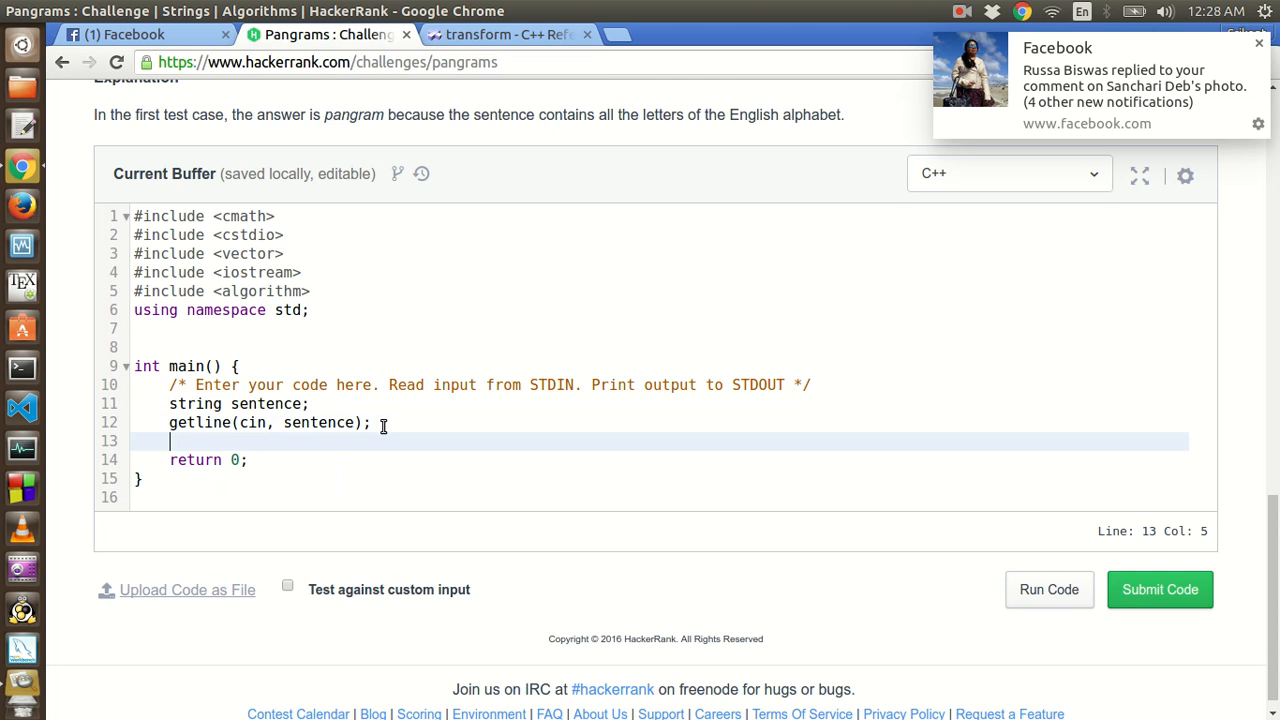
text(c)
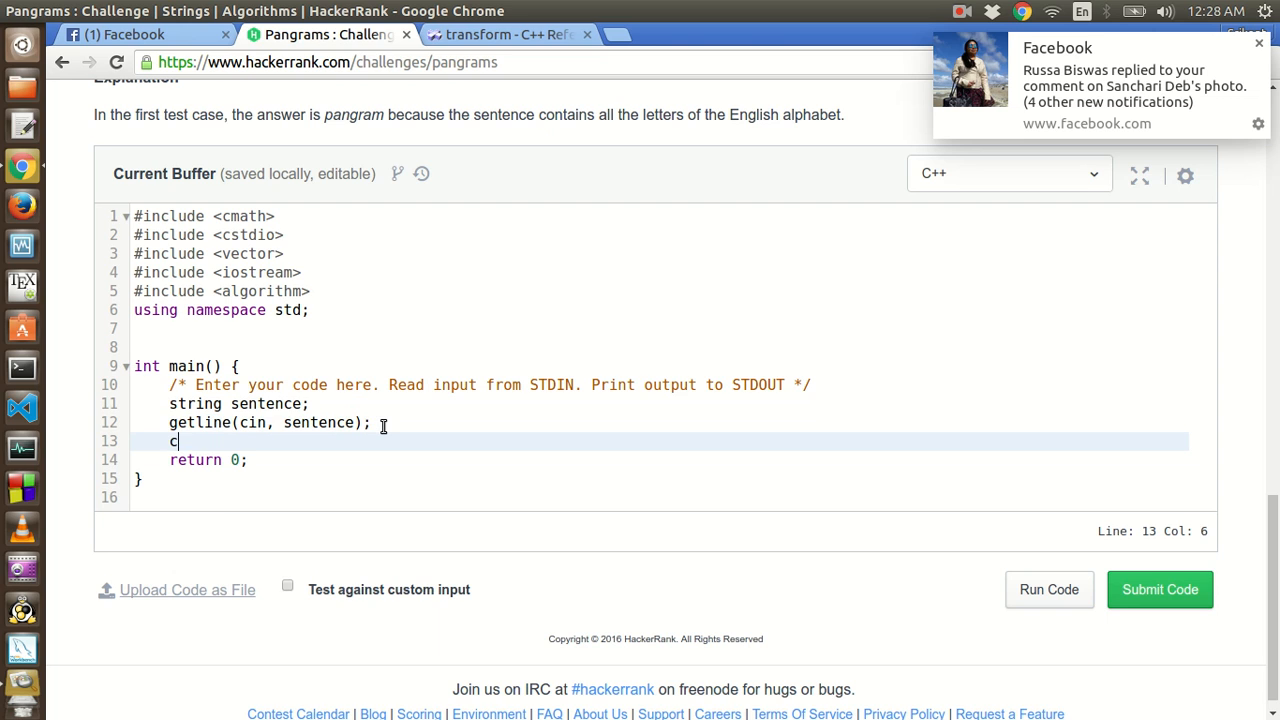
text(out <<)
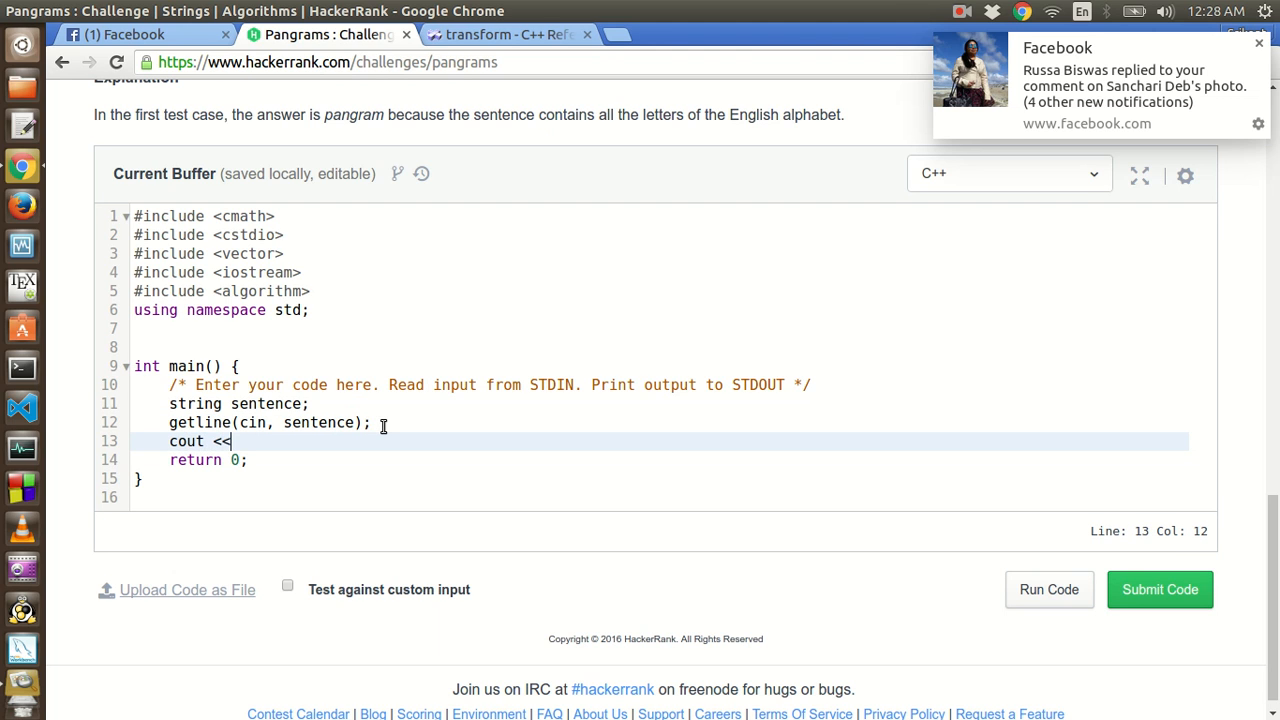
text(isPangram)
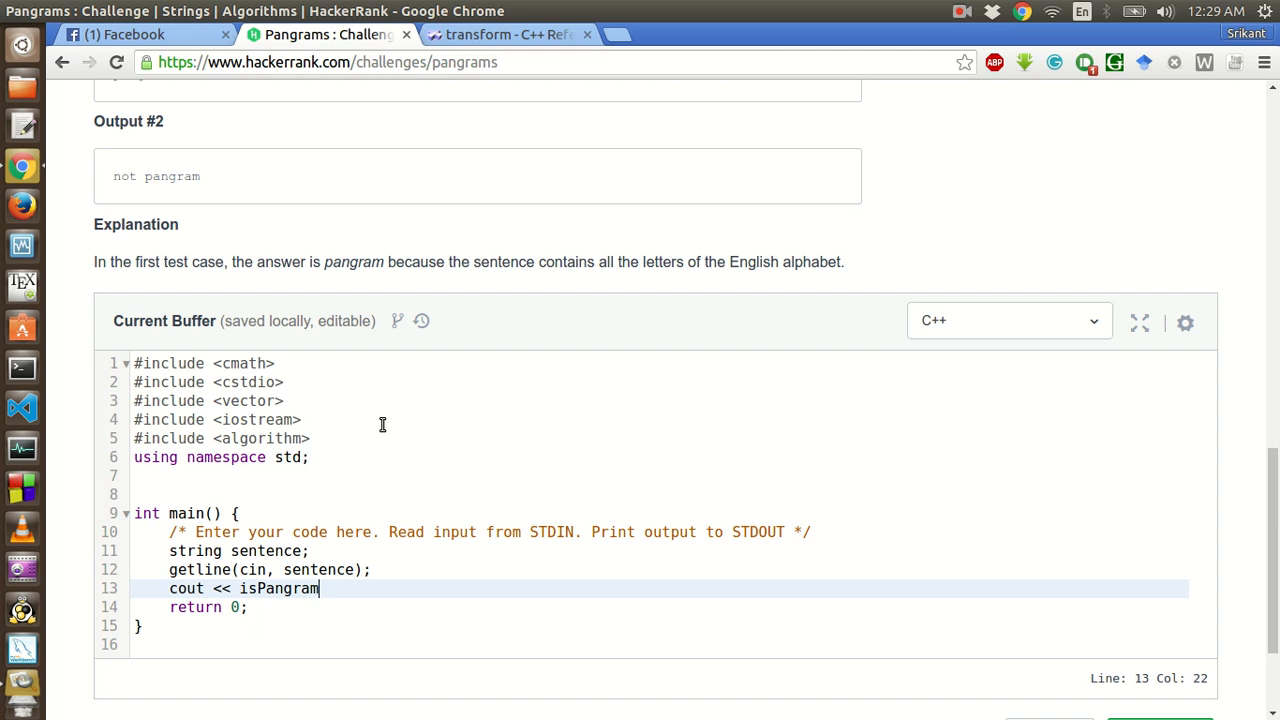
text((sen)
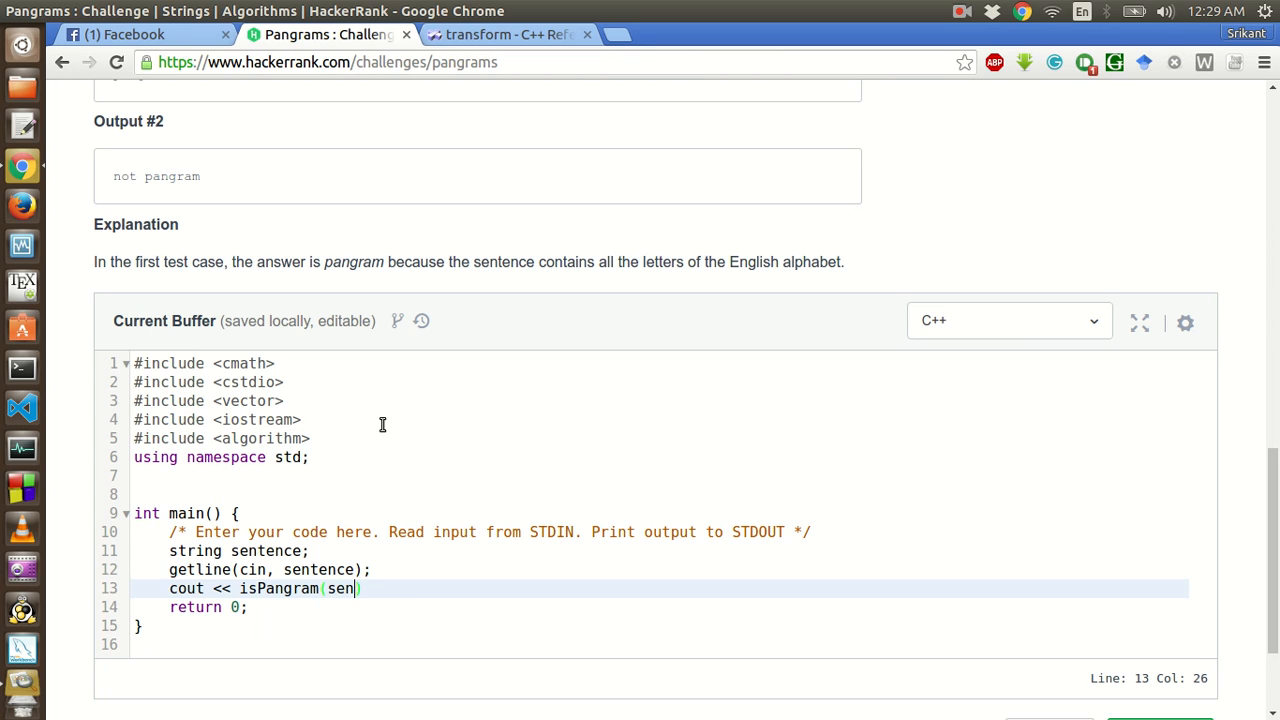
text(tence))
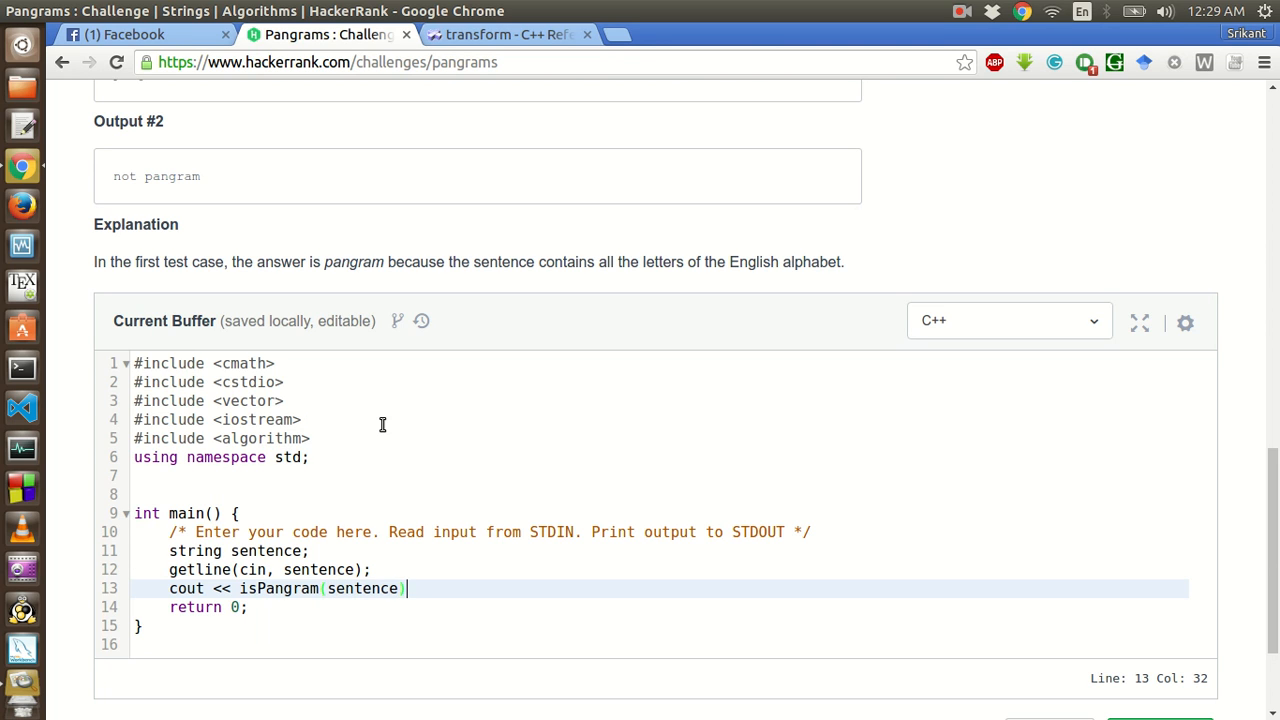
text(;)
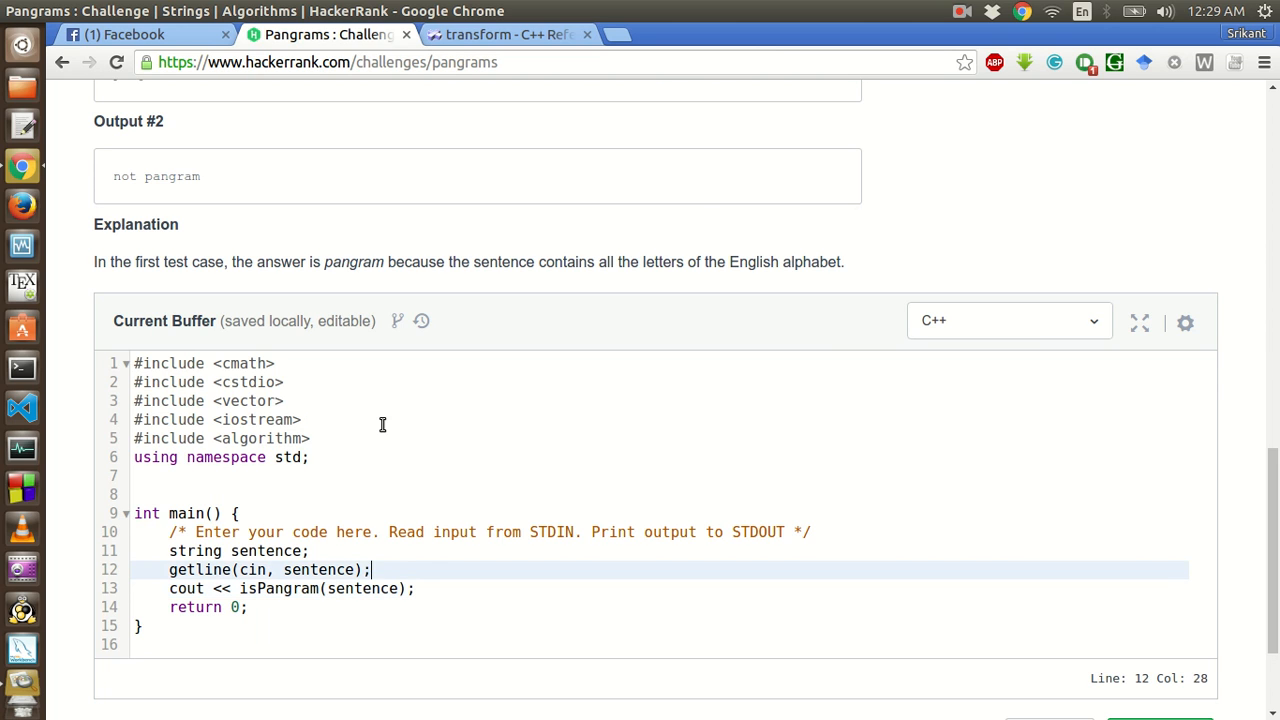
- Above main, write the header 'string isPangram(string &sentence)'
click(150, 475)
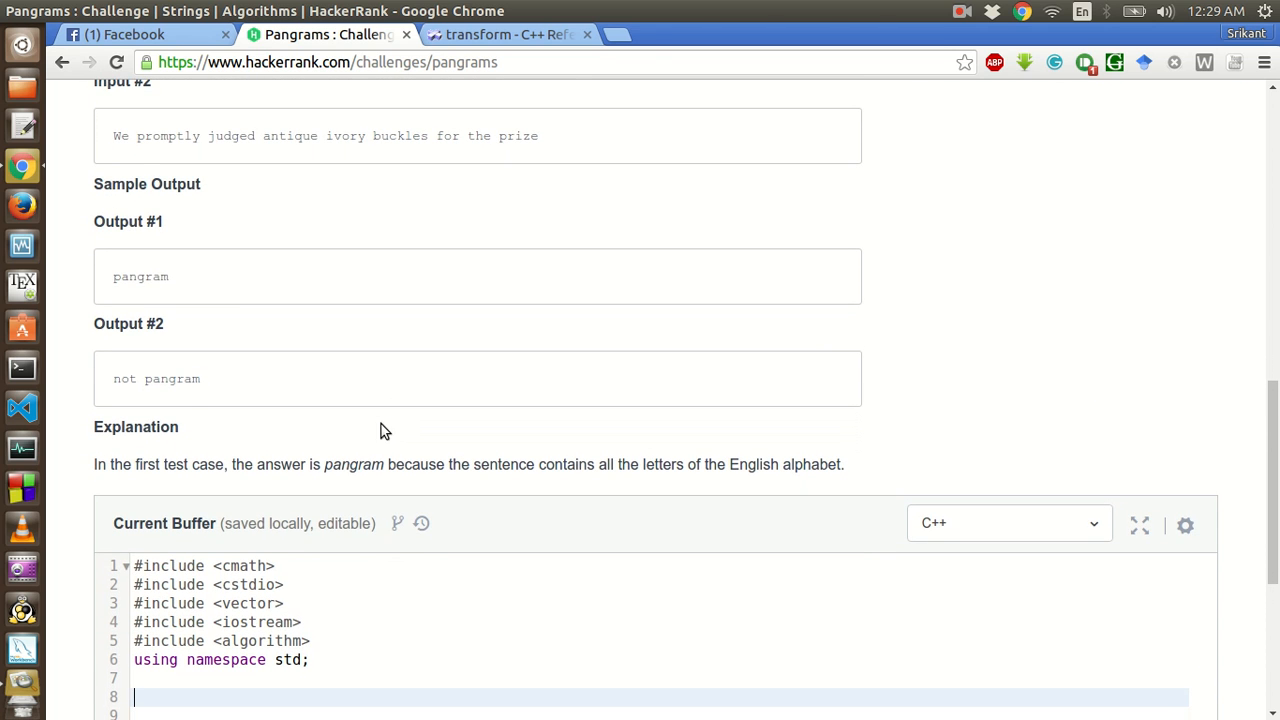
mouse_move(303, 413)
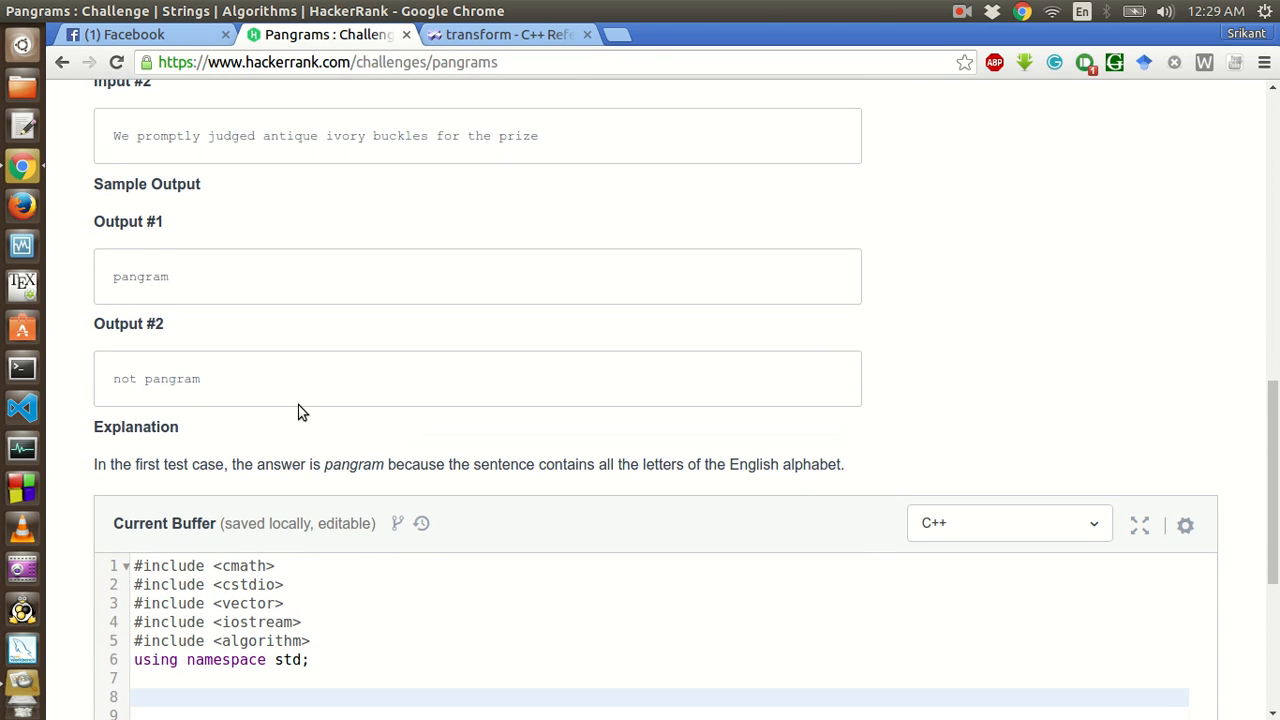
scroll(down, 3)
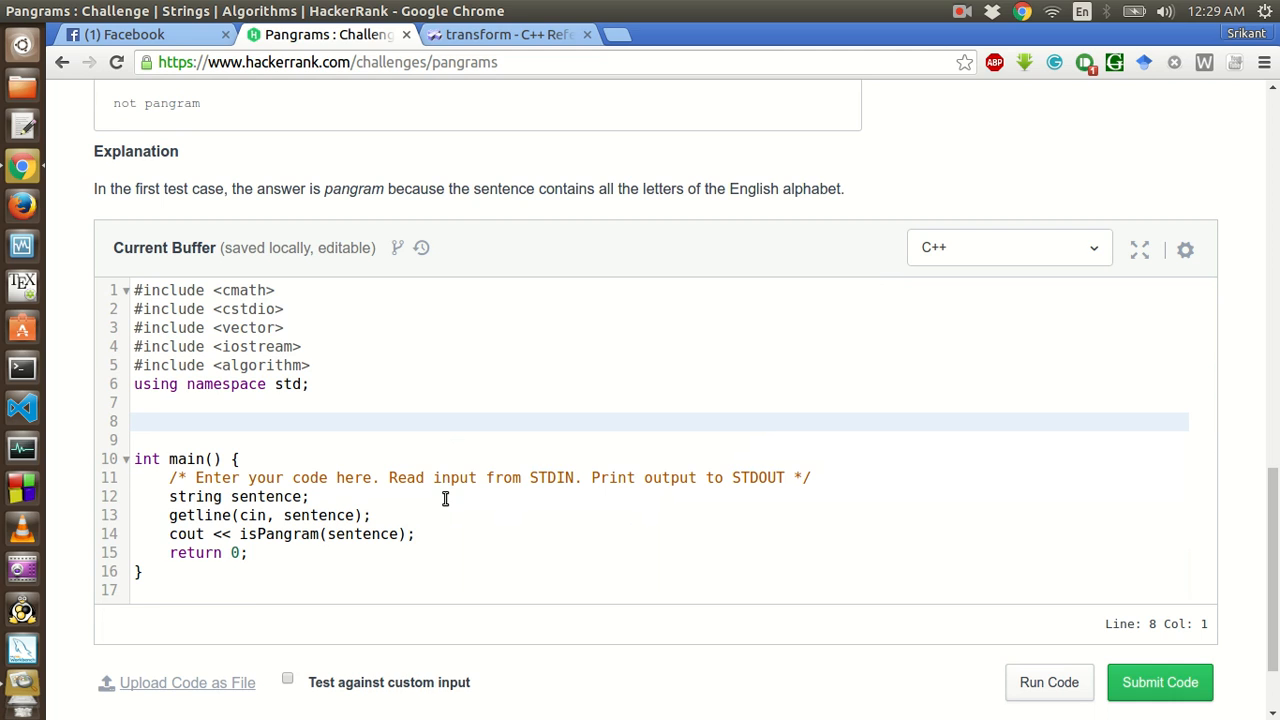
click(137, 420)
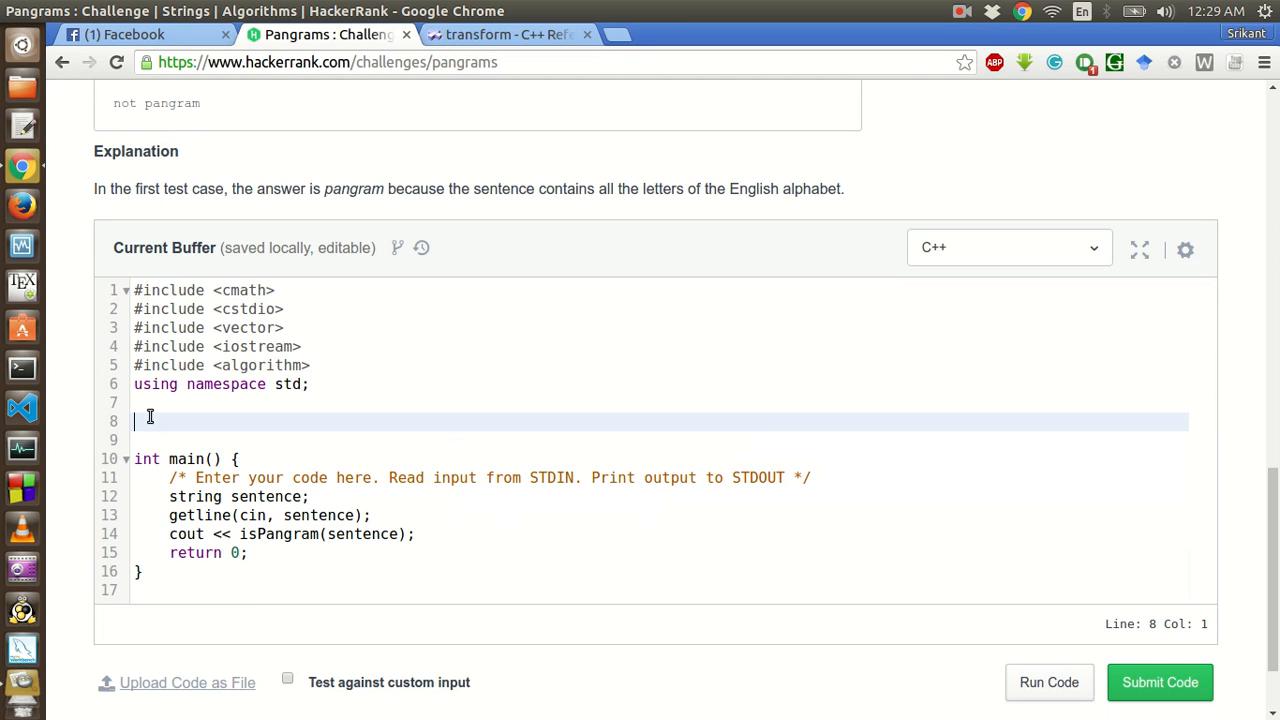
text(string)
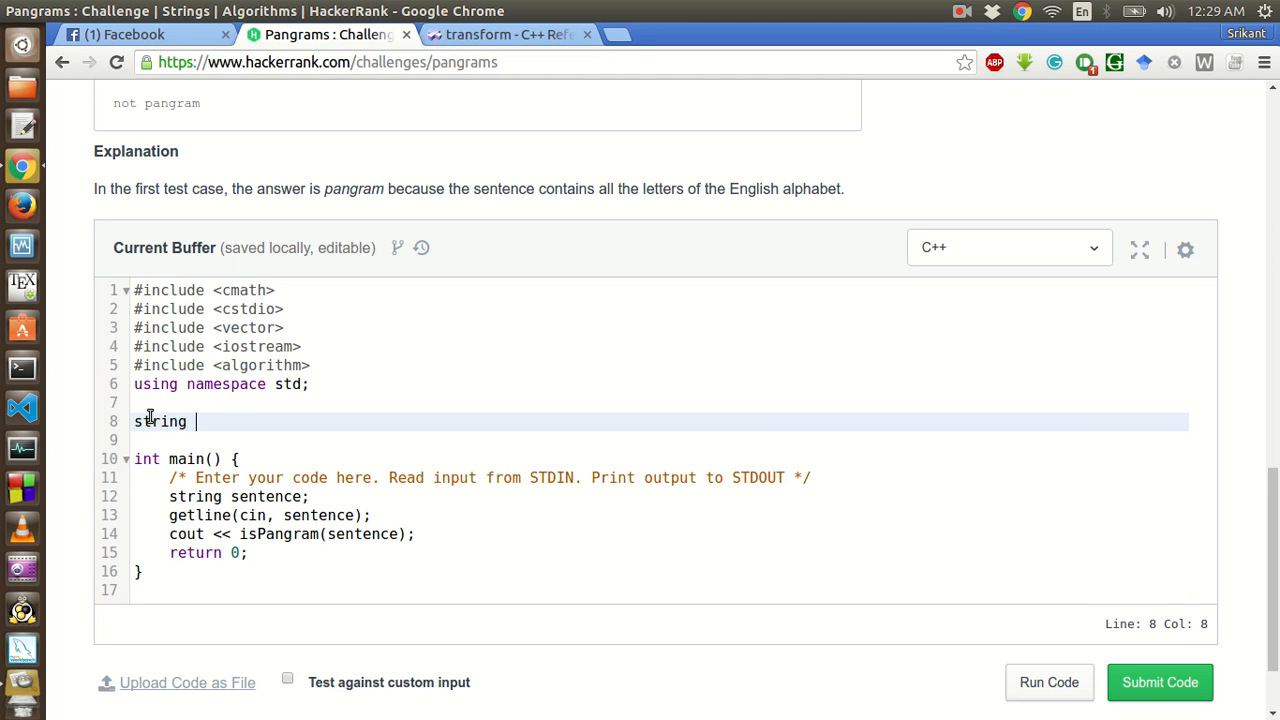
text(isPangra)
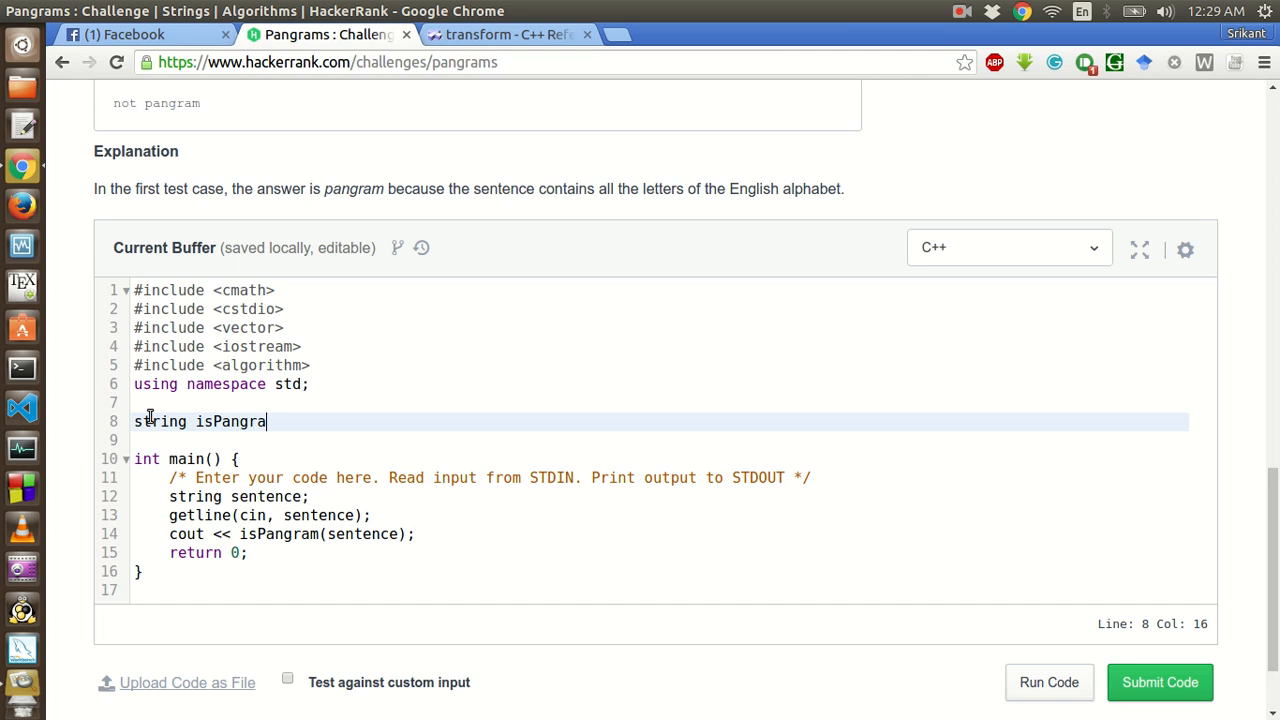
text((st)
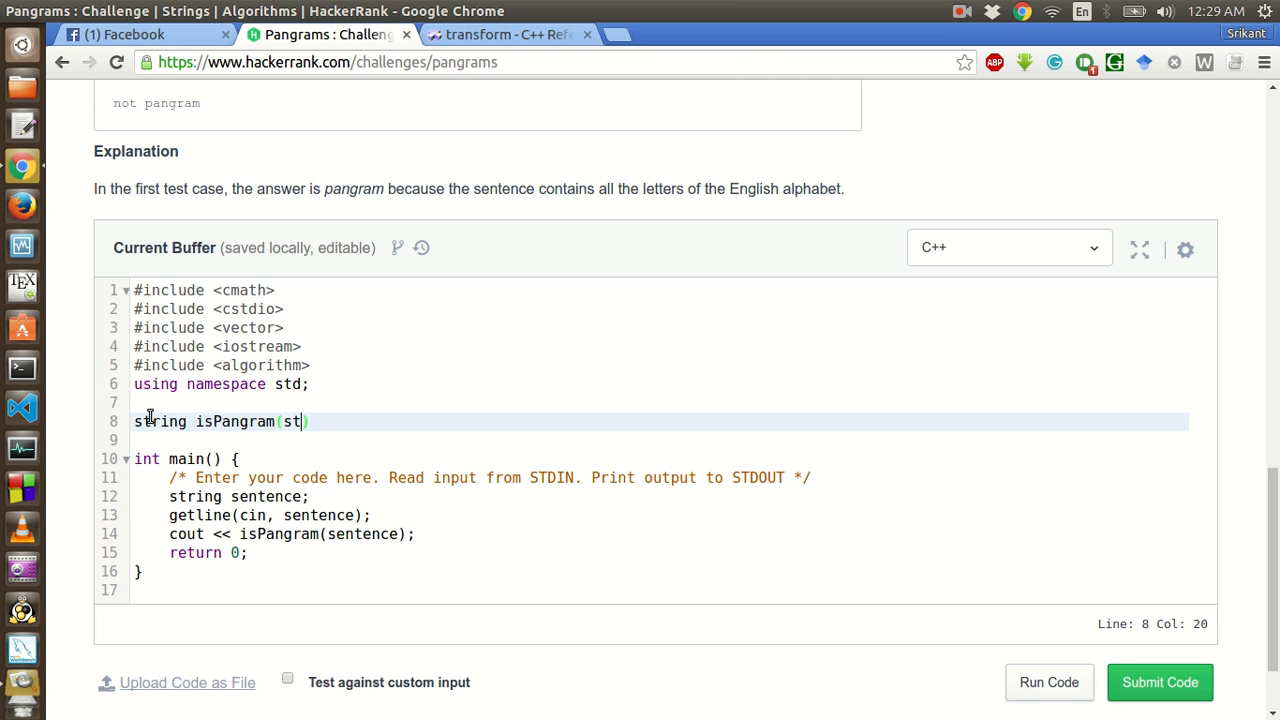
text(ring &)
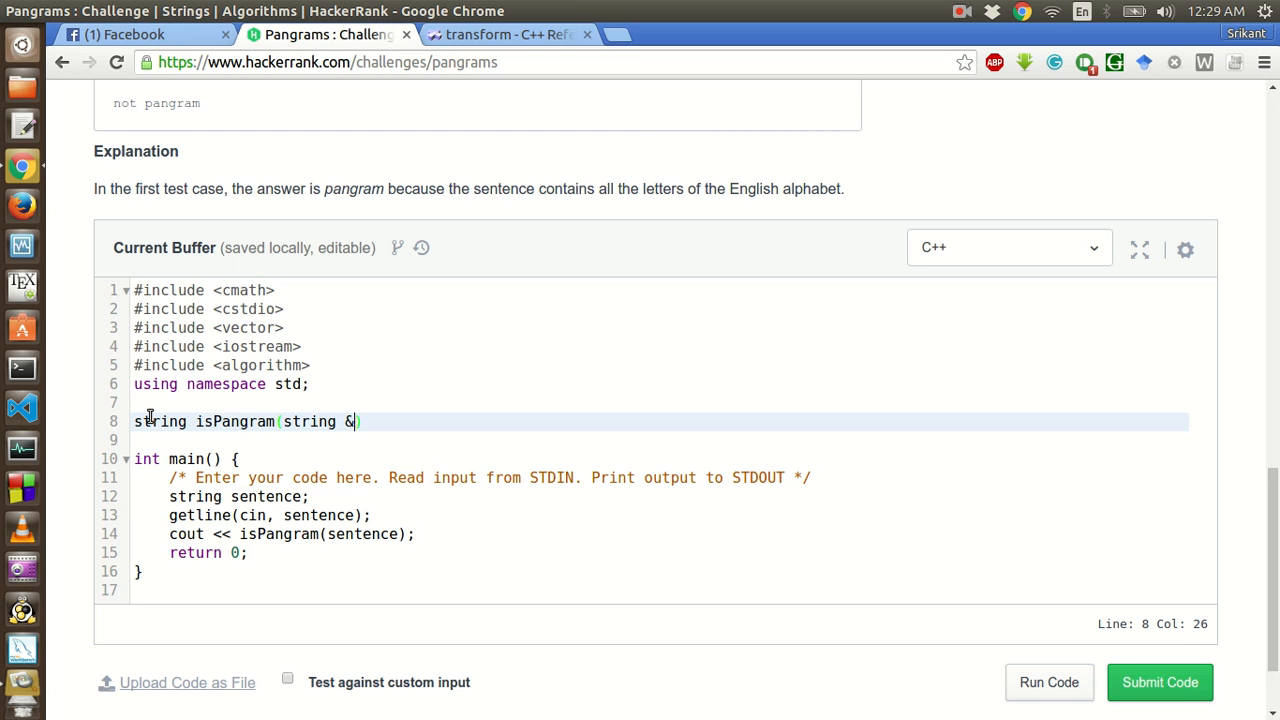
text(sent)
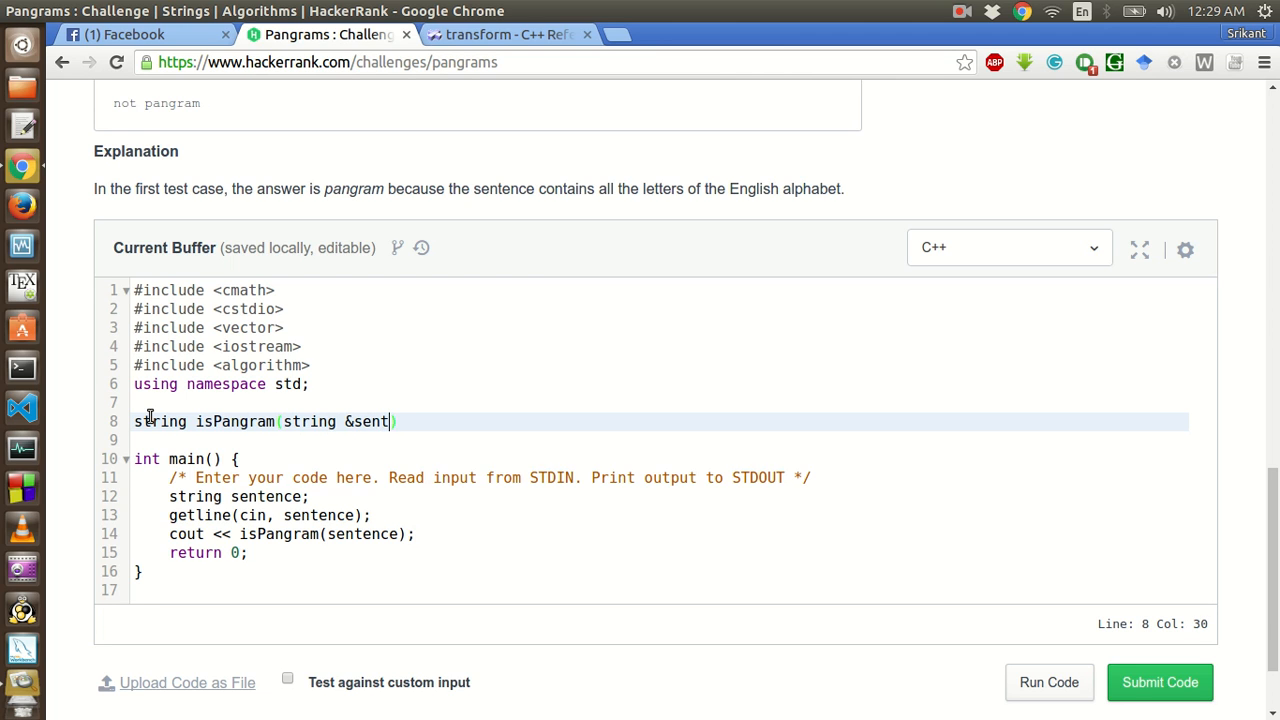
text(ence))
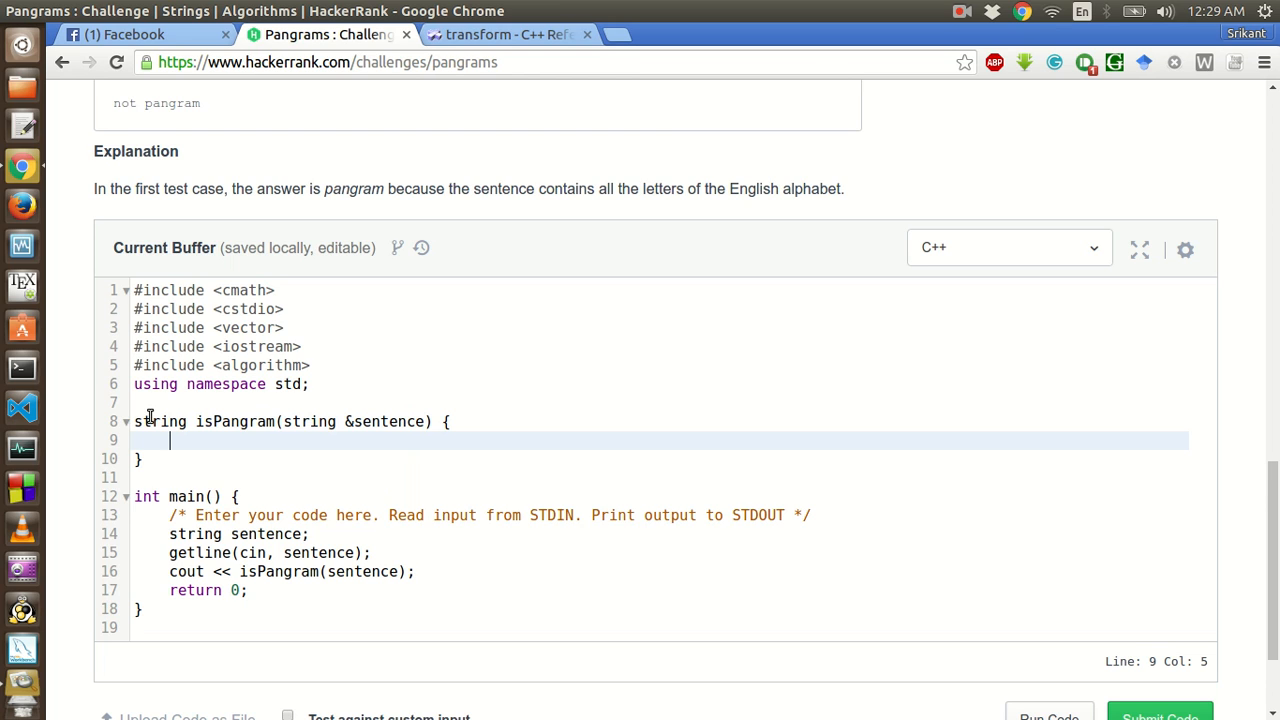
scroll(up, 3)
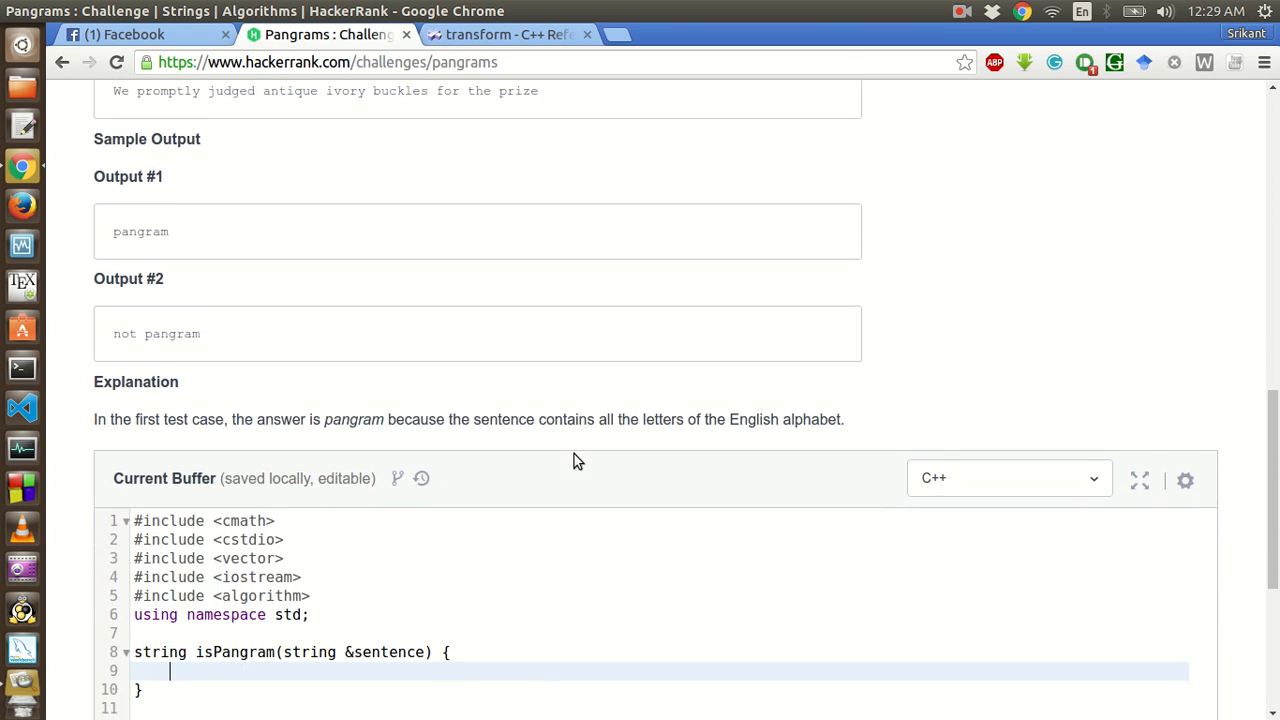
- Begin 'transform(sentence.begin(), sentence.end()' in isPangram and consult the transform reference
scroll(down, 3)
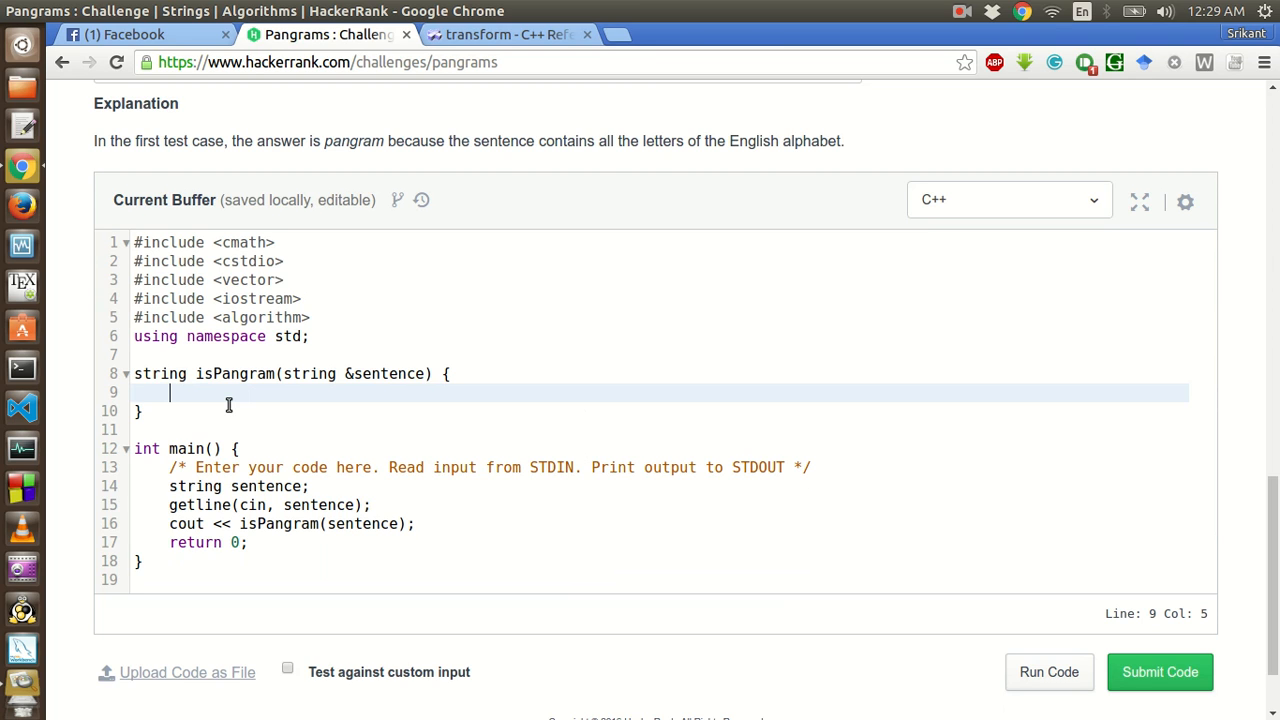
text(transform()
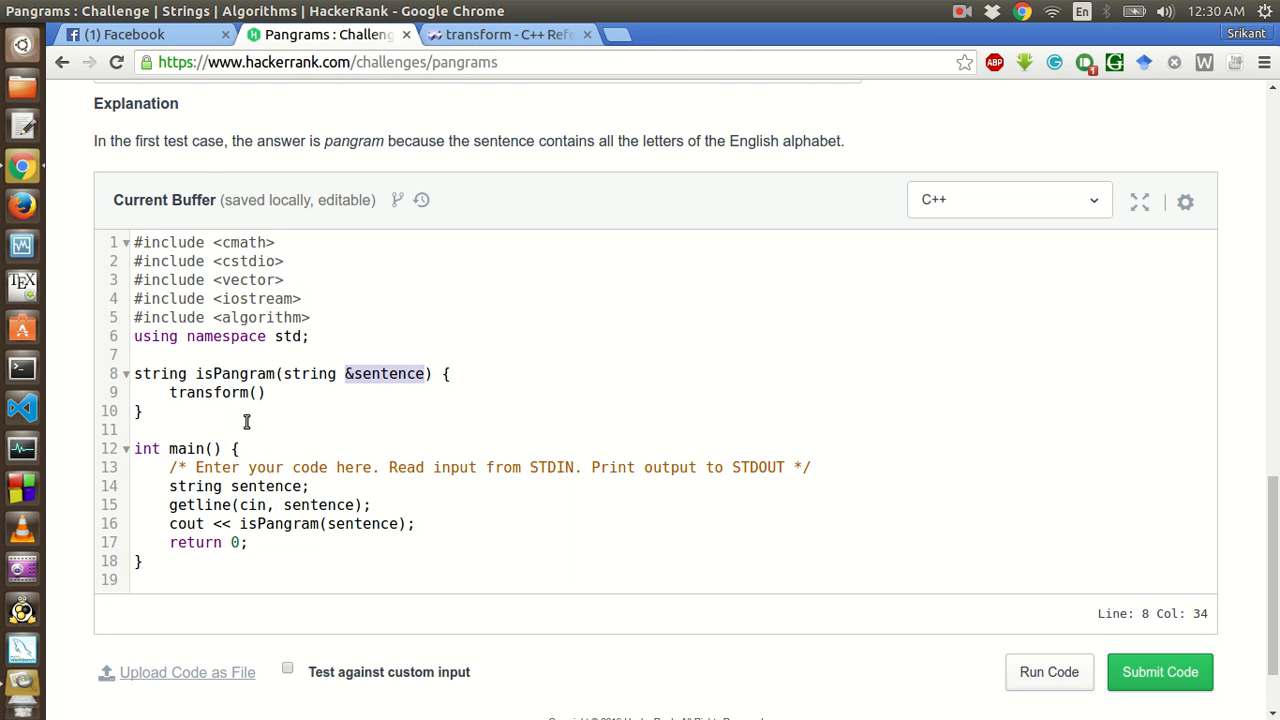
text(sente)
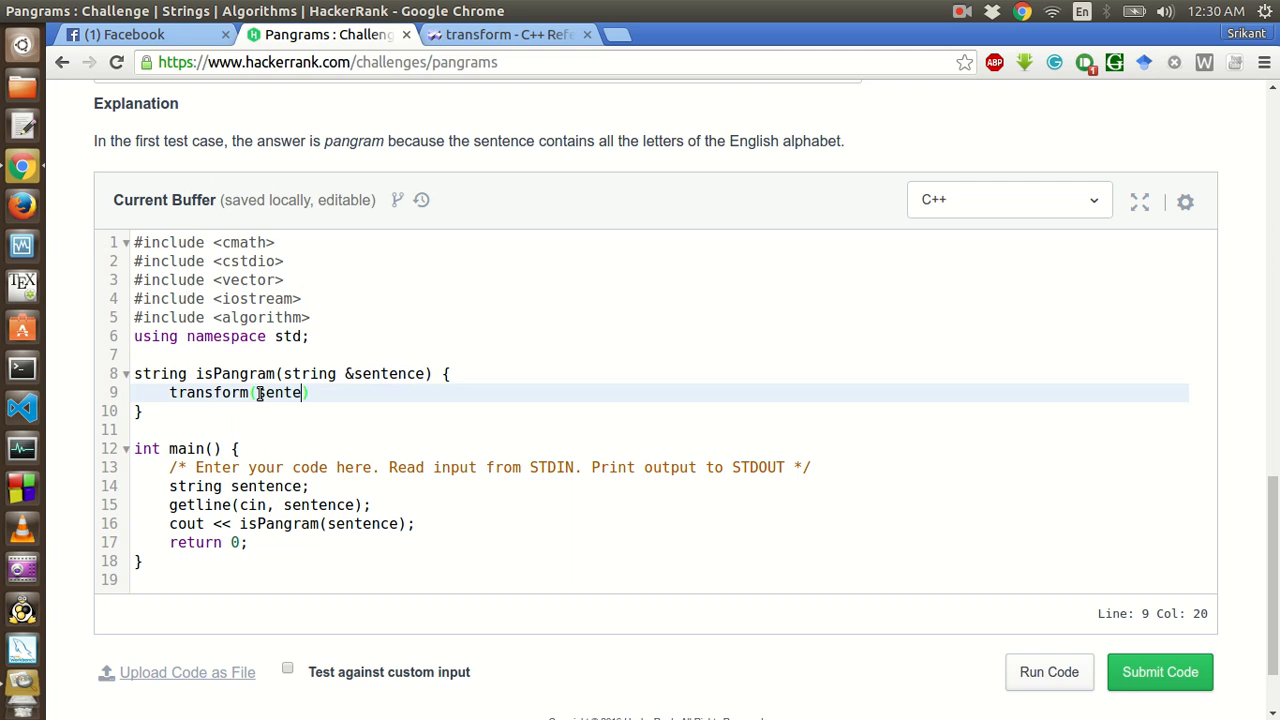
text(nce.be)
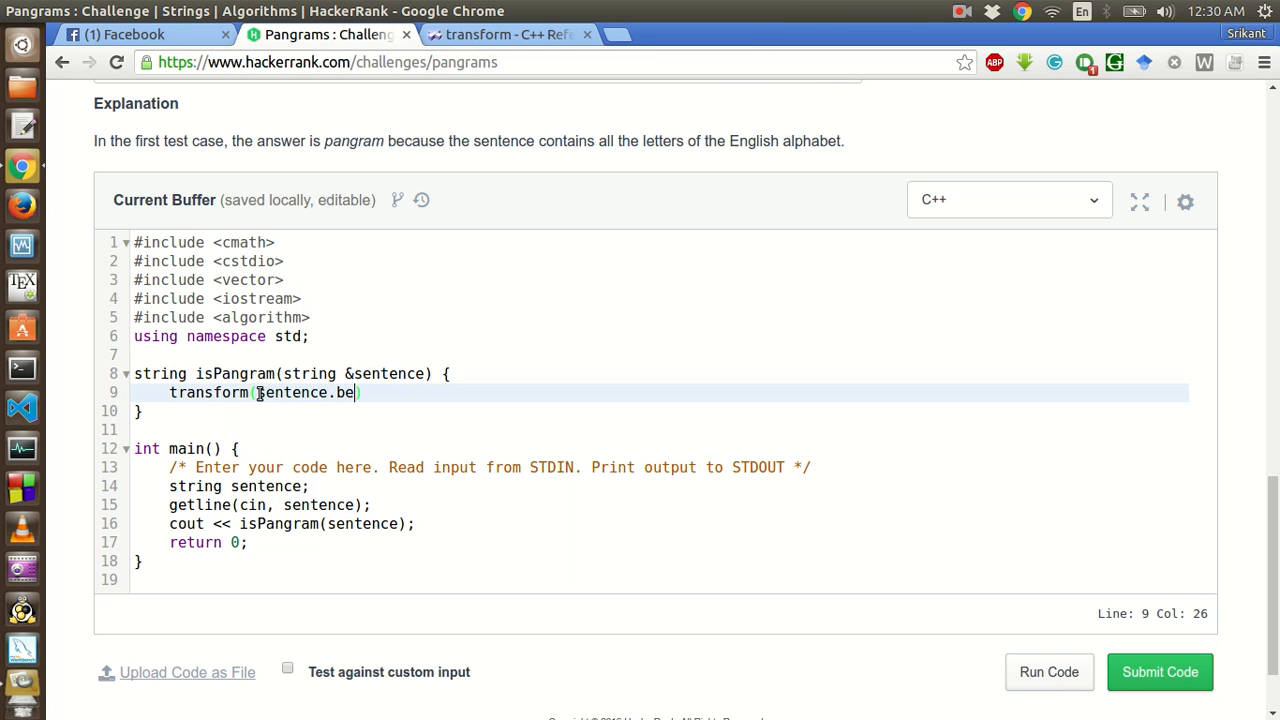
text(gin(),))
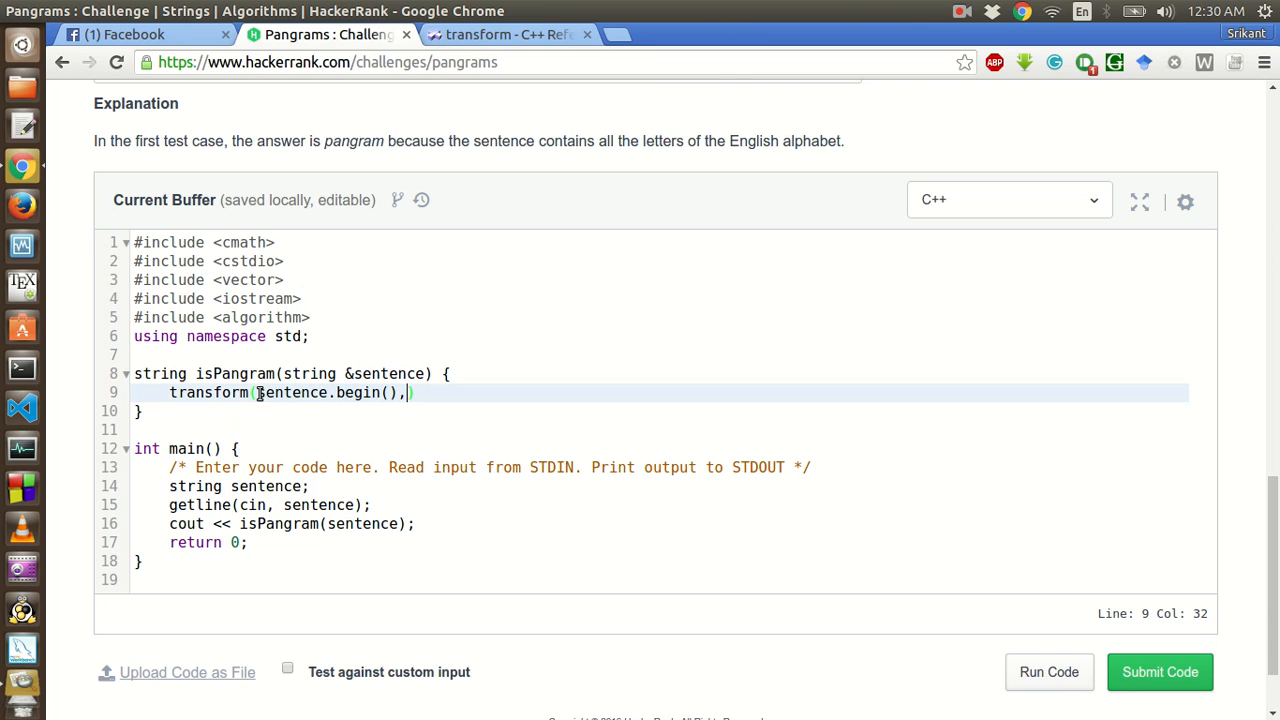
text(sentence.e)
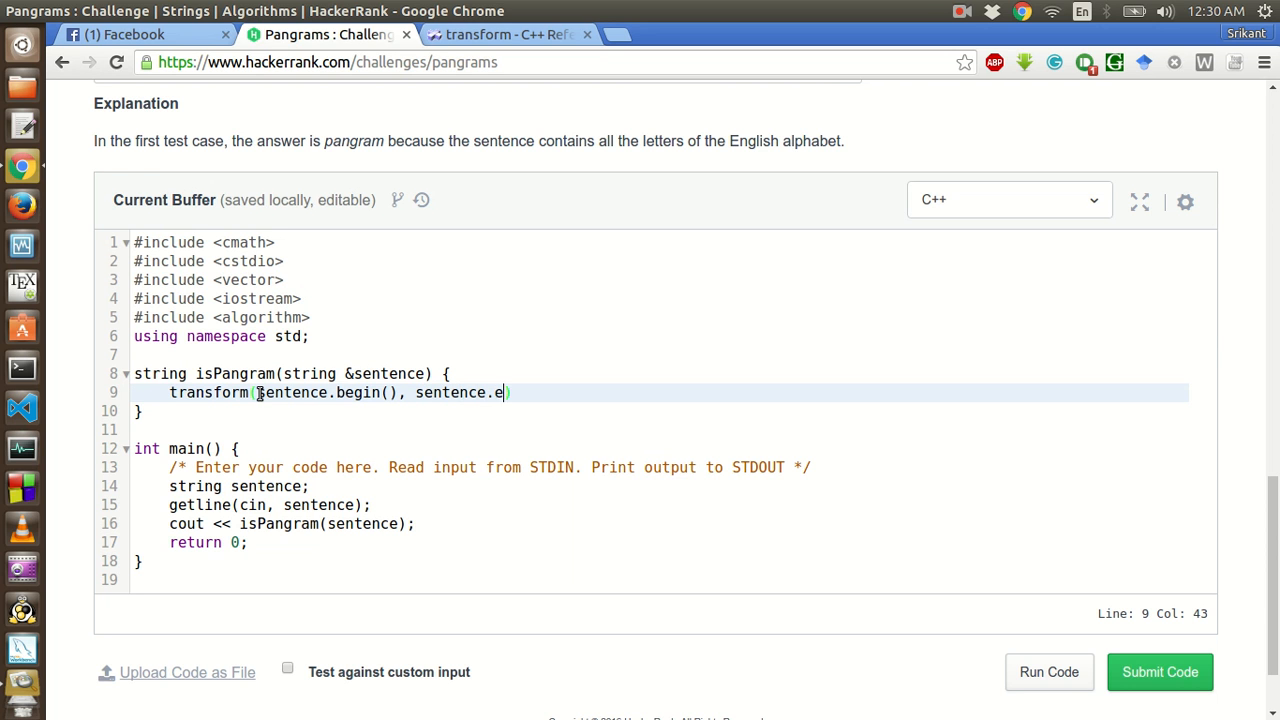
text(nd())
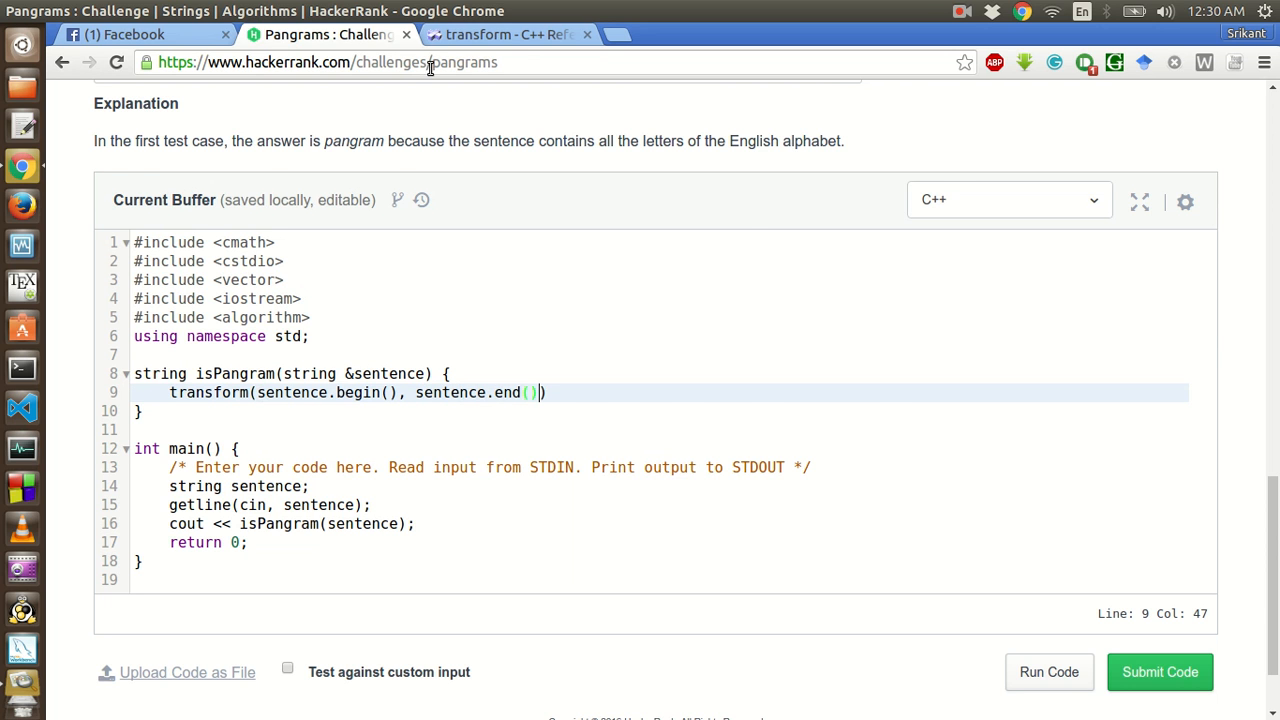
click(505, 34)
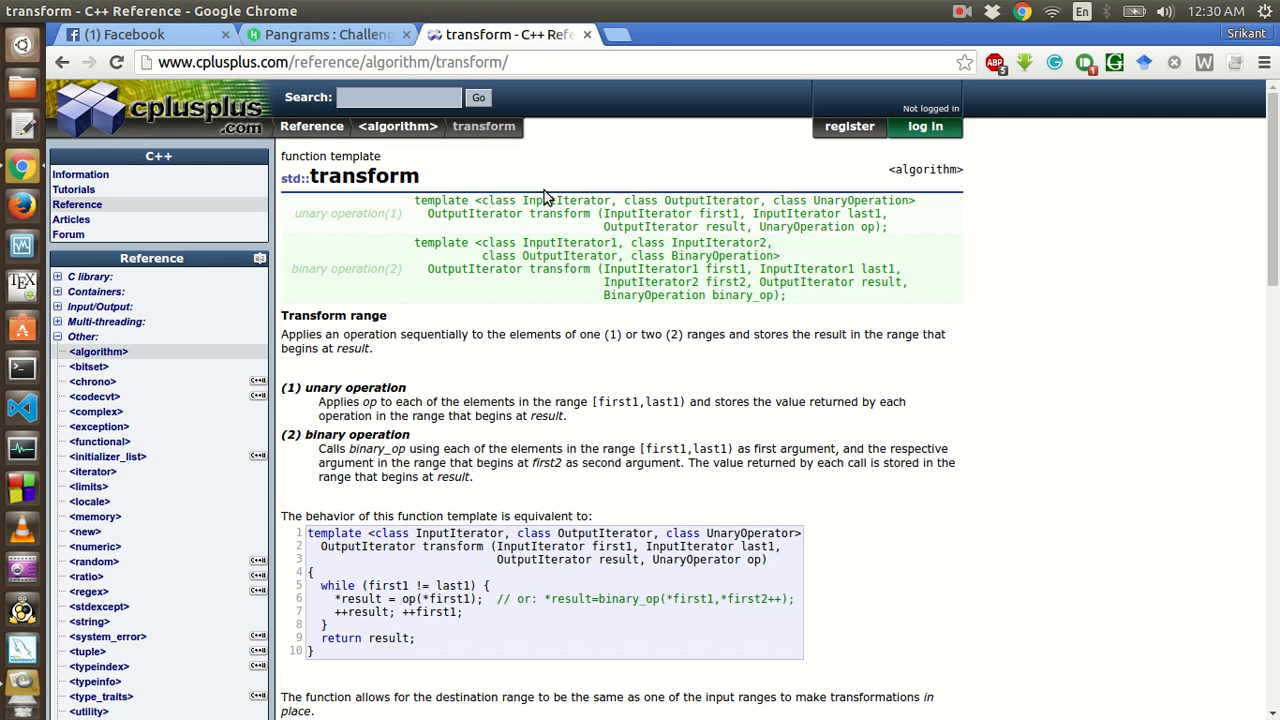
mouse_move(841, 216)
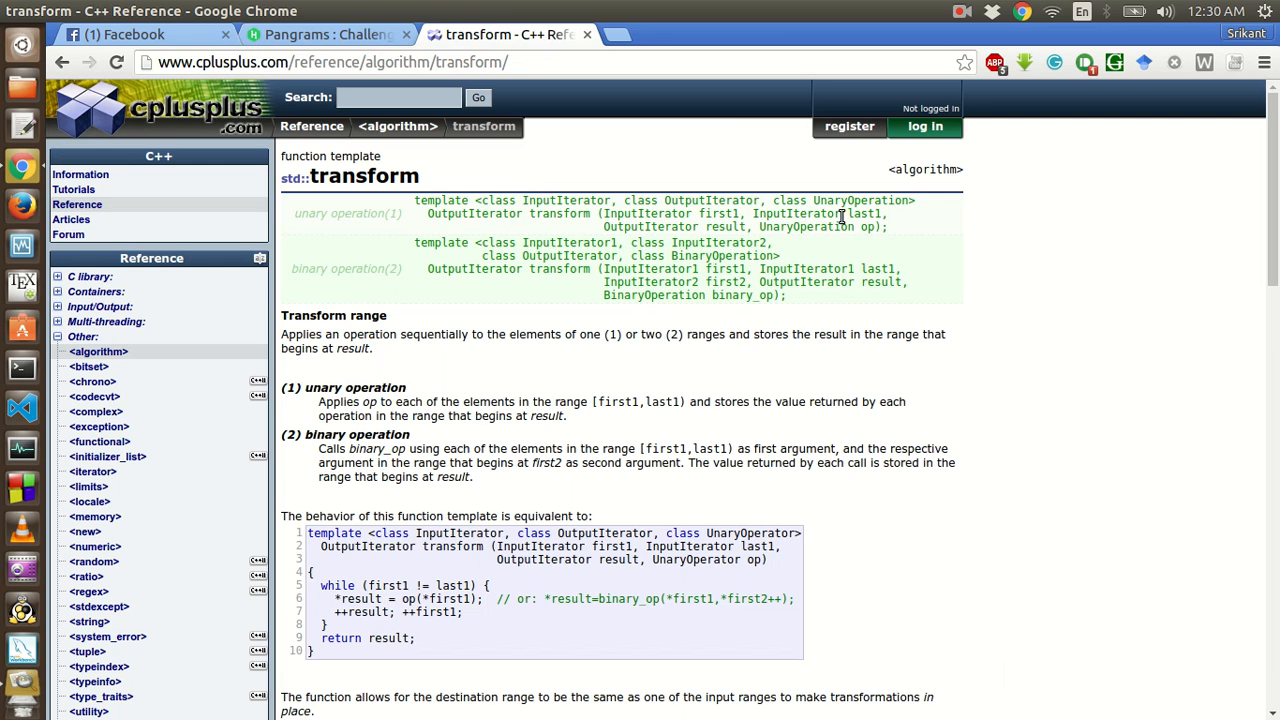
mouse_move(632, 239)
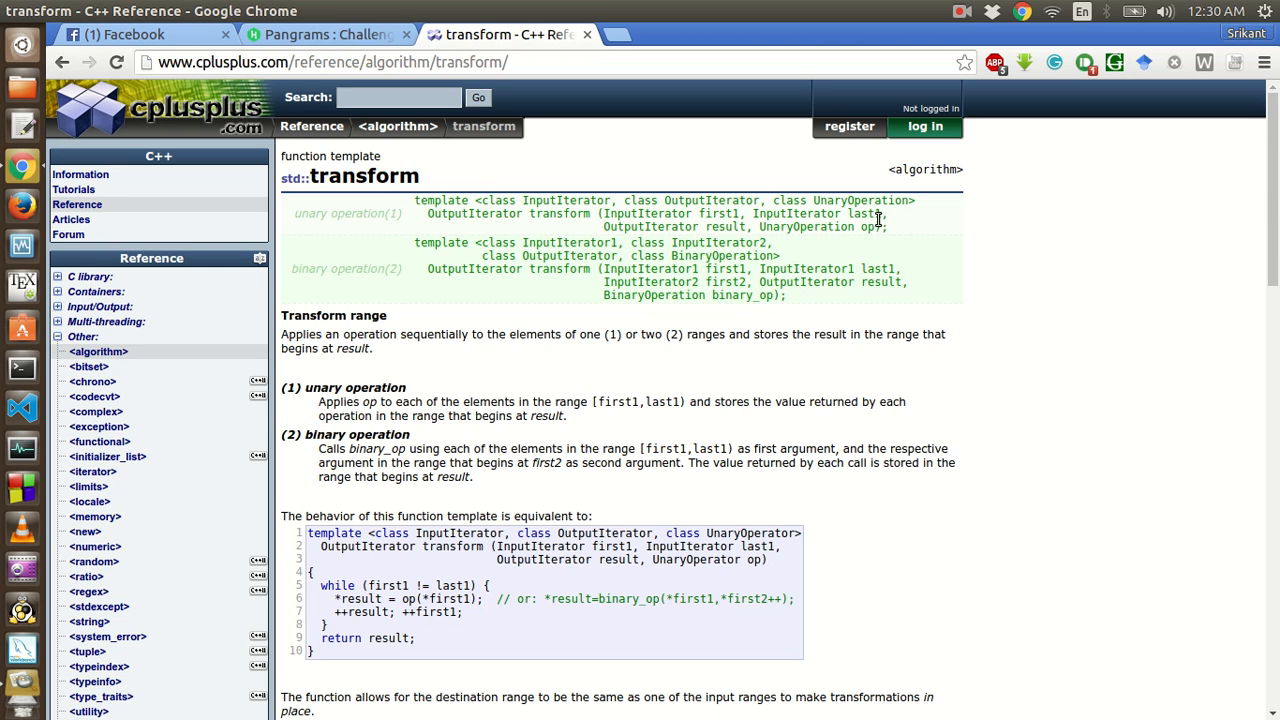
mouse_move(710, 230)
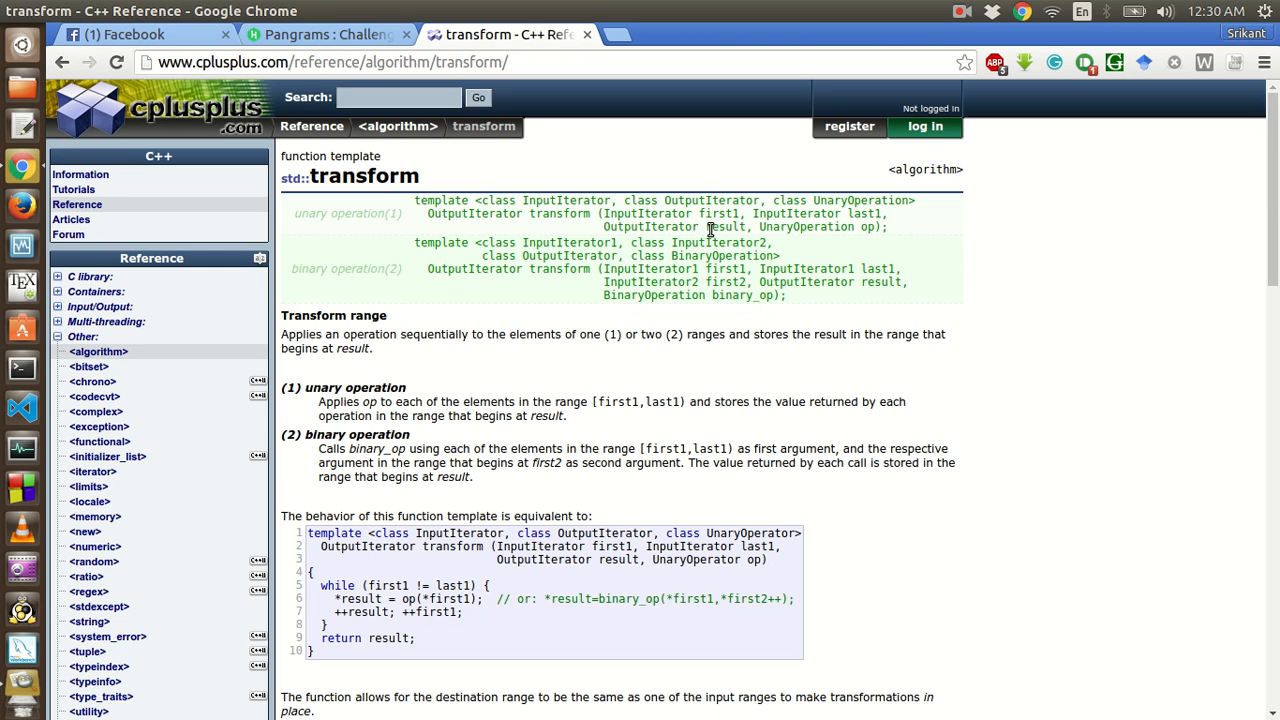
mouse_move(765, 231)
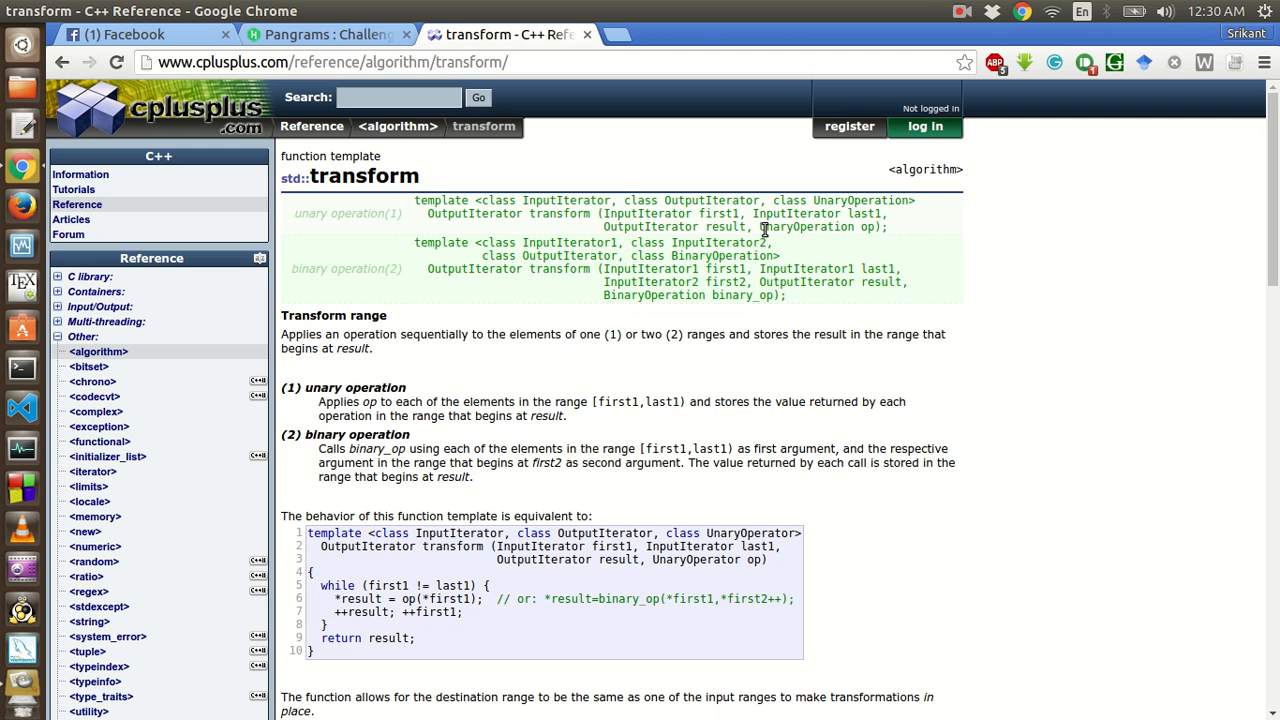
mouse_move(398, 28)
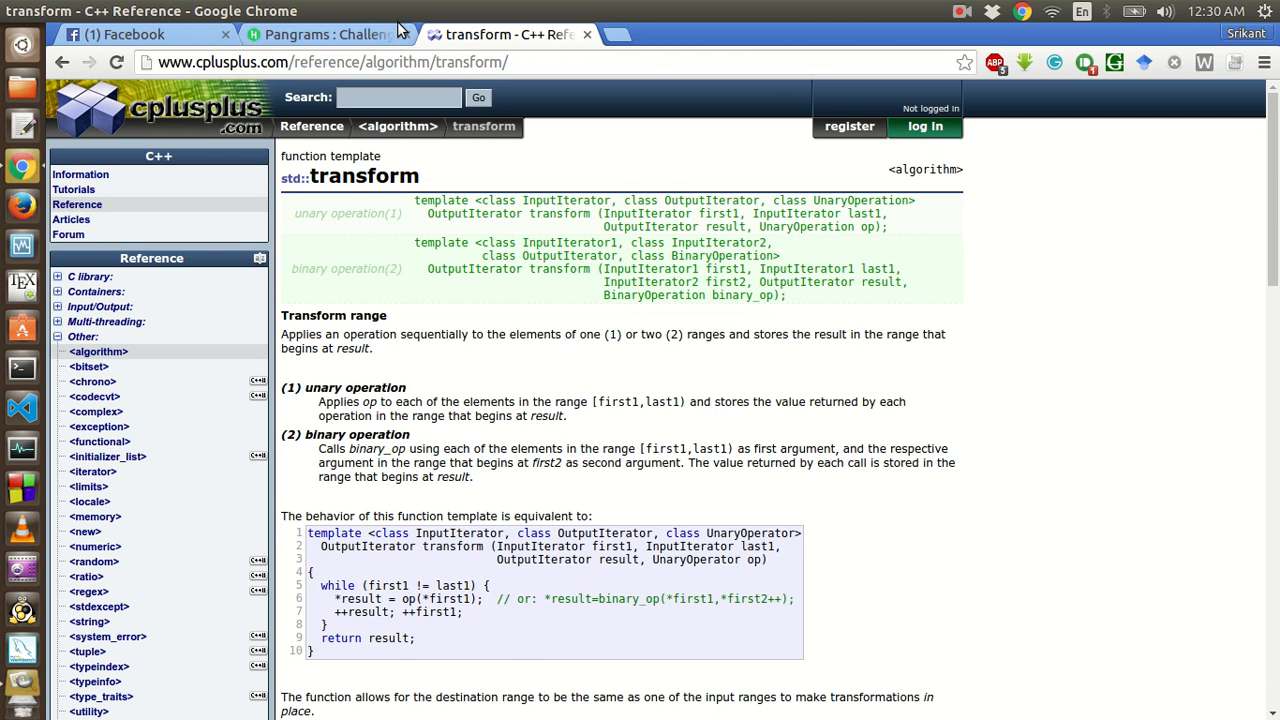
- Return to the HackerRank Pangrams tab after reviewing the transform signatures
click(325, 34)
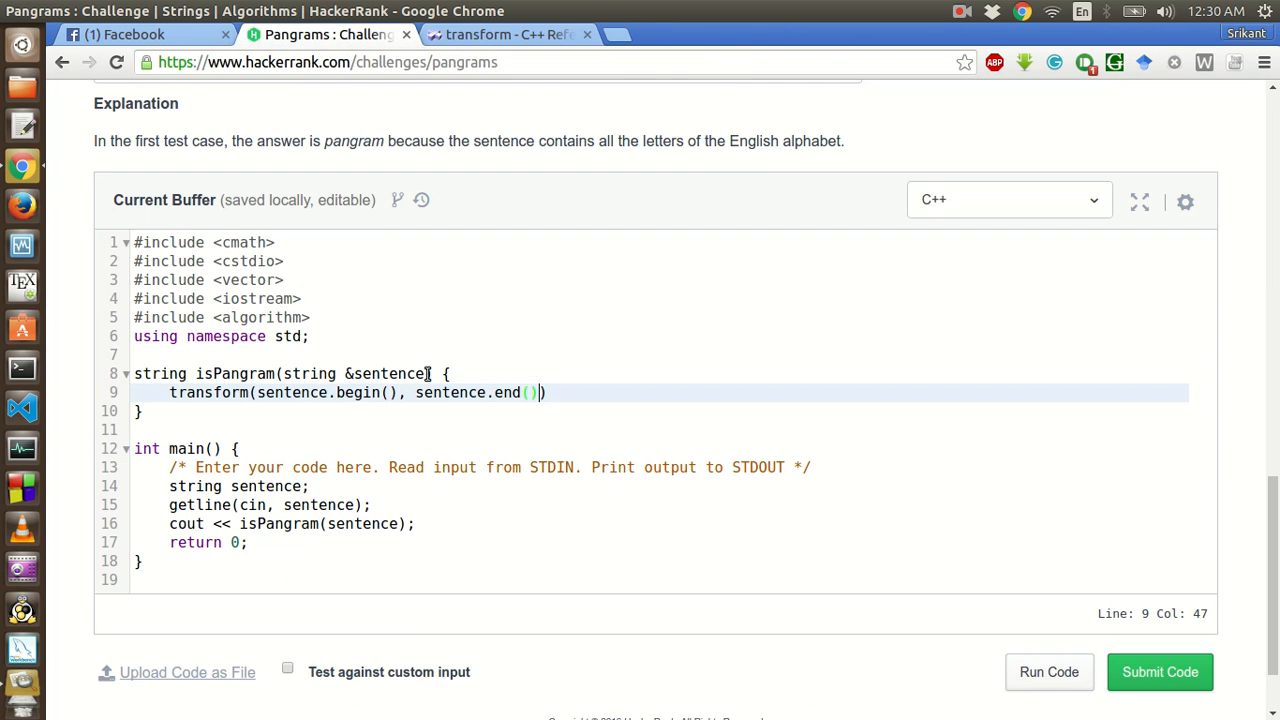
- Complete the call as 'transform(sentence.begin(), sentence.end(), sentence.begin(), tolower);' and add a new line
text(,)
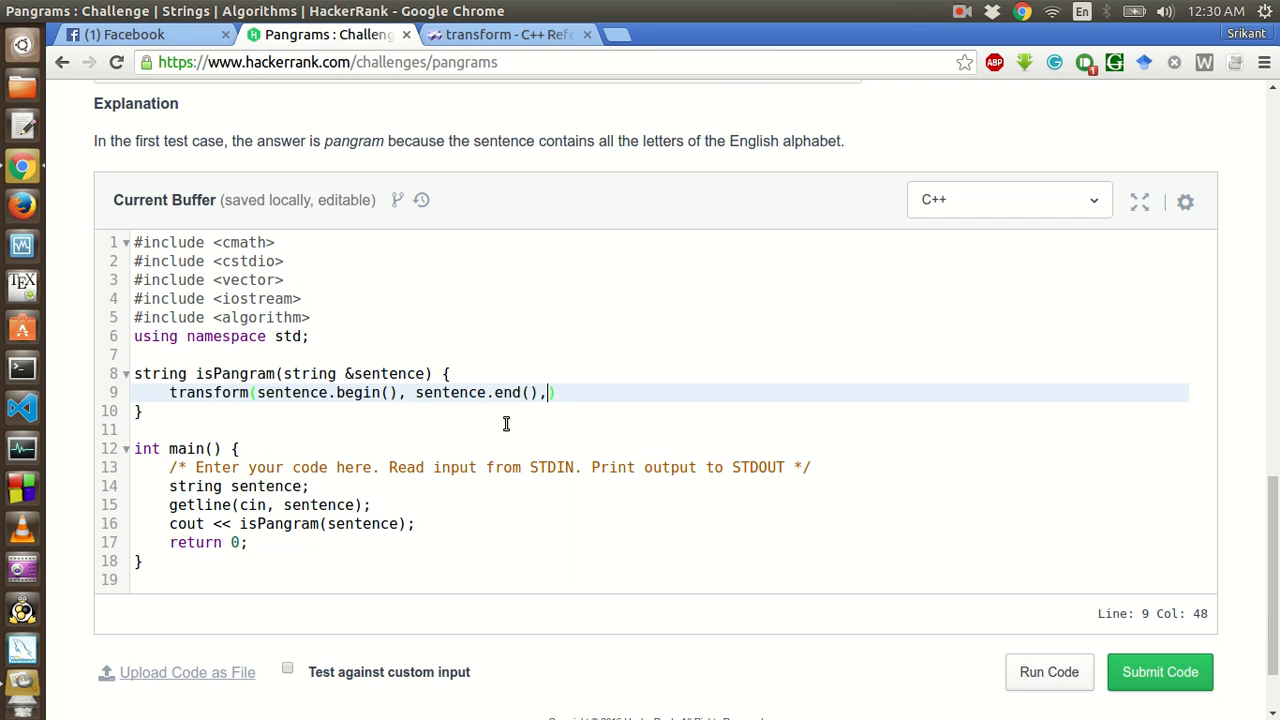
text(se)
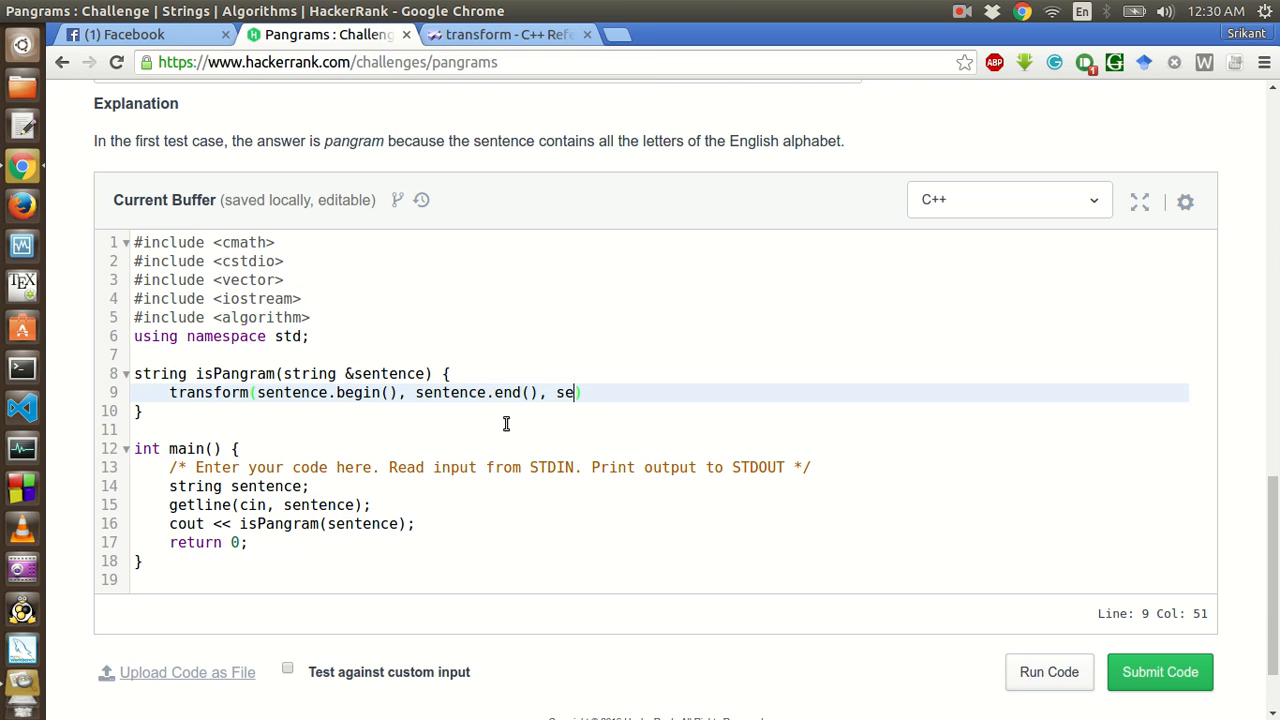
text(ntence)
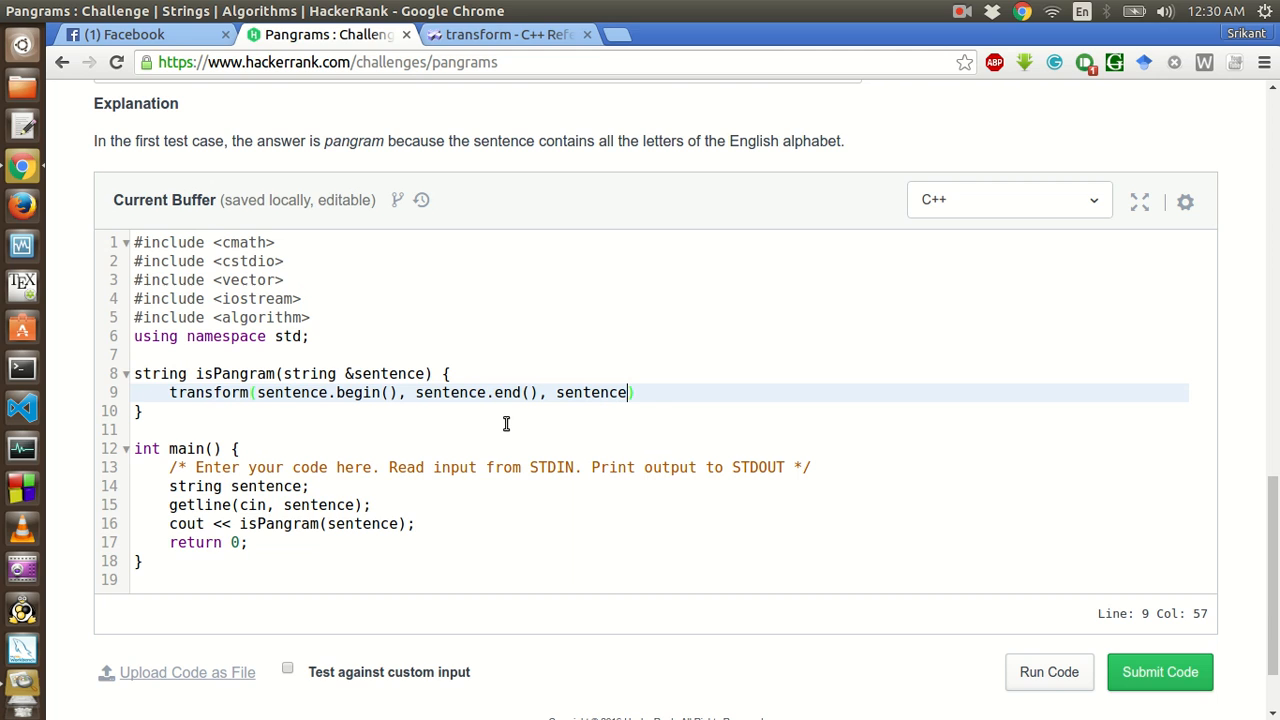
text(beg)
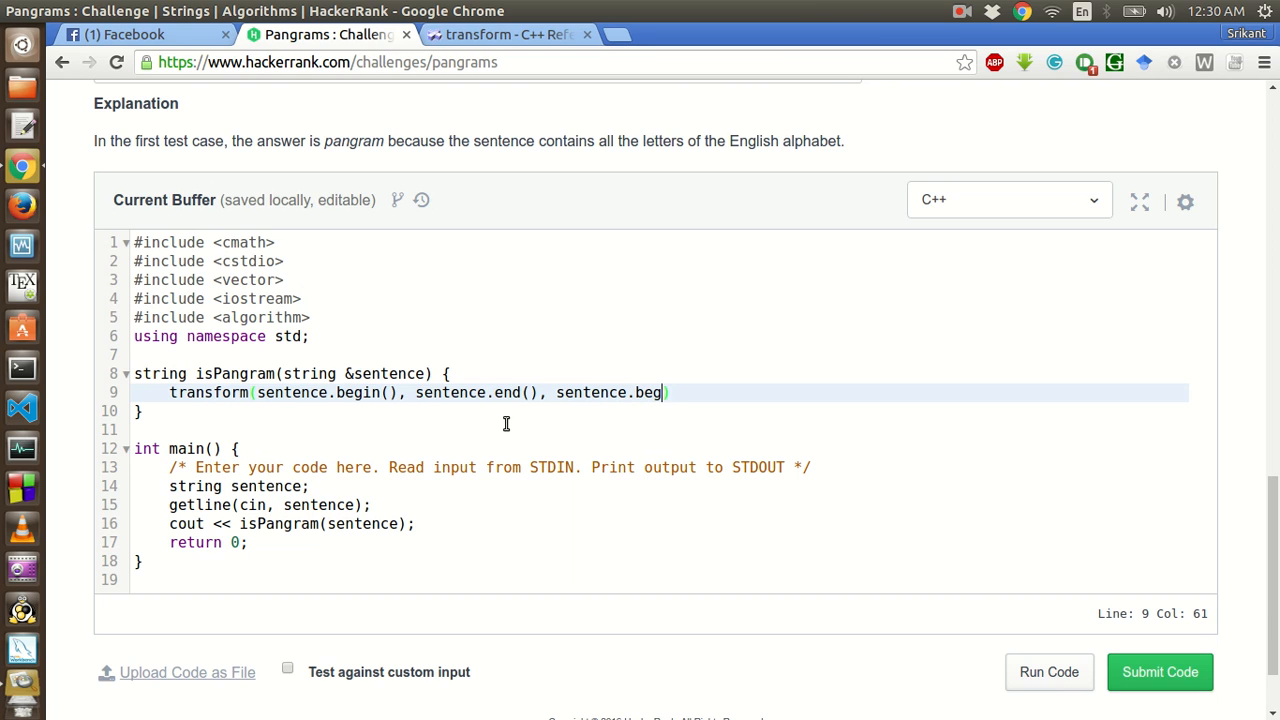
text(in(), ))
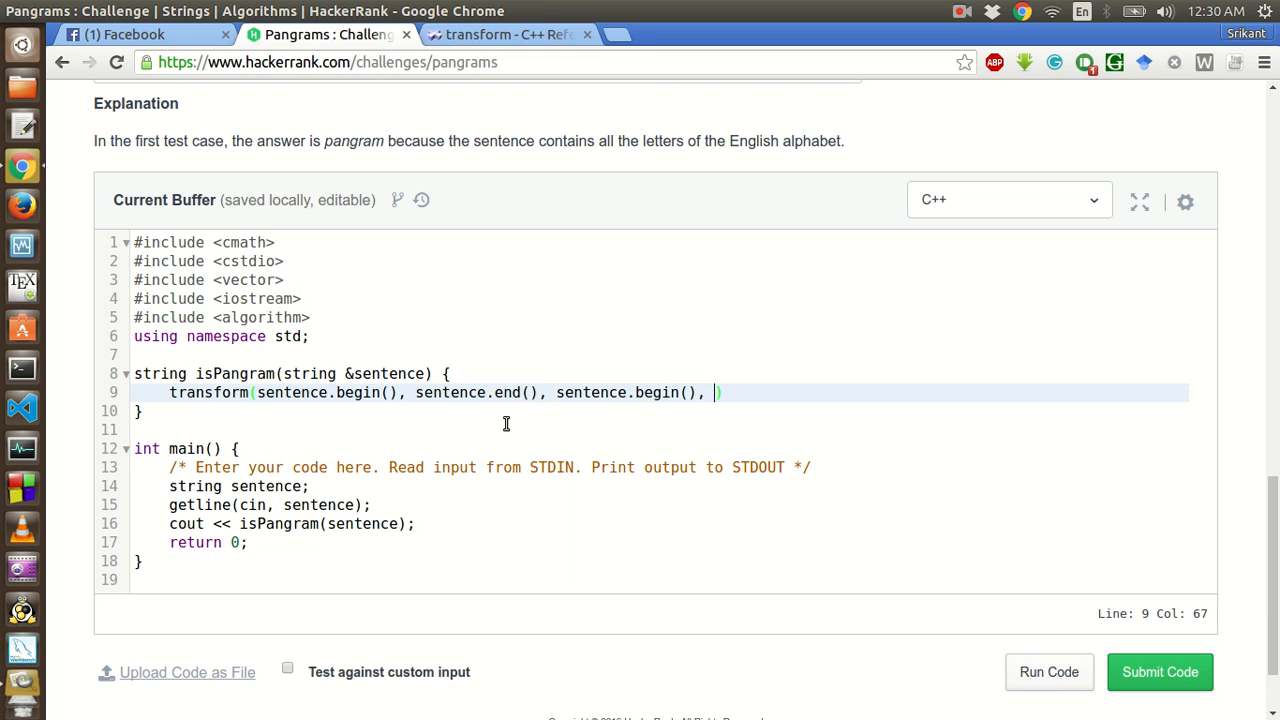
text(tow)
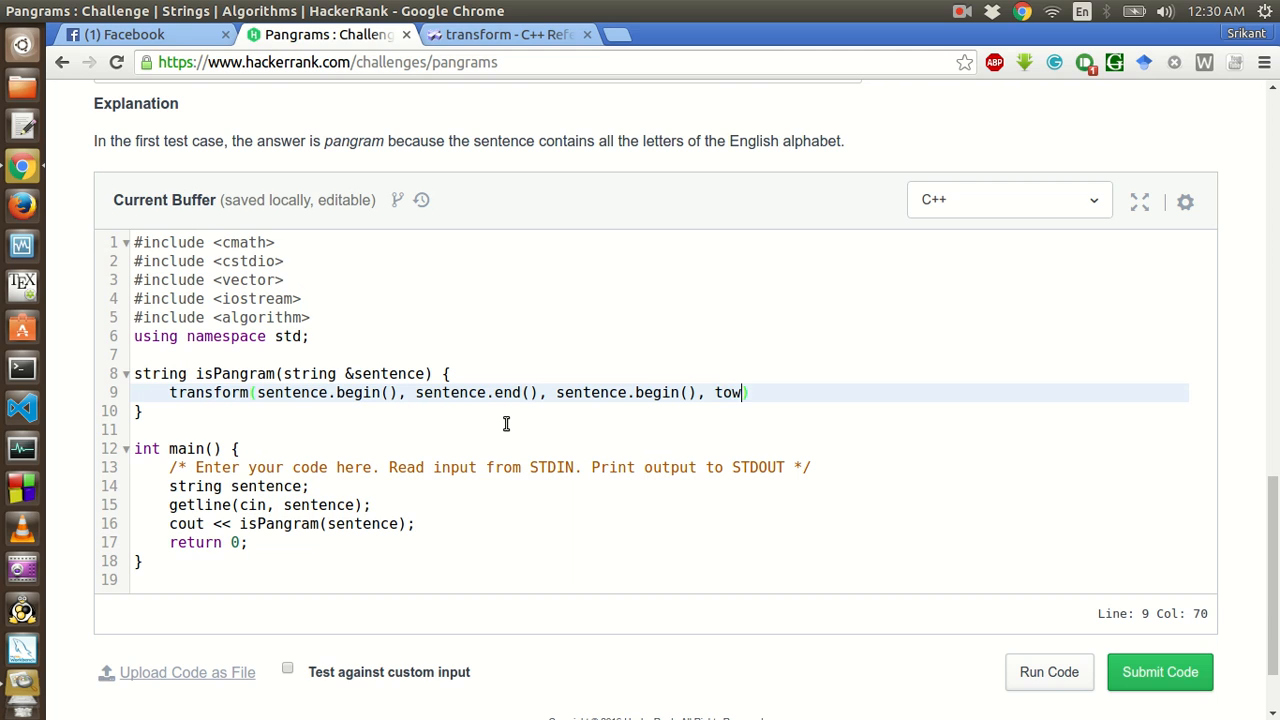
text(lower)
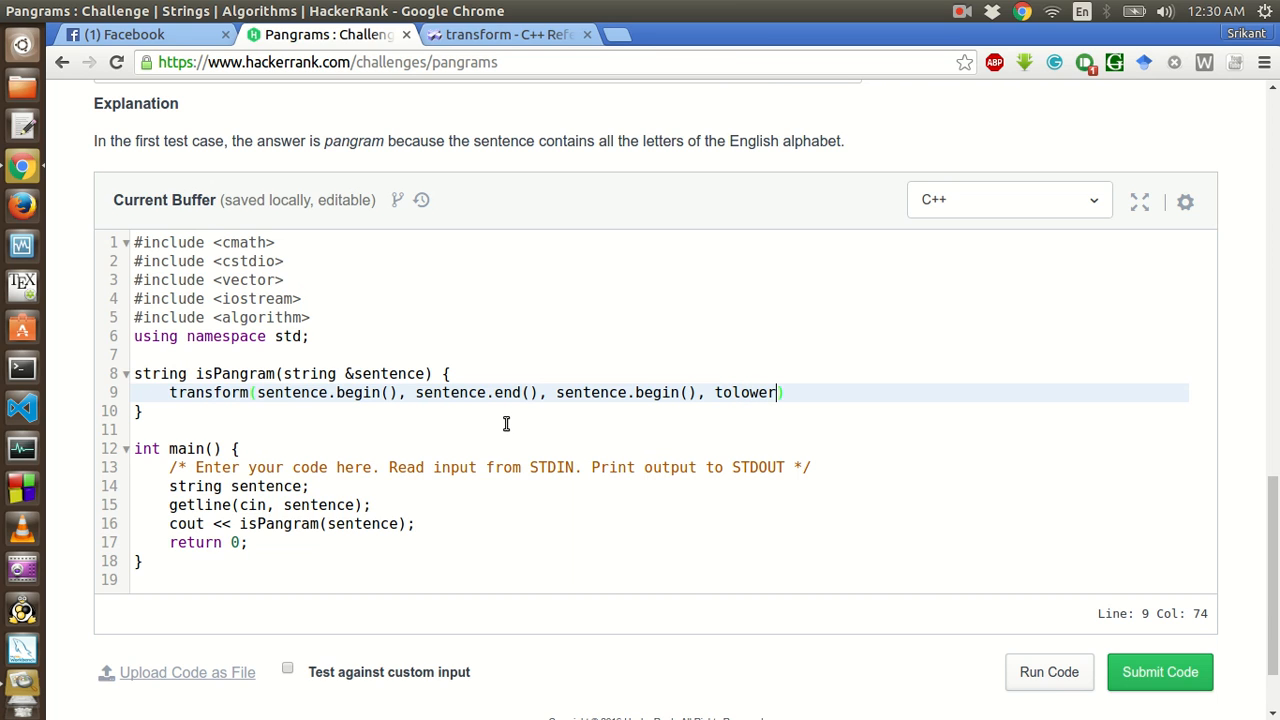
text())
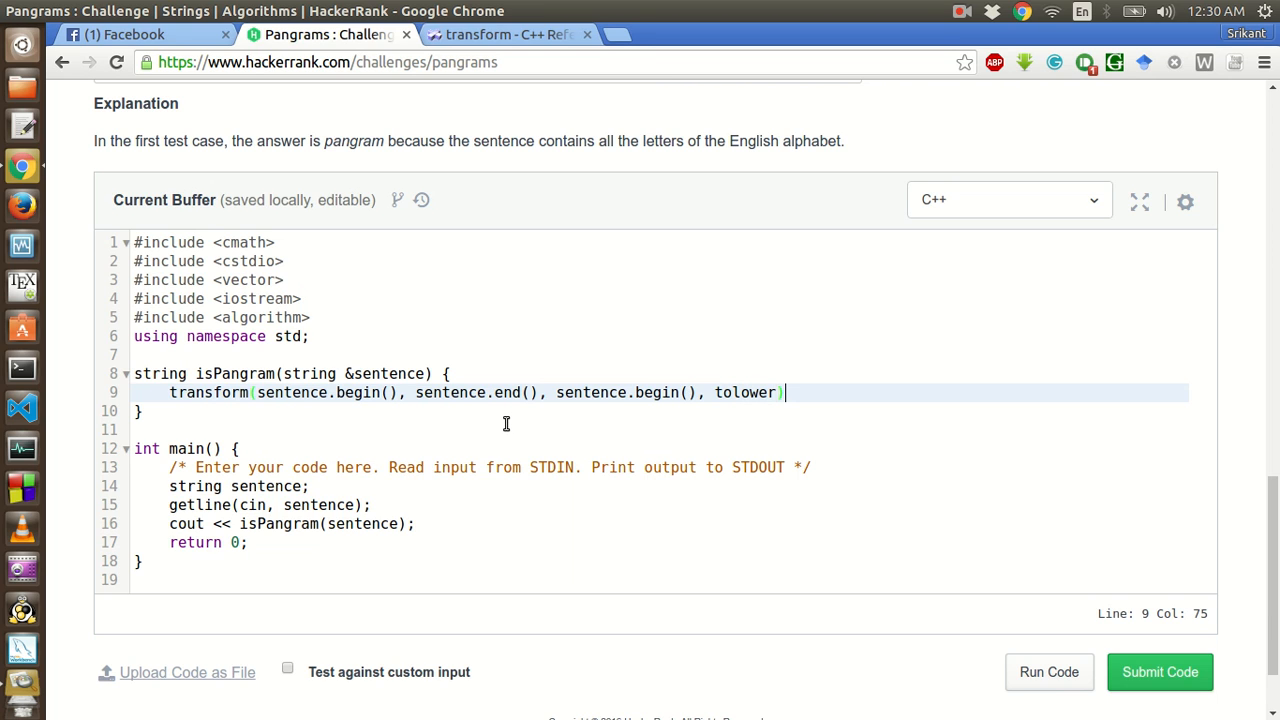
text(;)
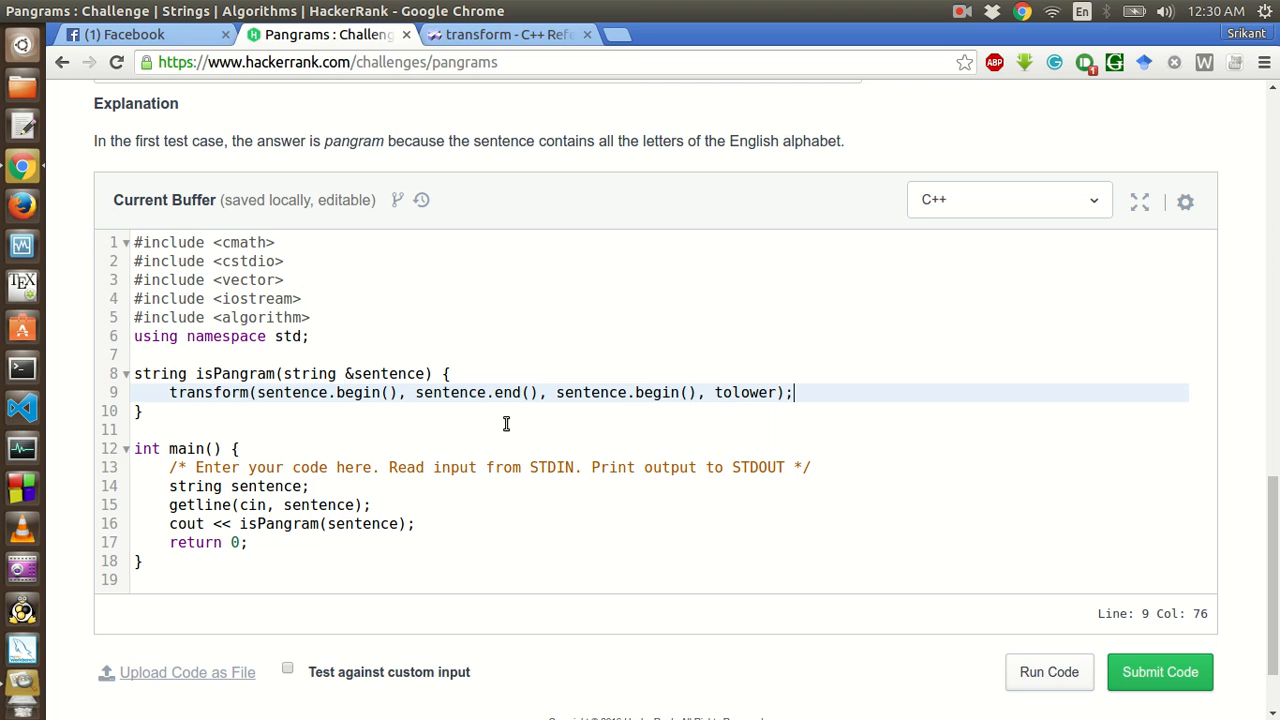
key(Return)
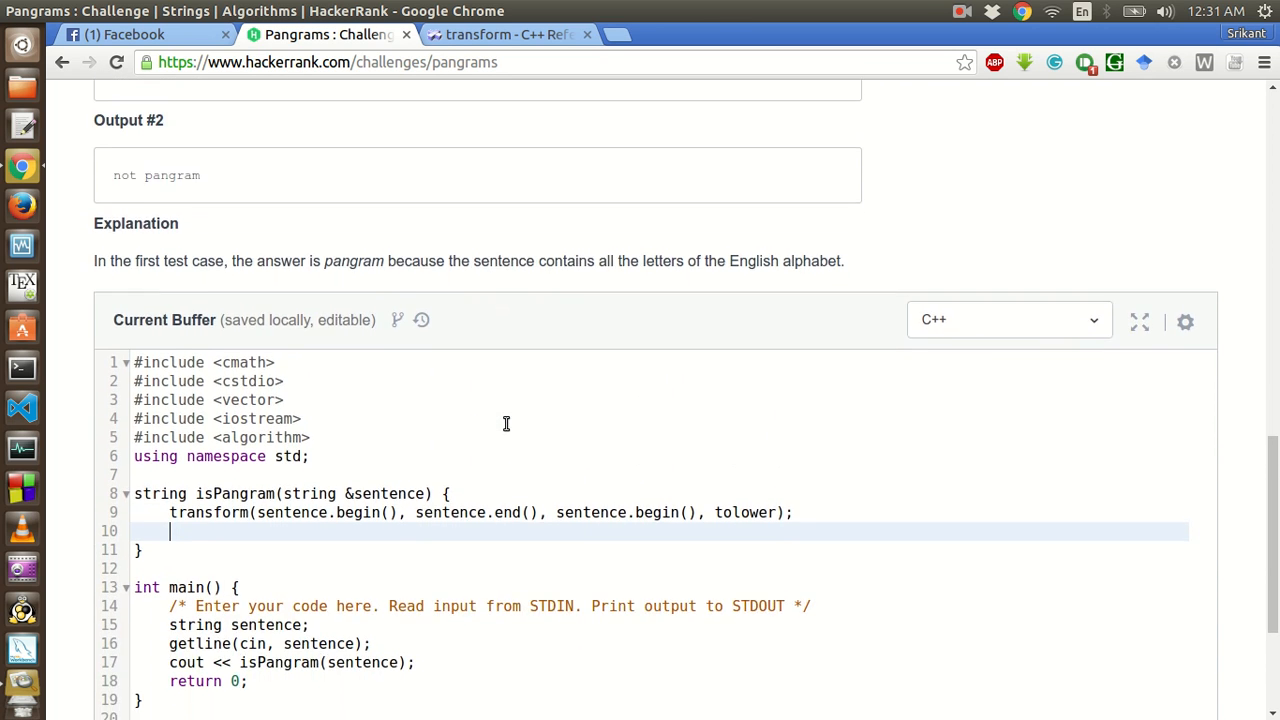
scroll(down, 3)
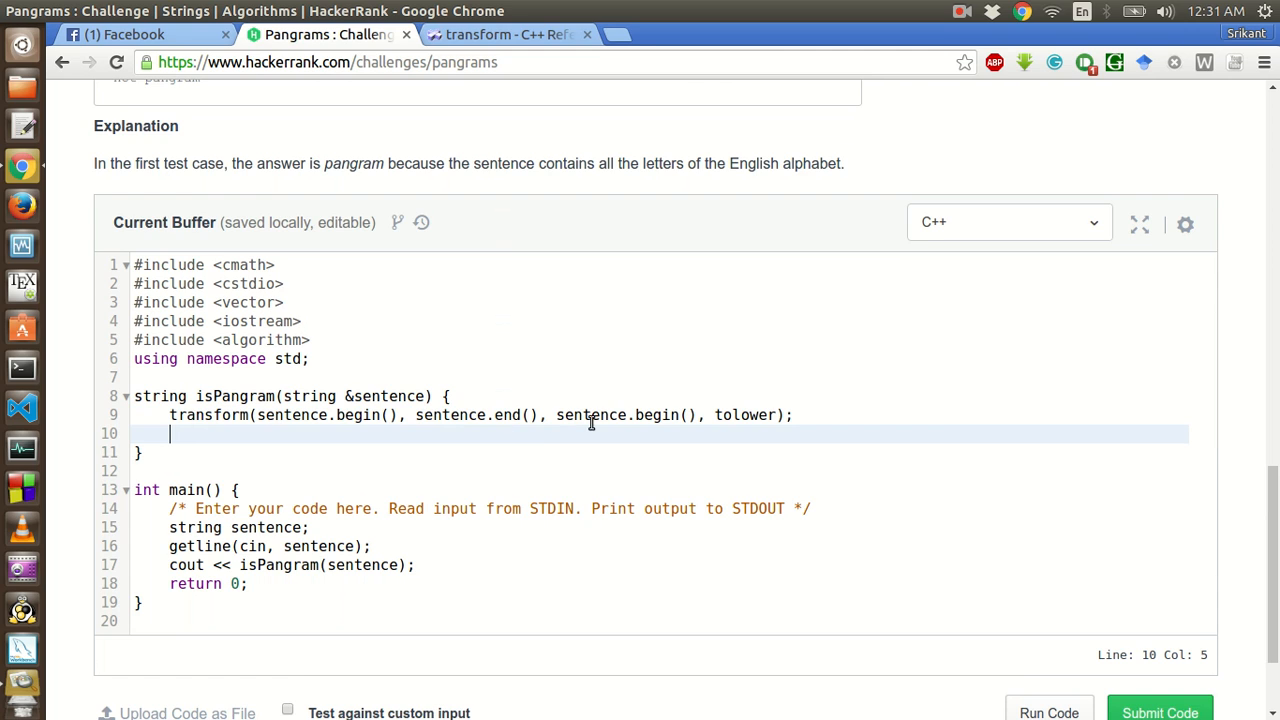
mouse_move(800, 415)
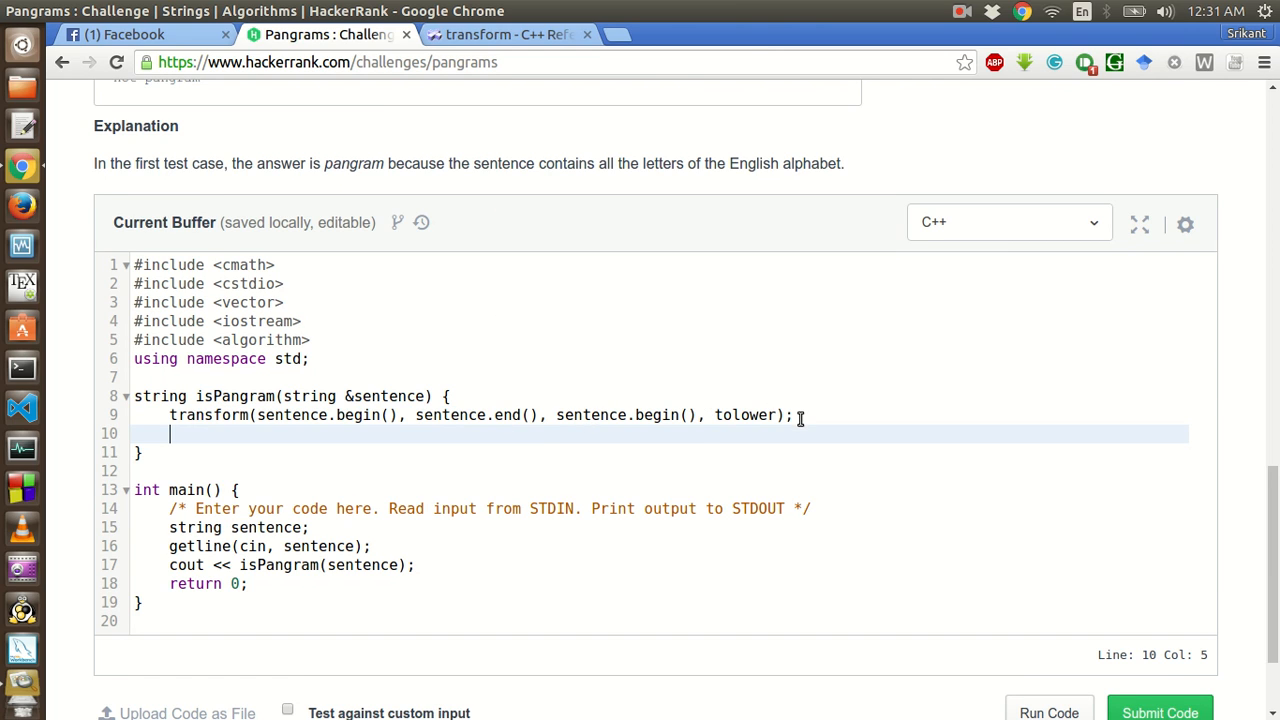
- Declare 'bool c[26];' and a for loop with i from 0 to sentence.size()
click(795, 415)
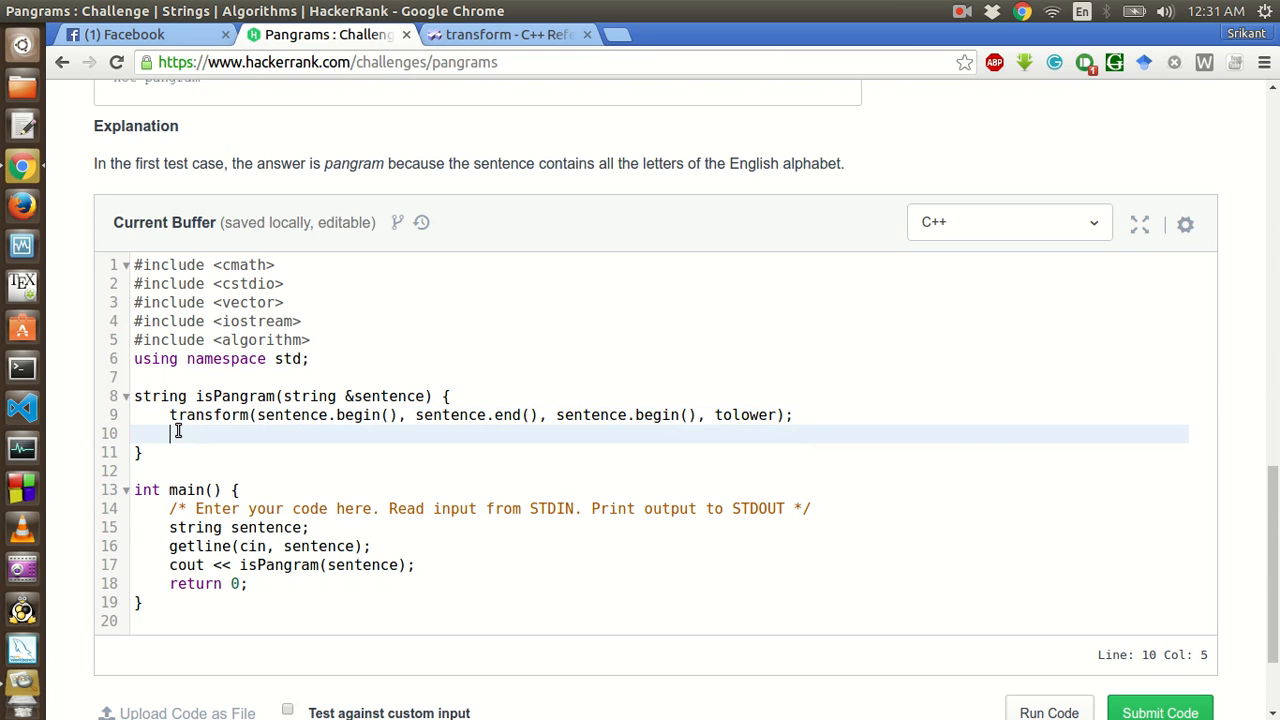
text(bool)
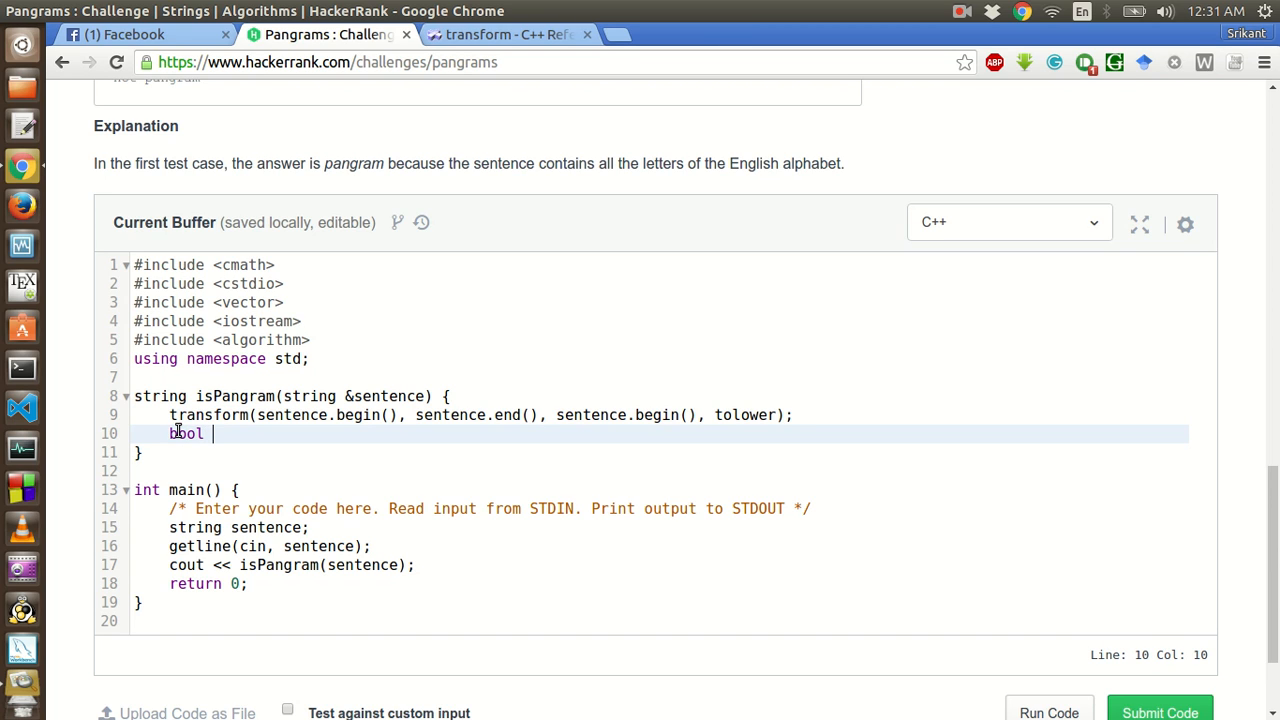
text(c)
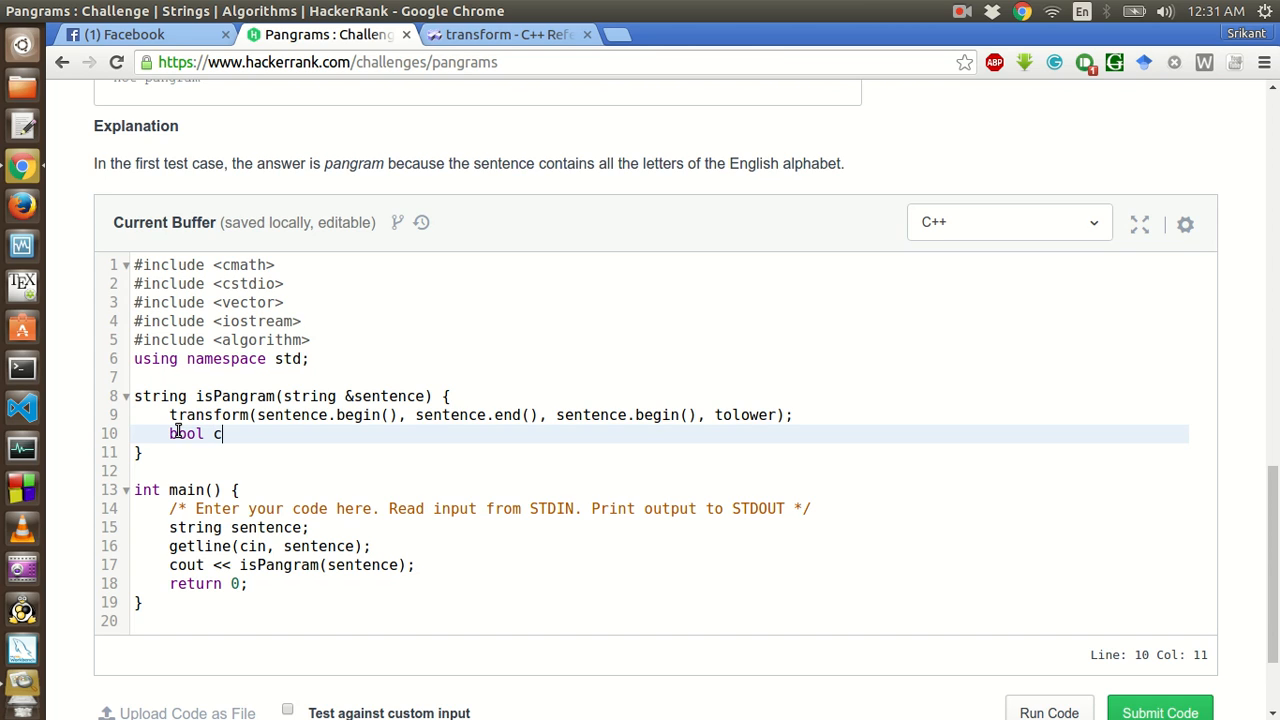
text([26])
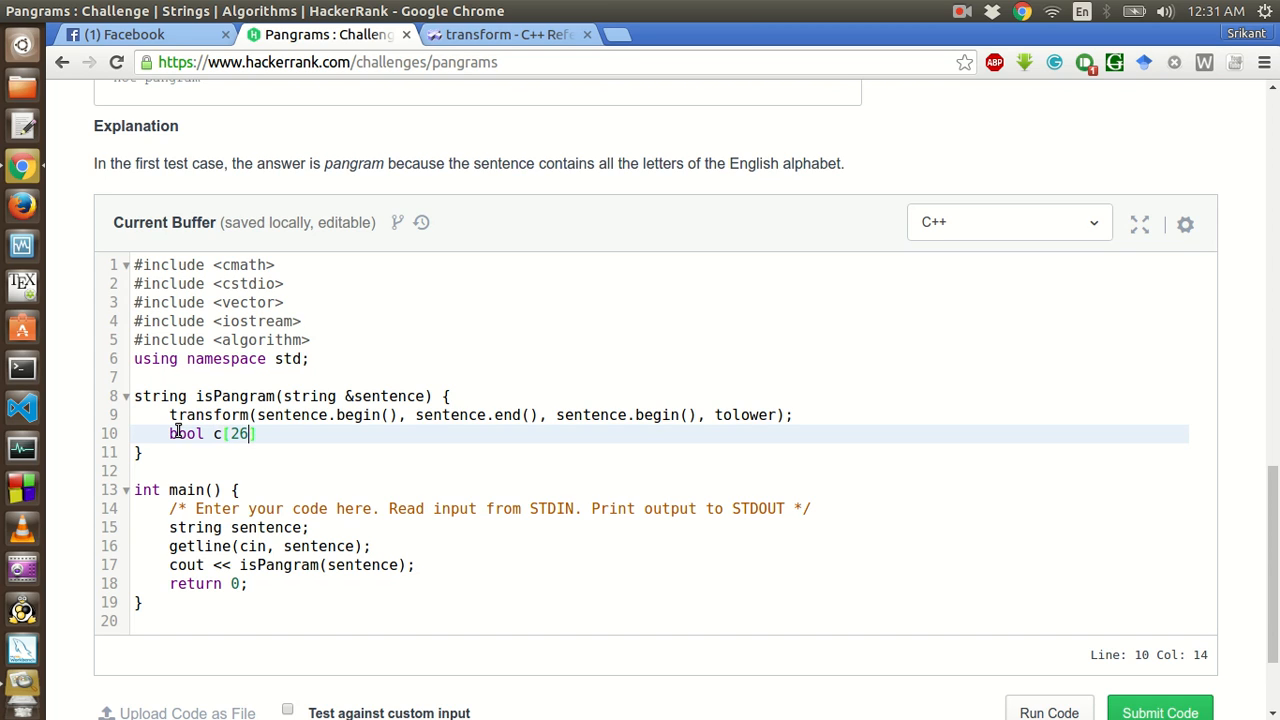
text(];)
text(for()
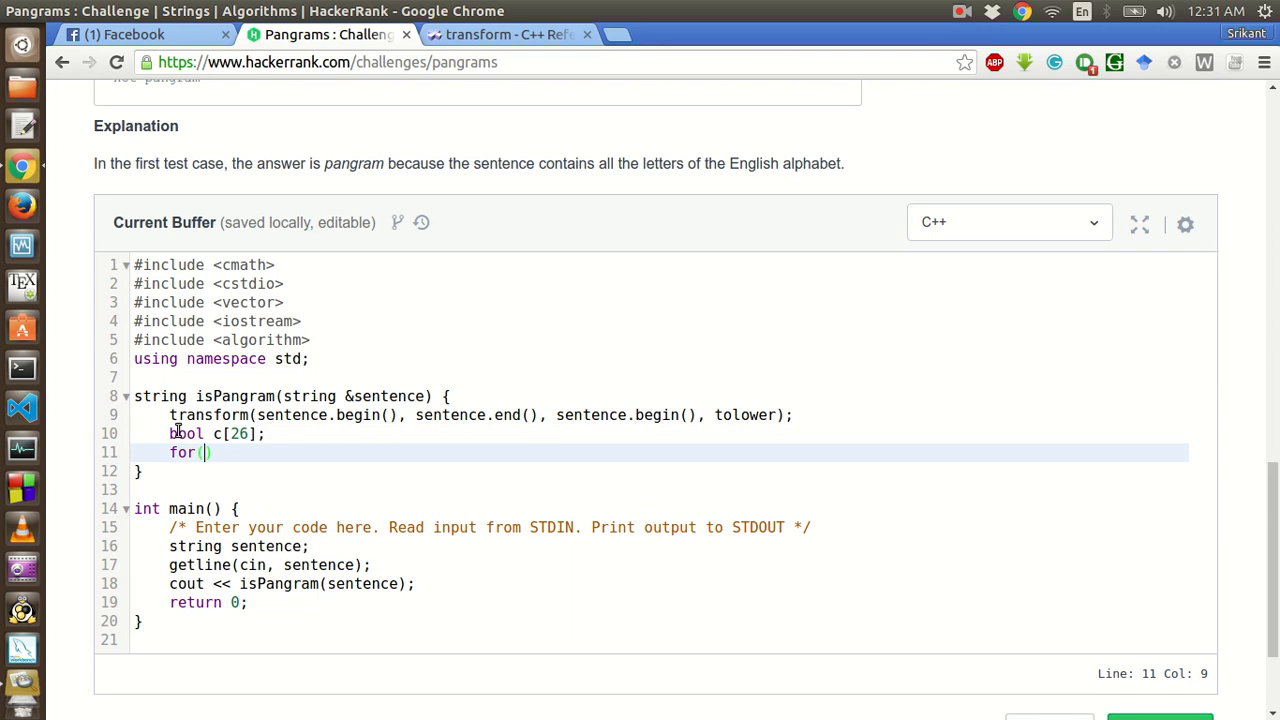
text(int i)
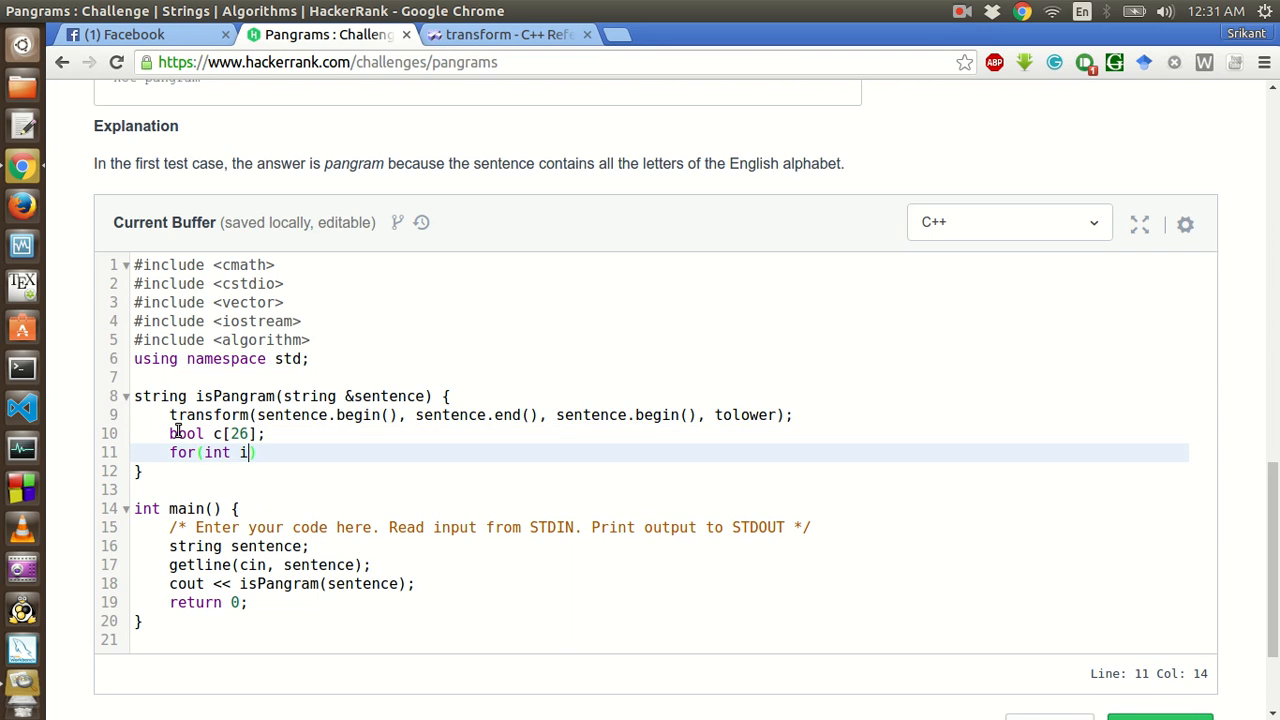
text(=0;)
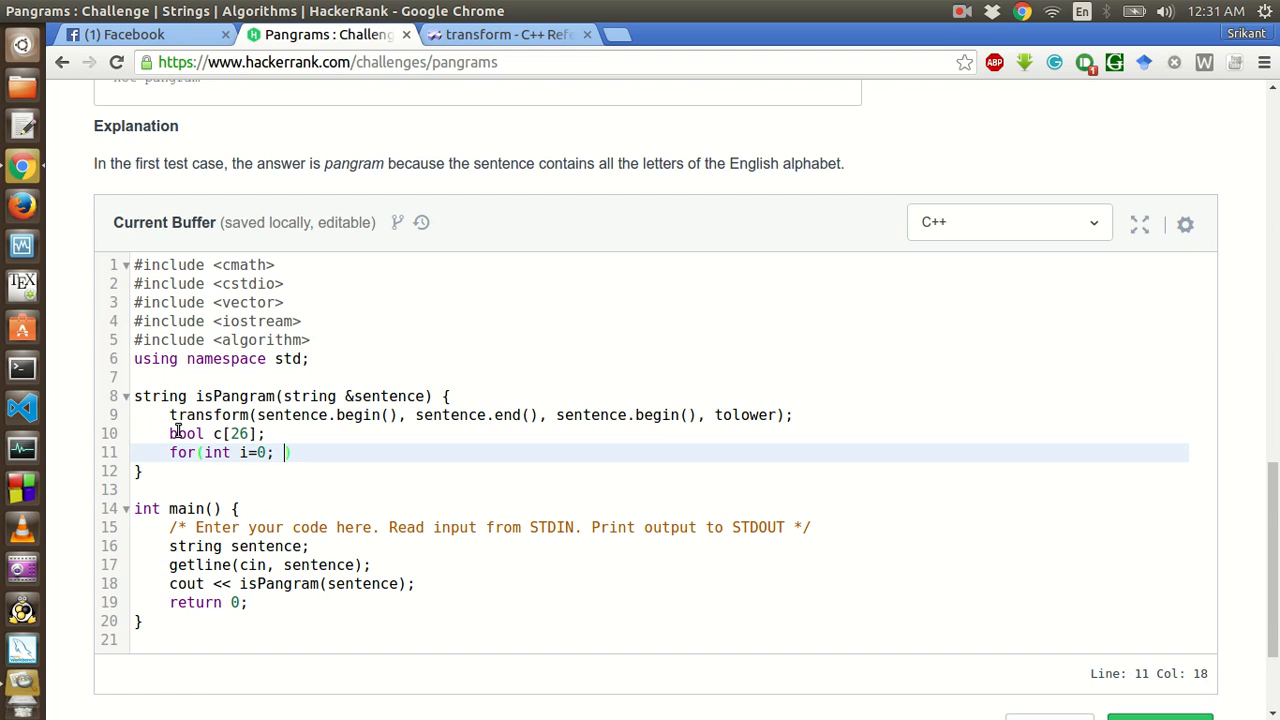
text(i < sent)
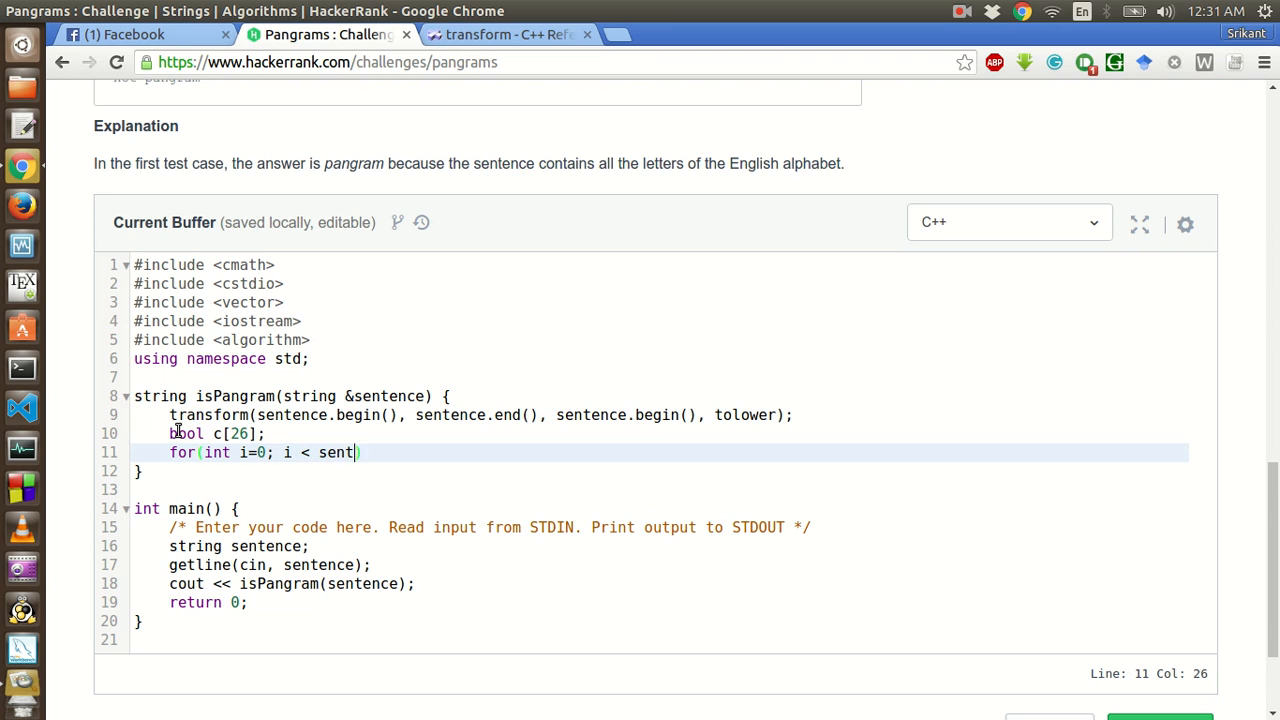
text(ence.size)
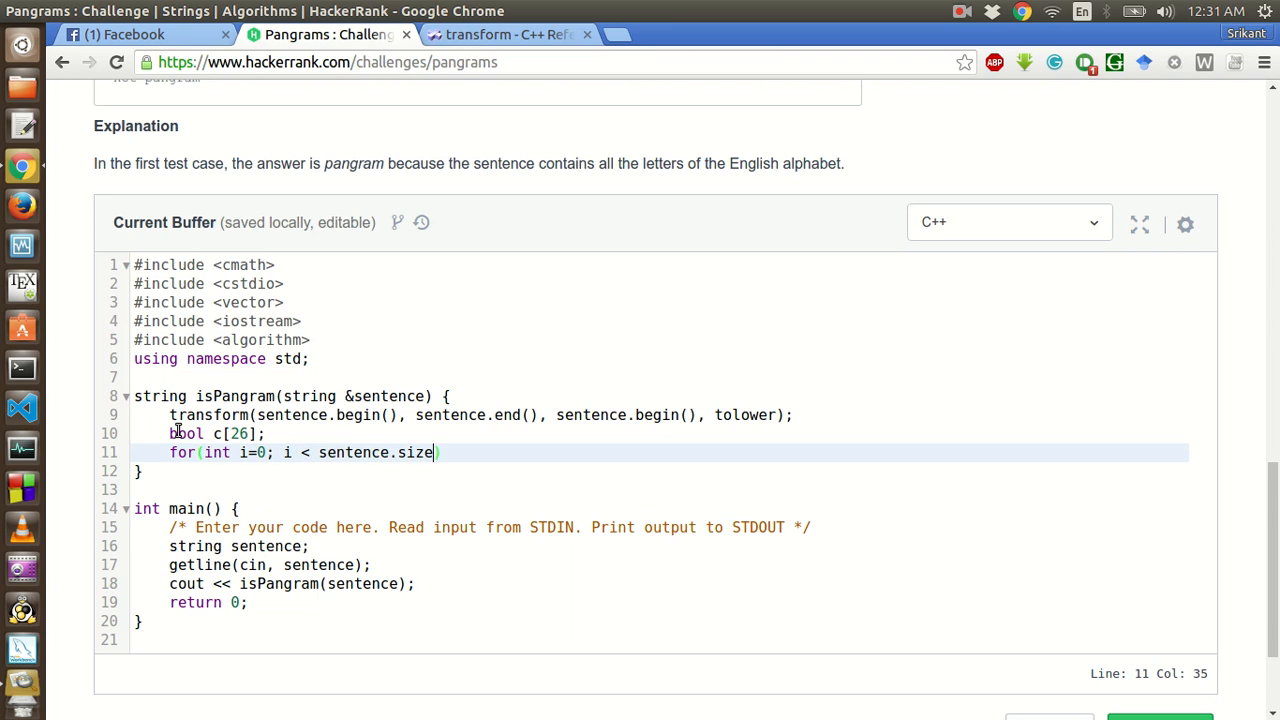
text((); i++) {)
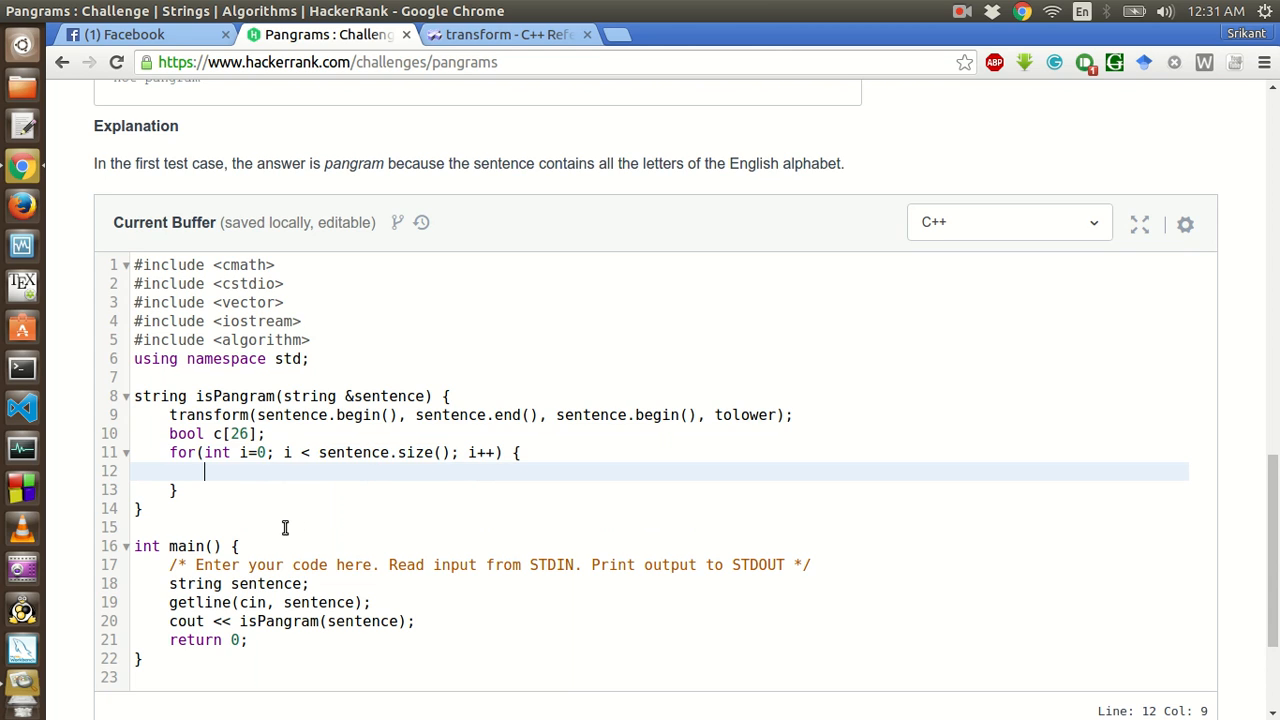
mouse_move(308, 502)
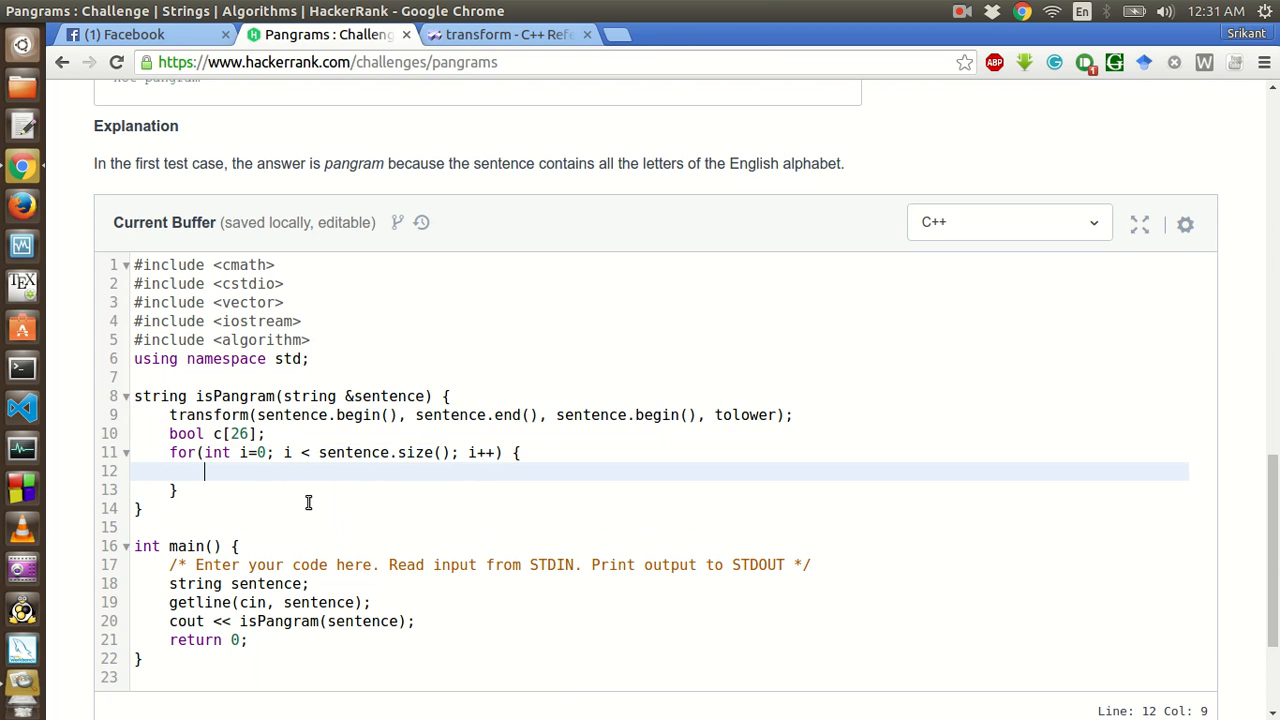
mouse_move(325, 494)
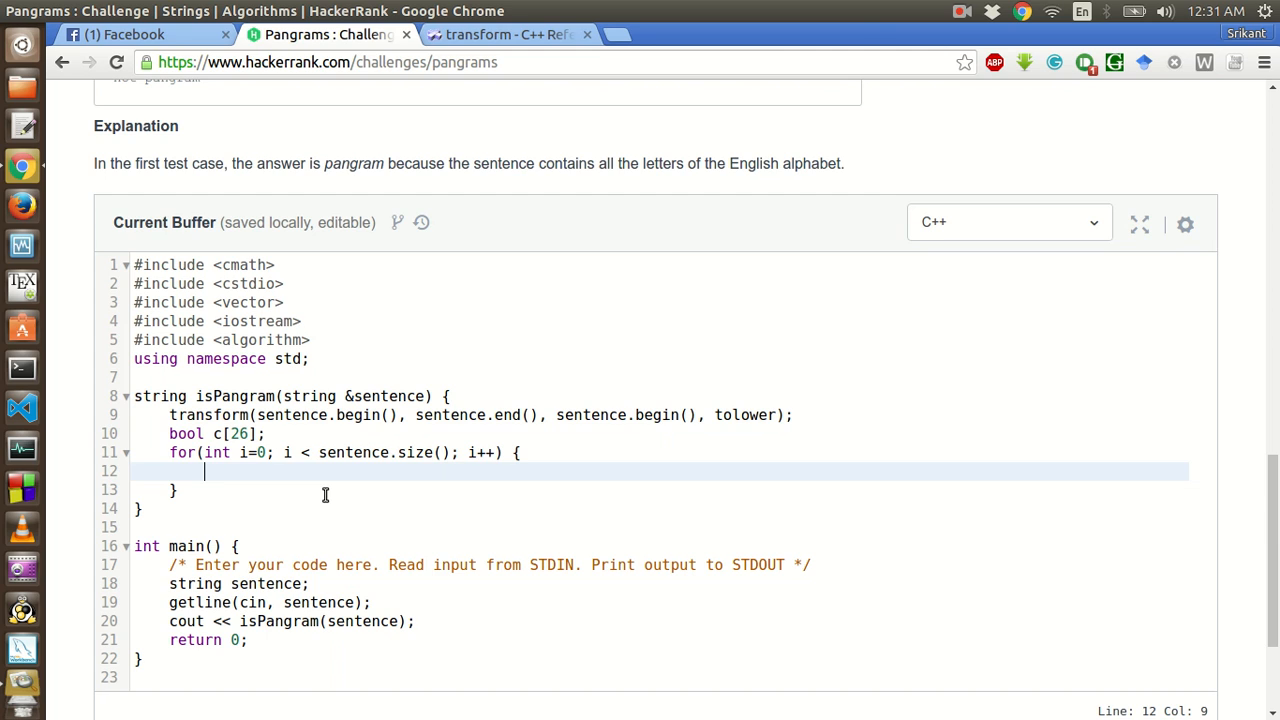
- Inside the loop, set c[sentence[i] - 'a'] = true when isalpha(sentence[i]), then start an else
text(if(is)
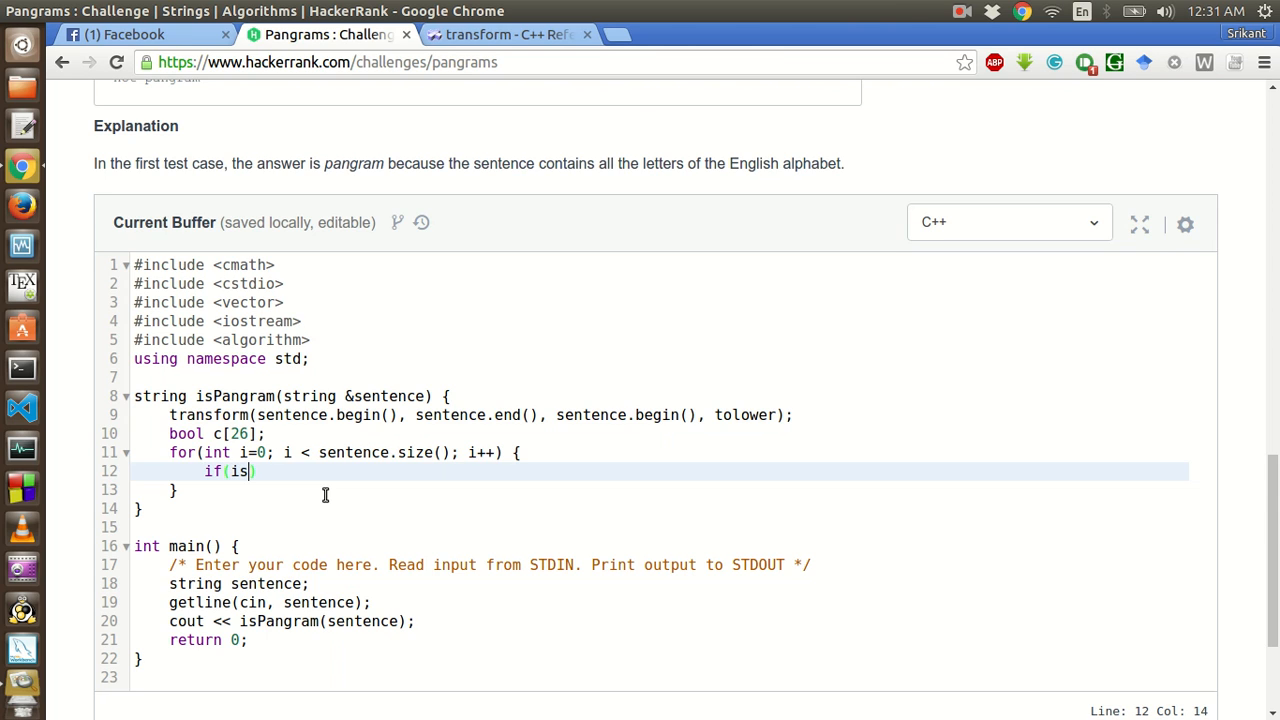
text(alpha)
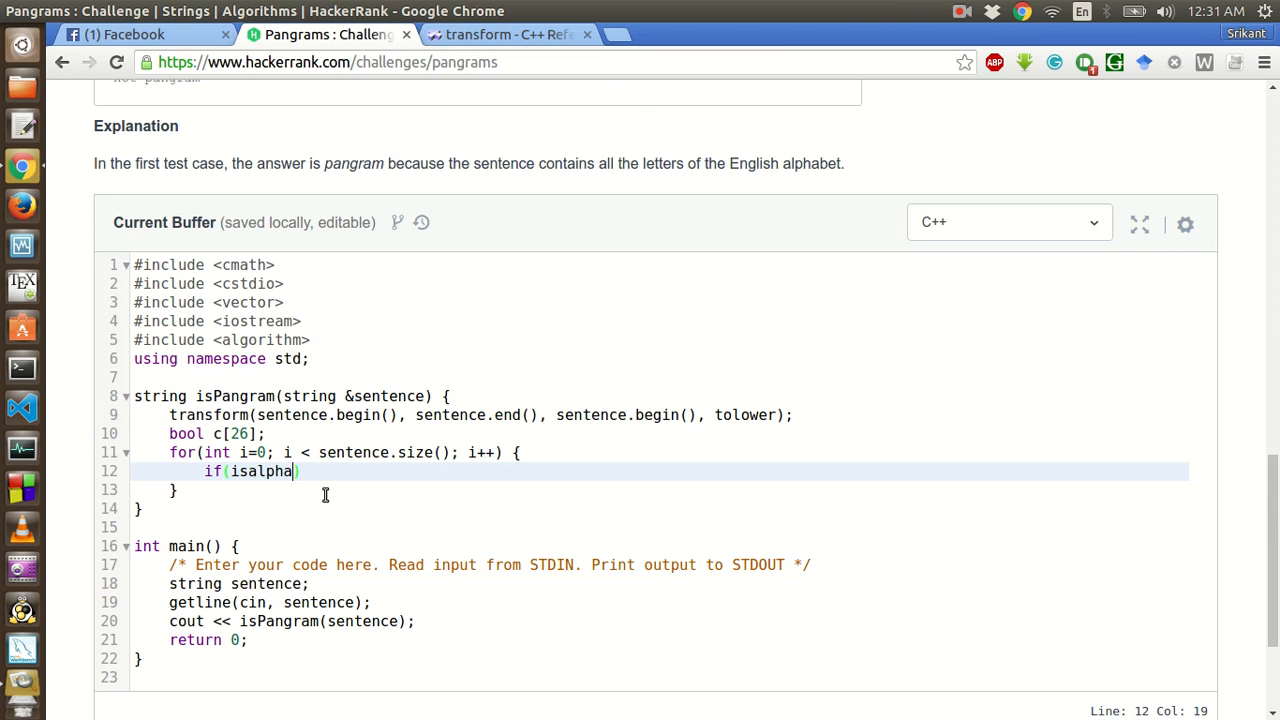
text(()
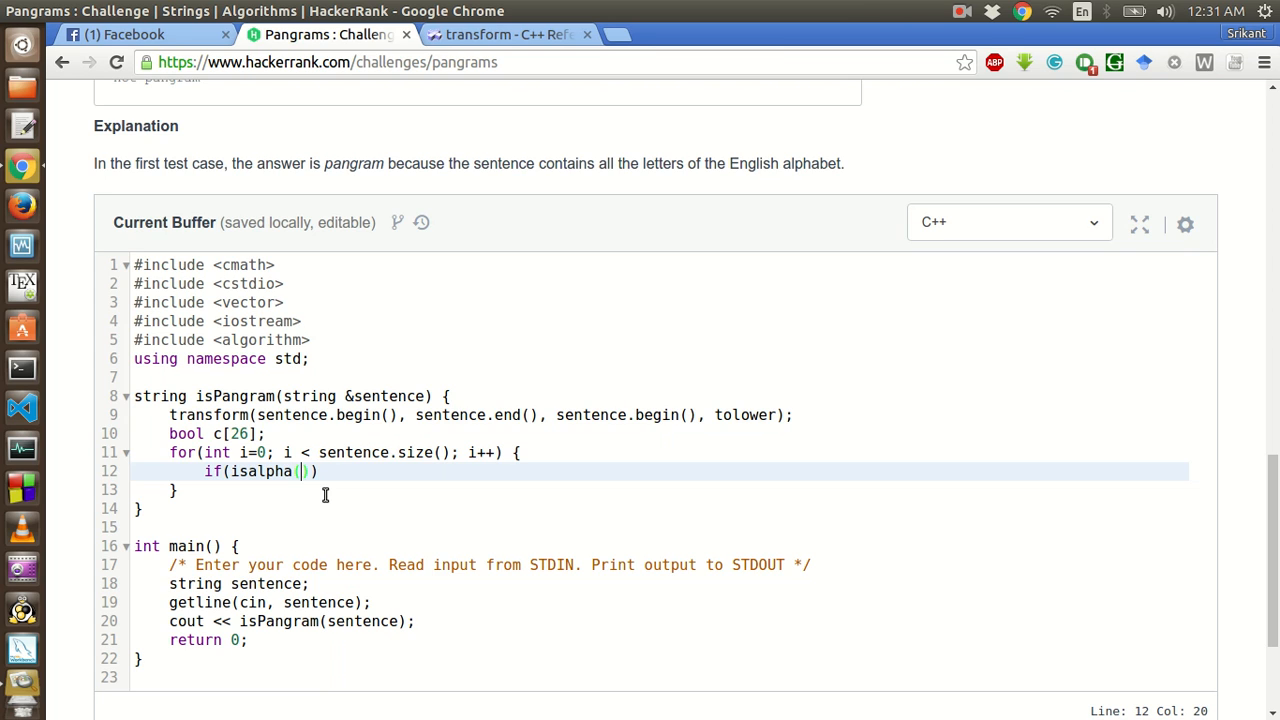
text(sentence)
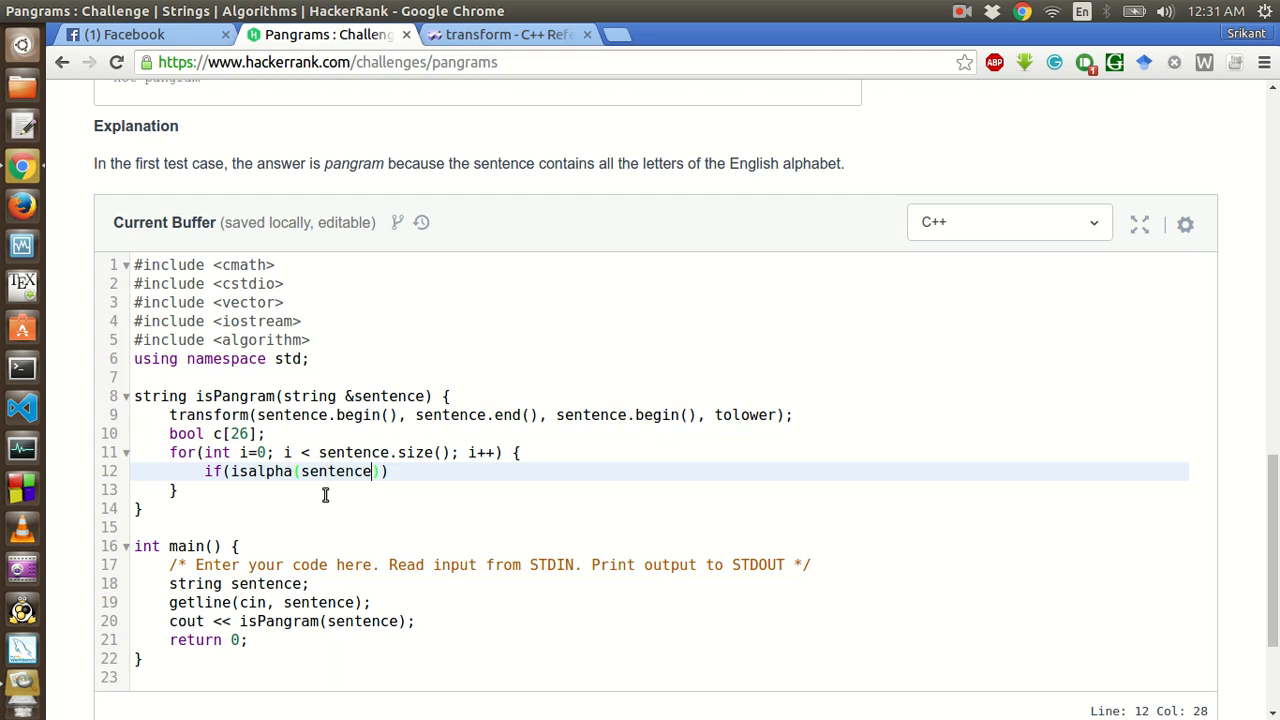
text([i])
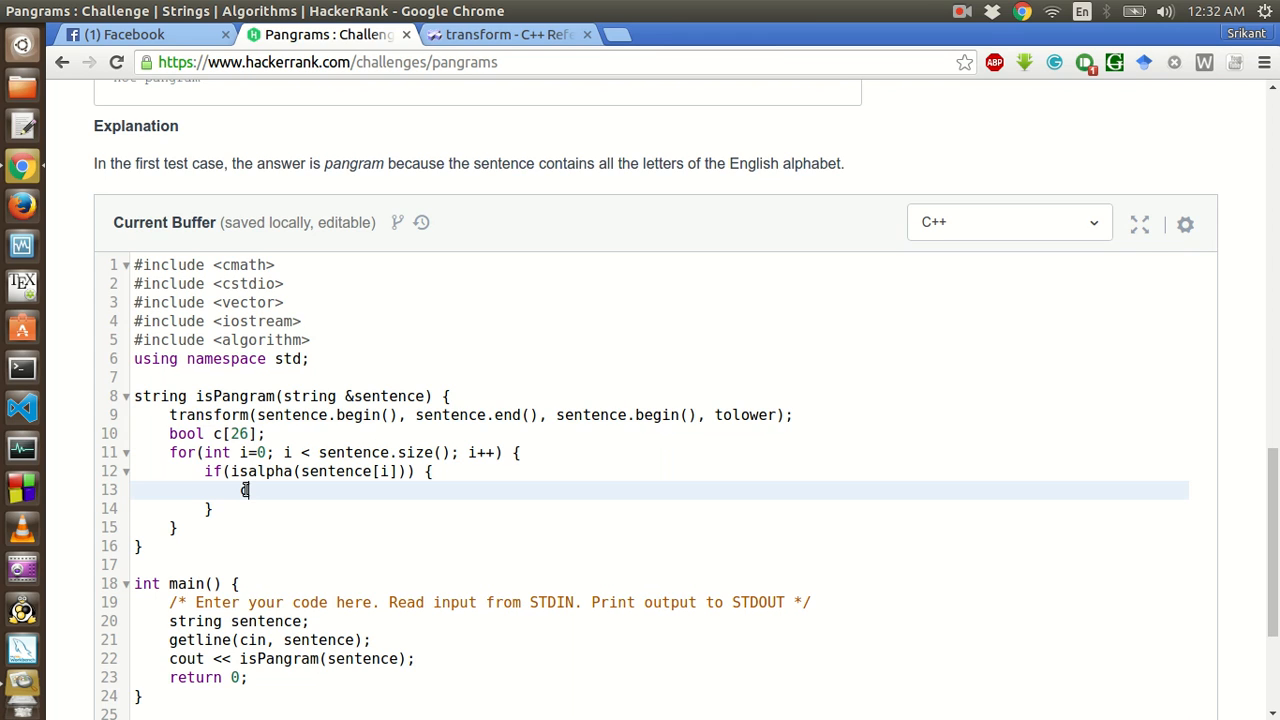
text(()
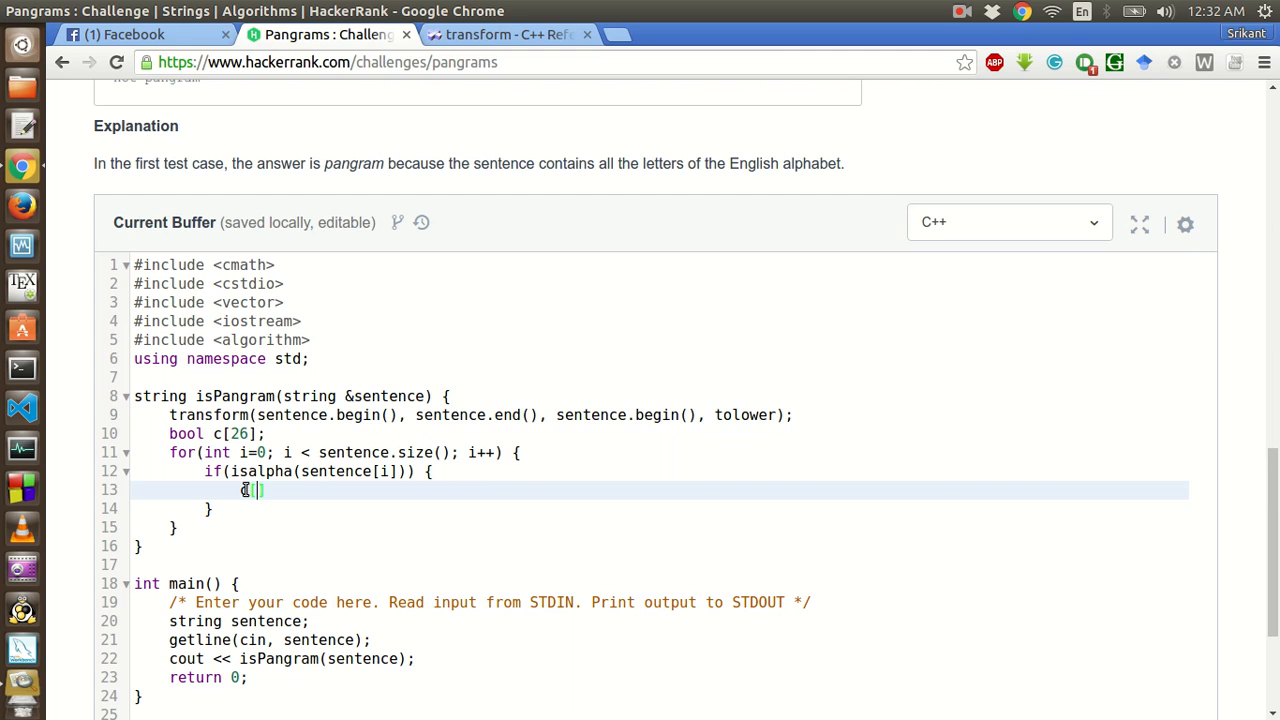
text(sentence[i)
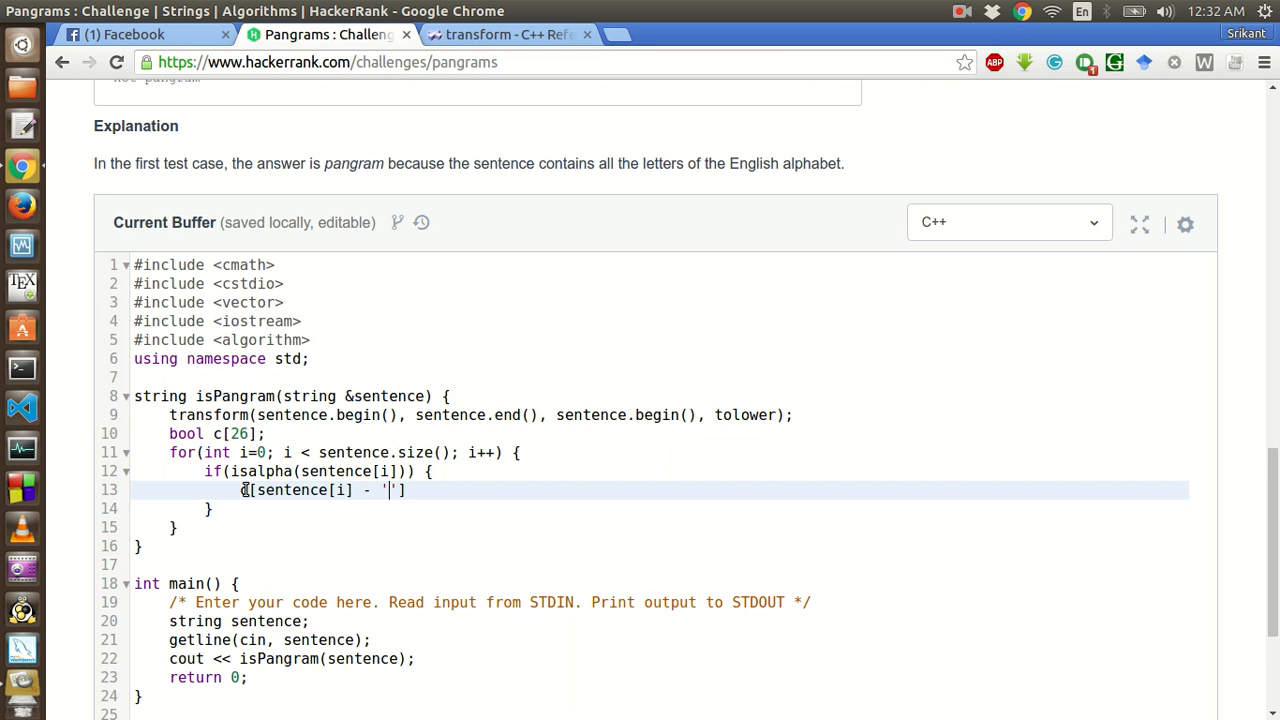
text(a])
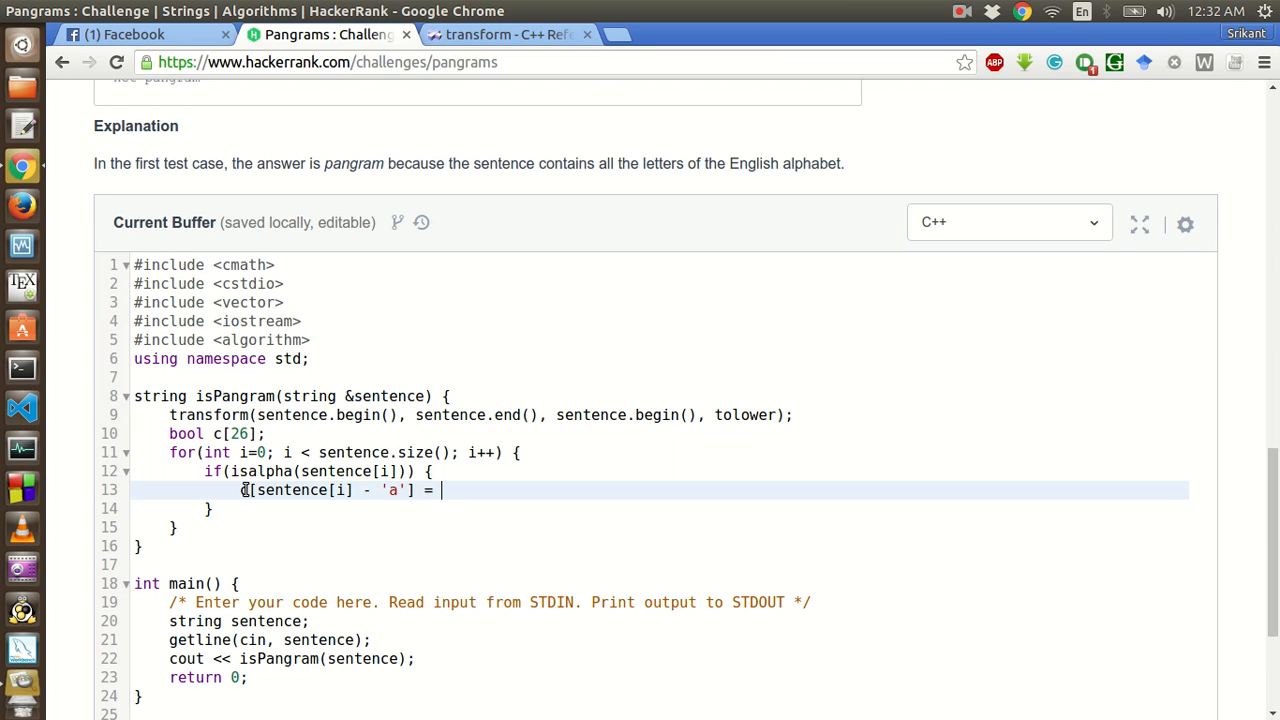
text(true;)
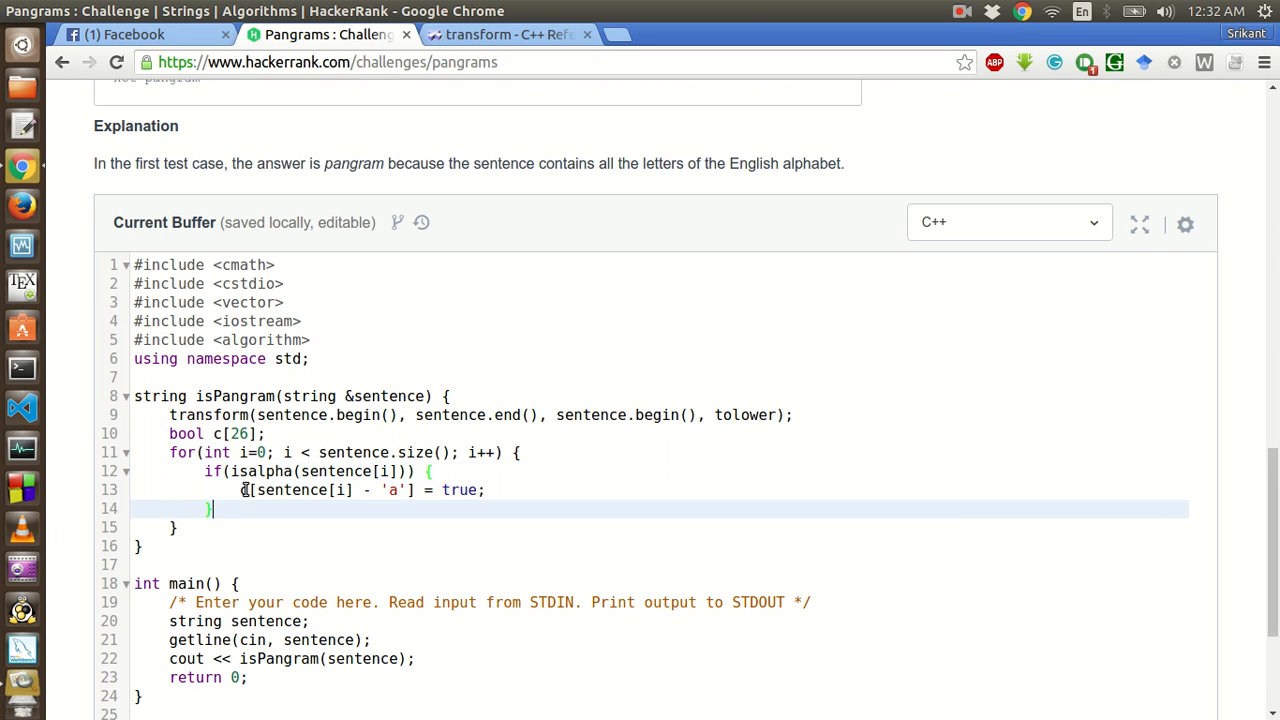
text(else)
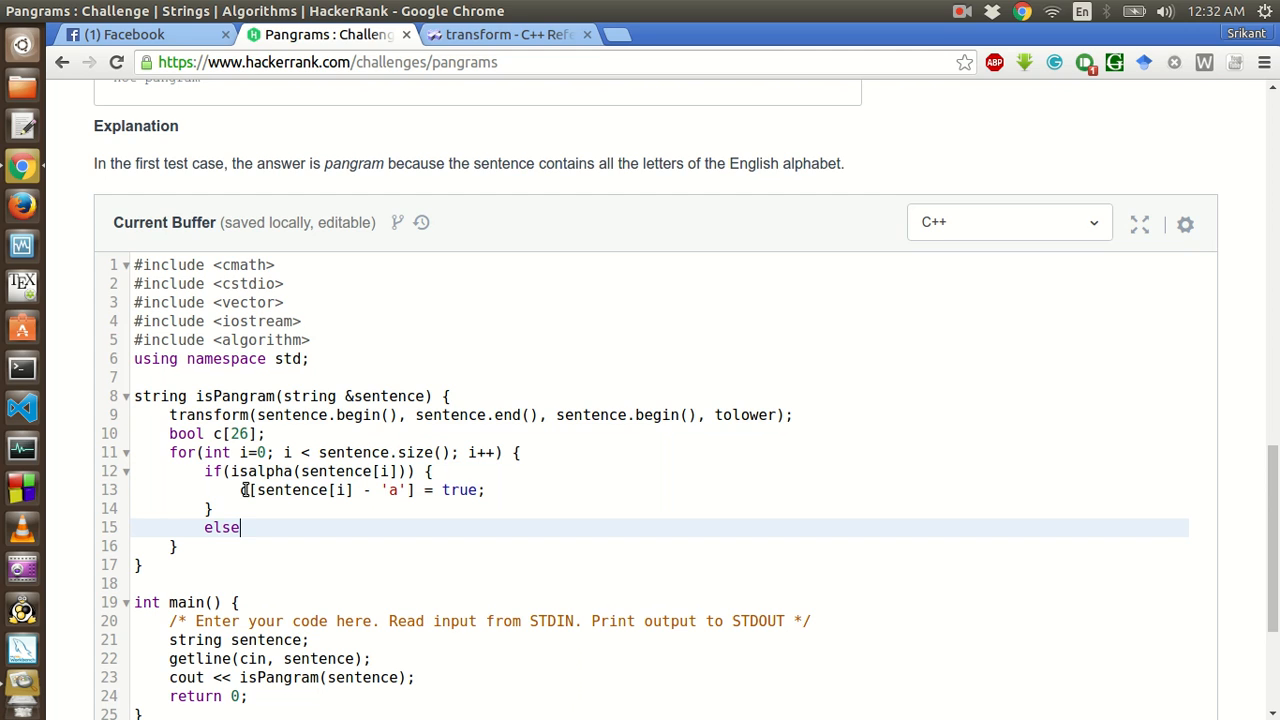
- Delete the unfinished else after the if block
key(BackSpace)
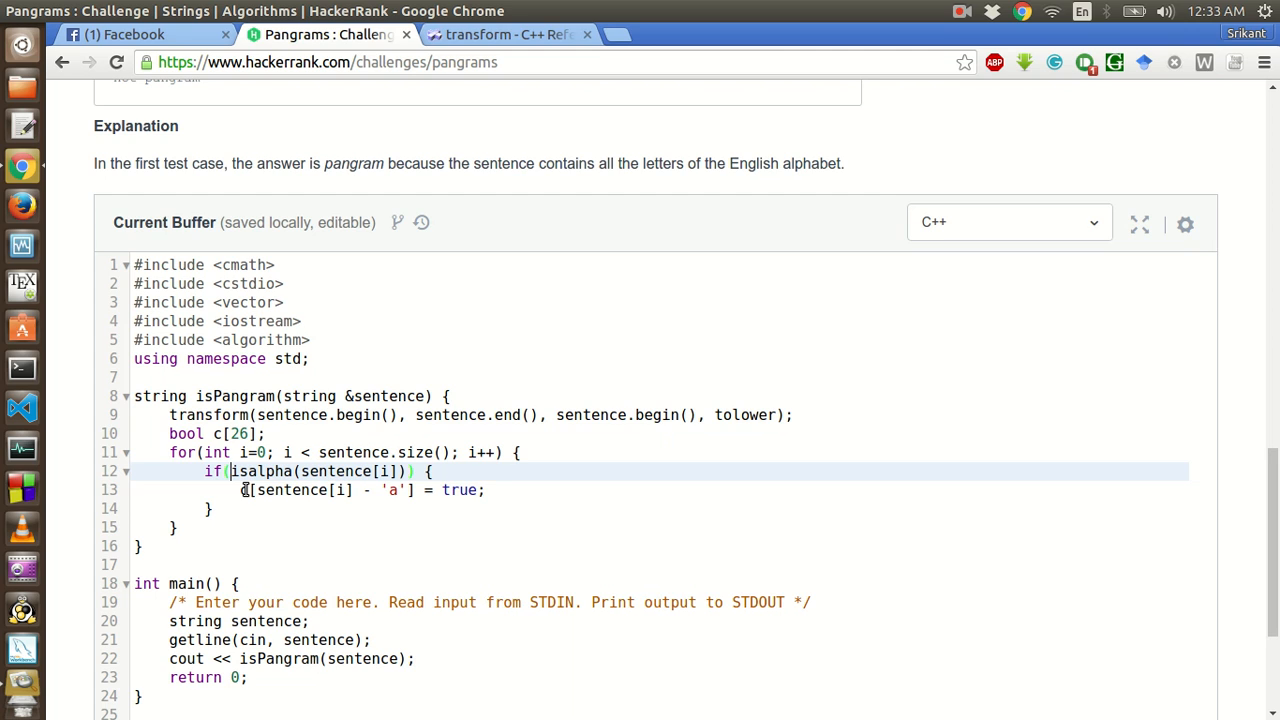
text(!)
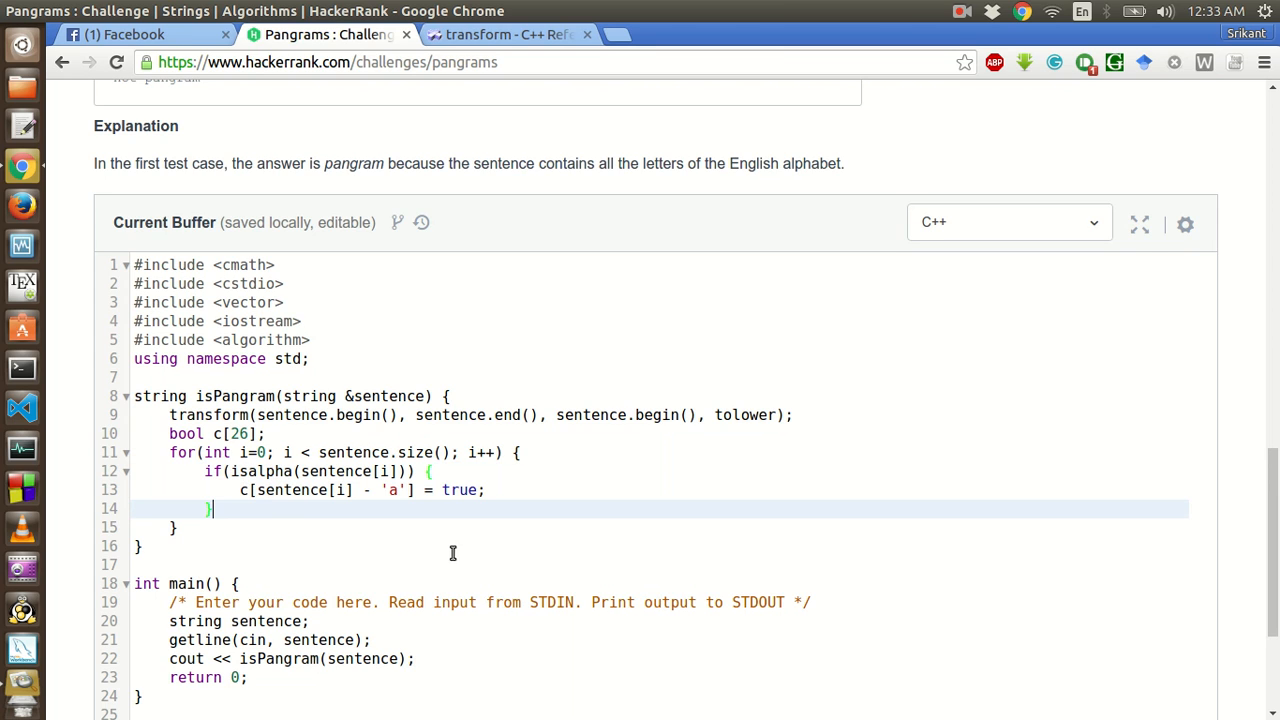
mouse_move(243, 490)
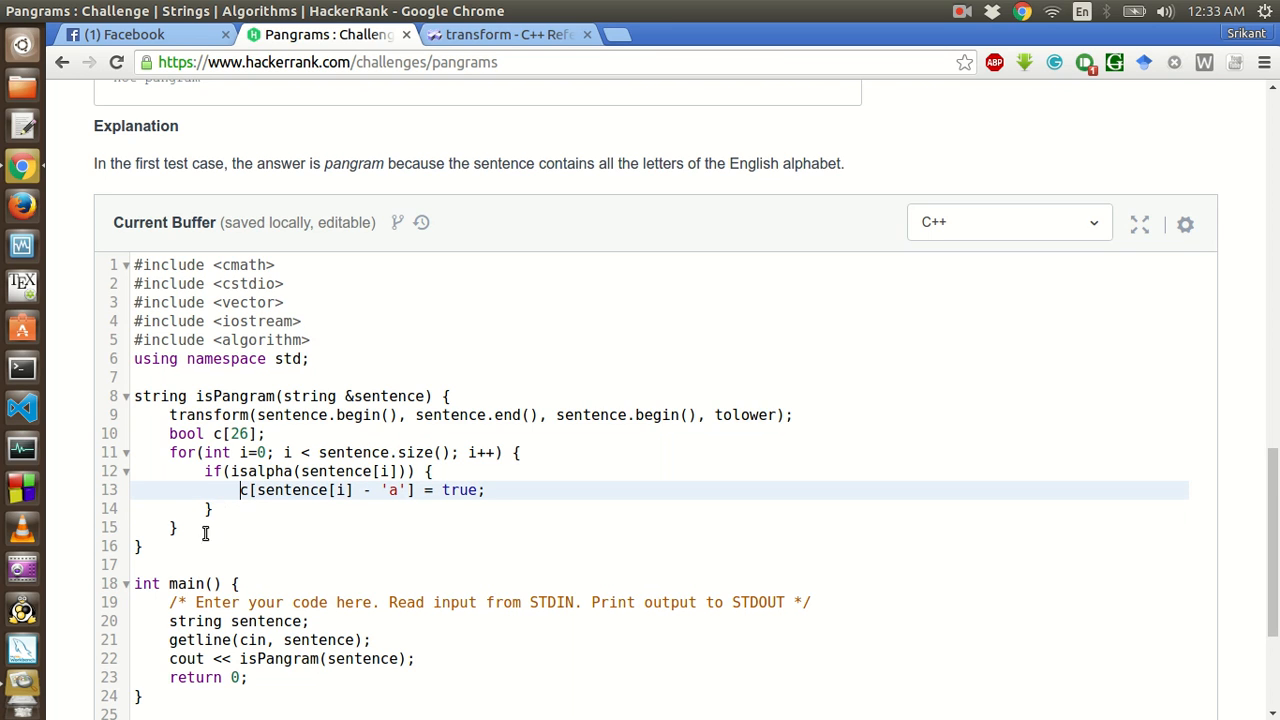
- Add a second for loop over i from 0 to 26
key(Return)
text(for(int )
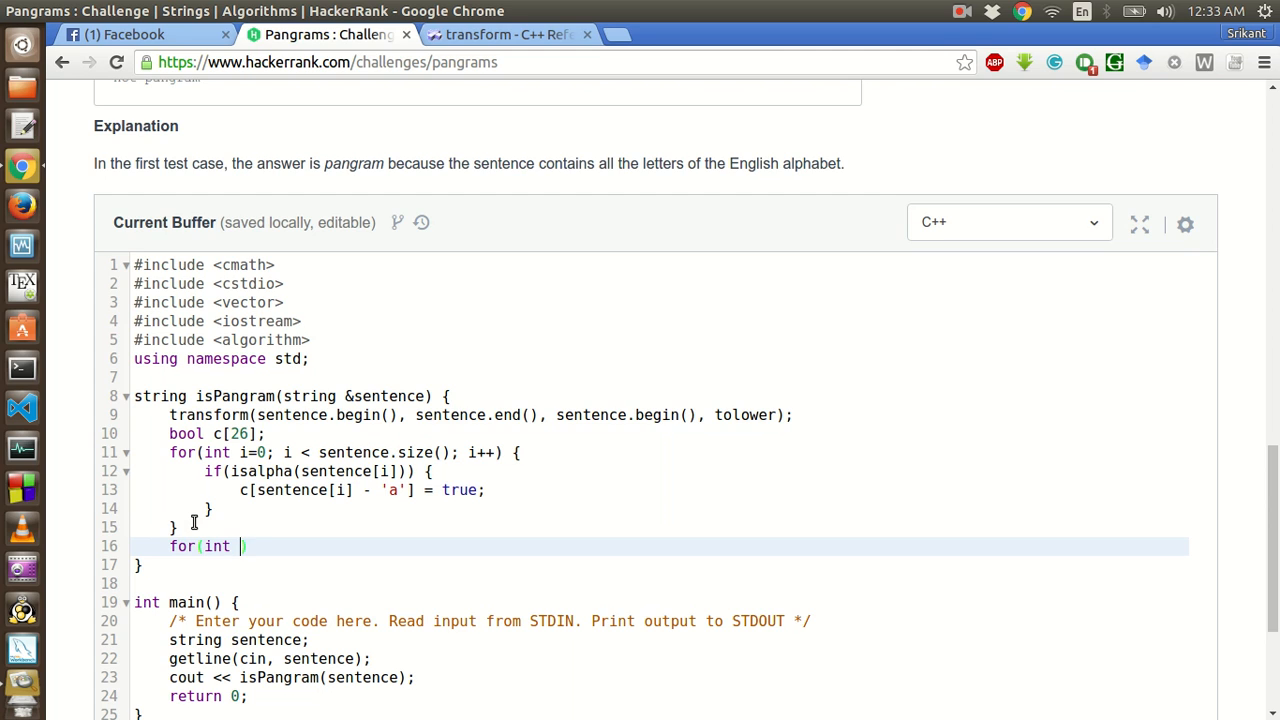
text(i=0; i <)
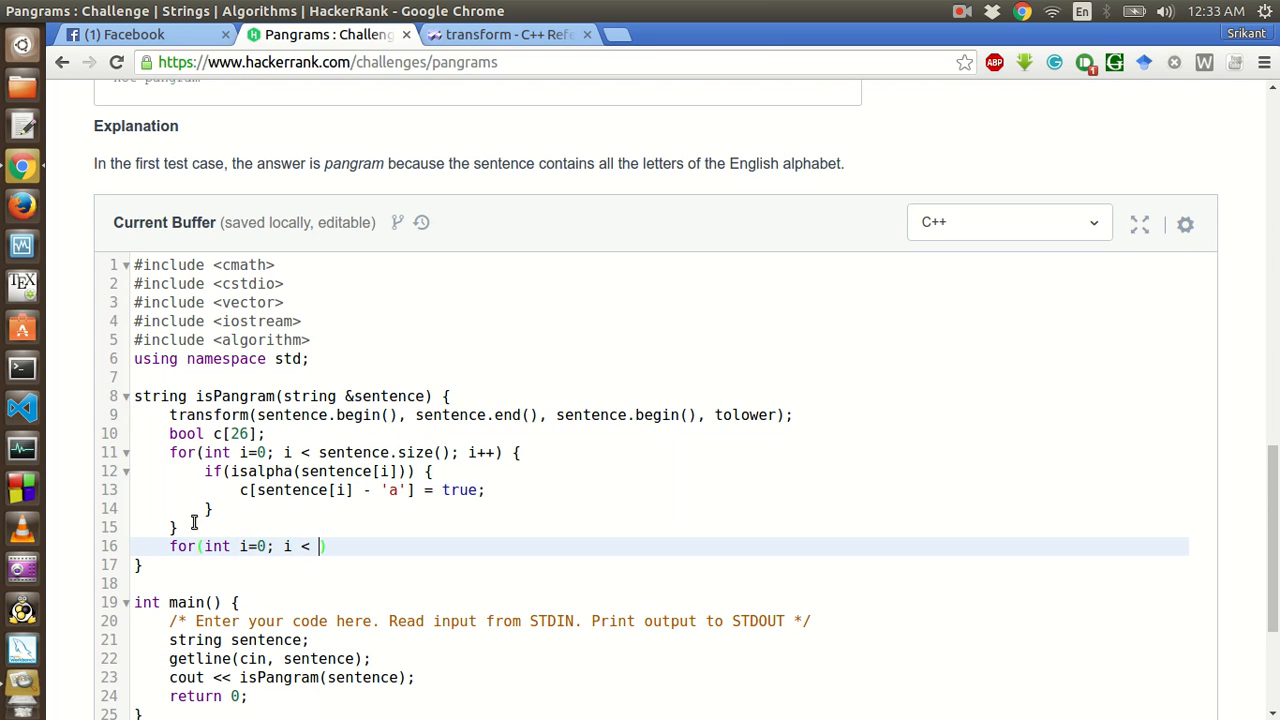
text(26; i+)
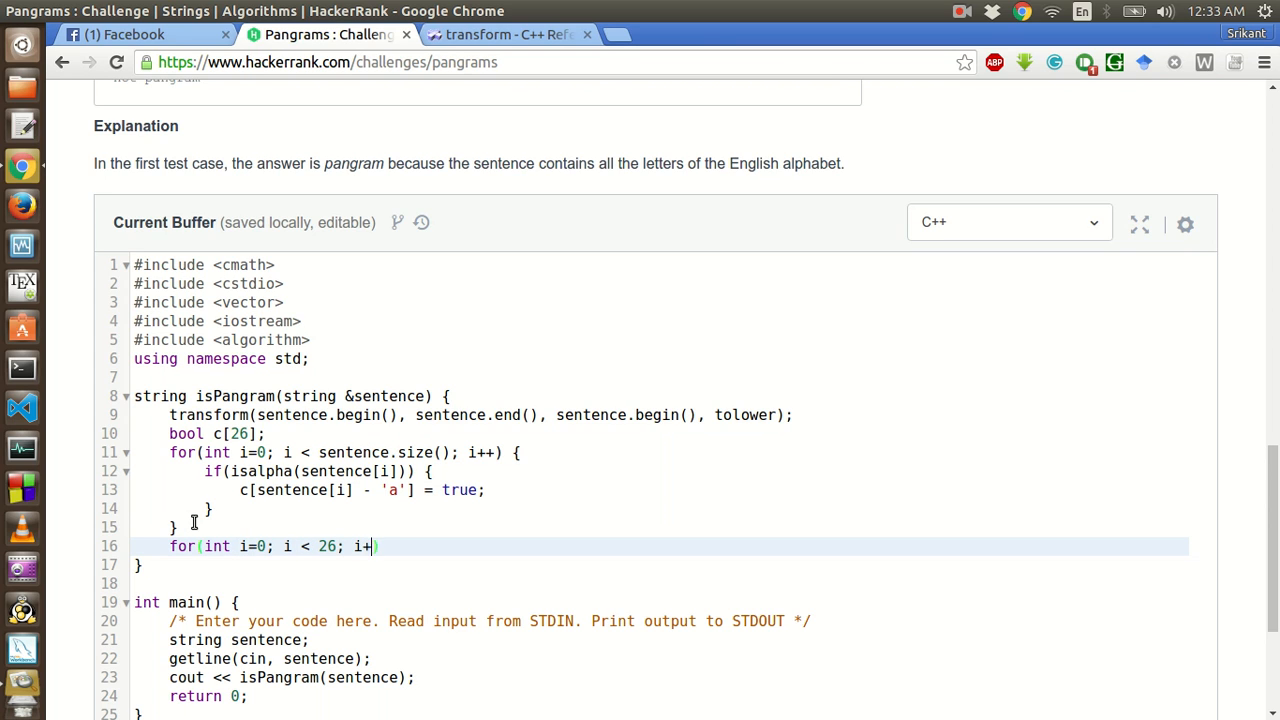
text()) {)
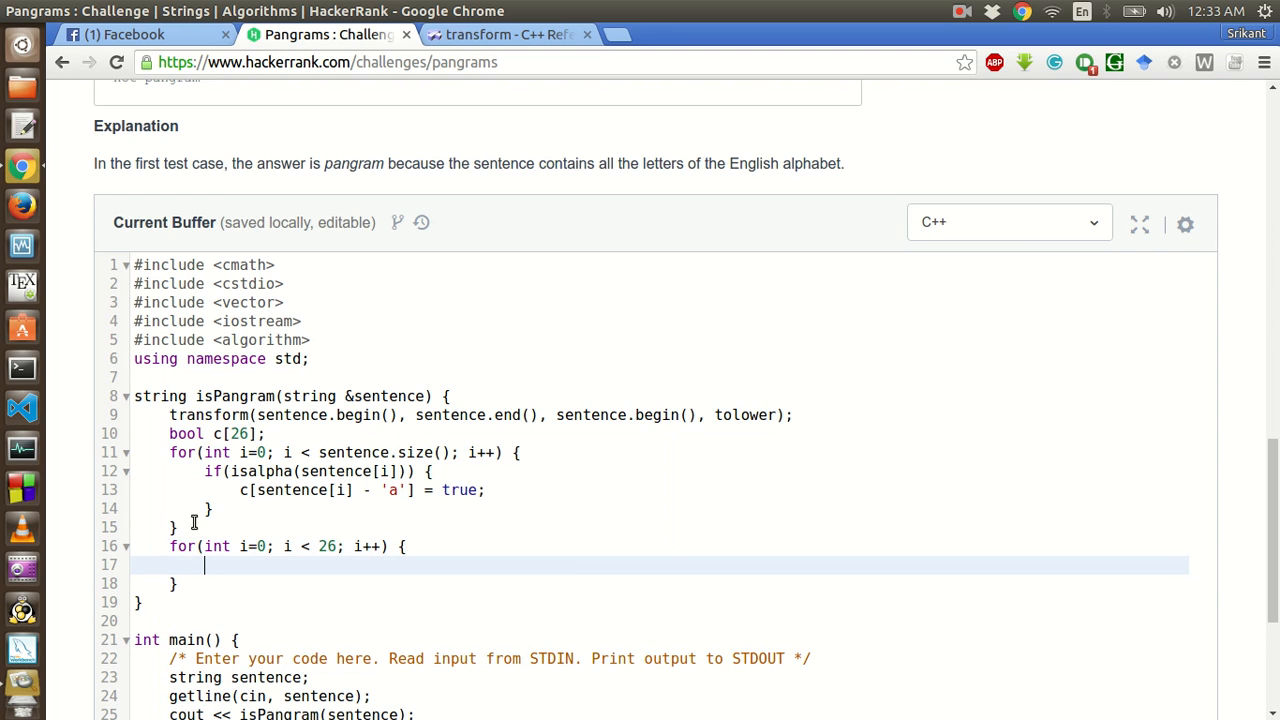
mouse_move(216, 433)
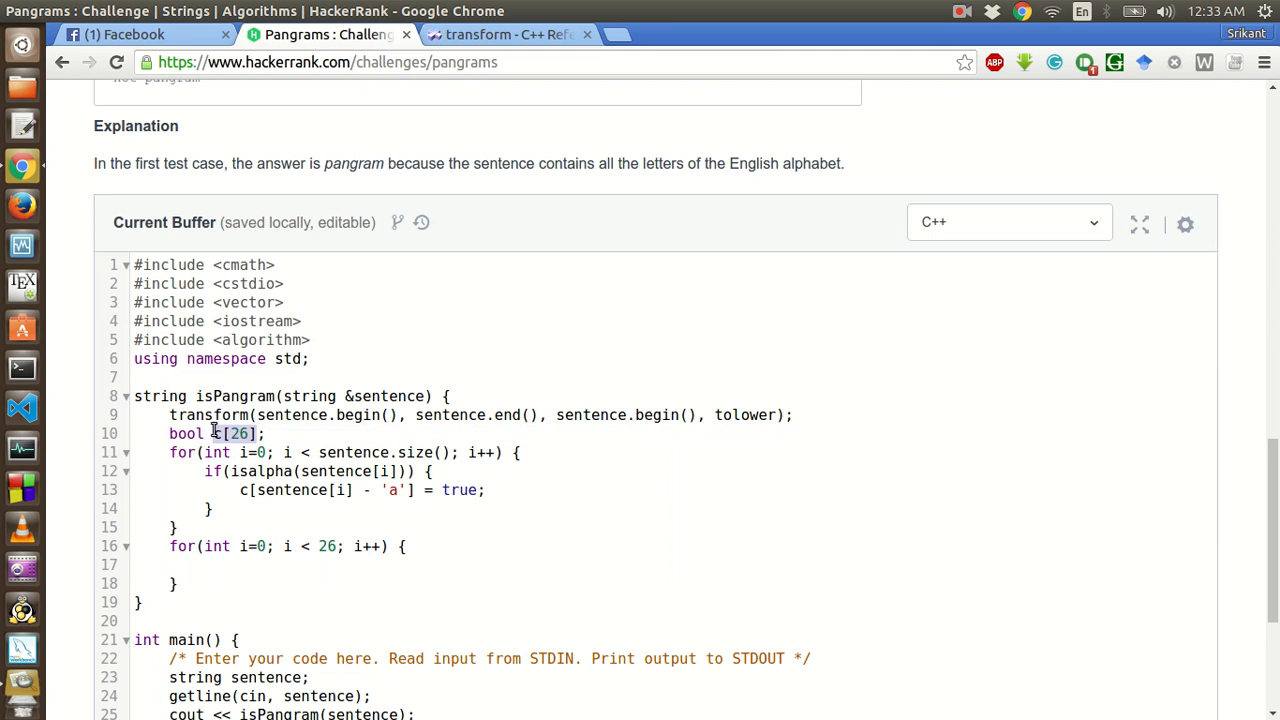
- Return "not pangram" if !c[i] in the loop, and "pangram" after it
click(220, 564)
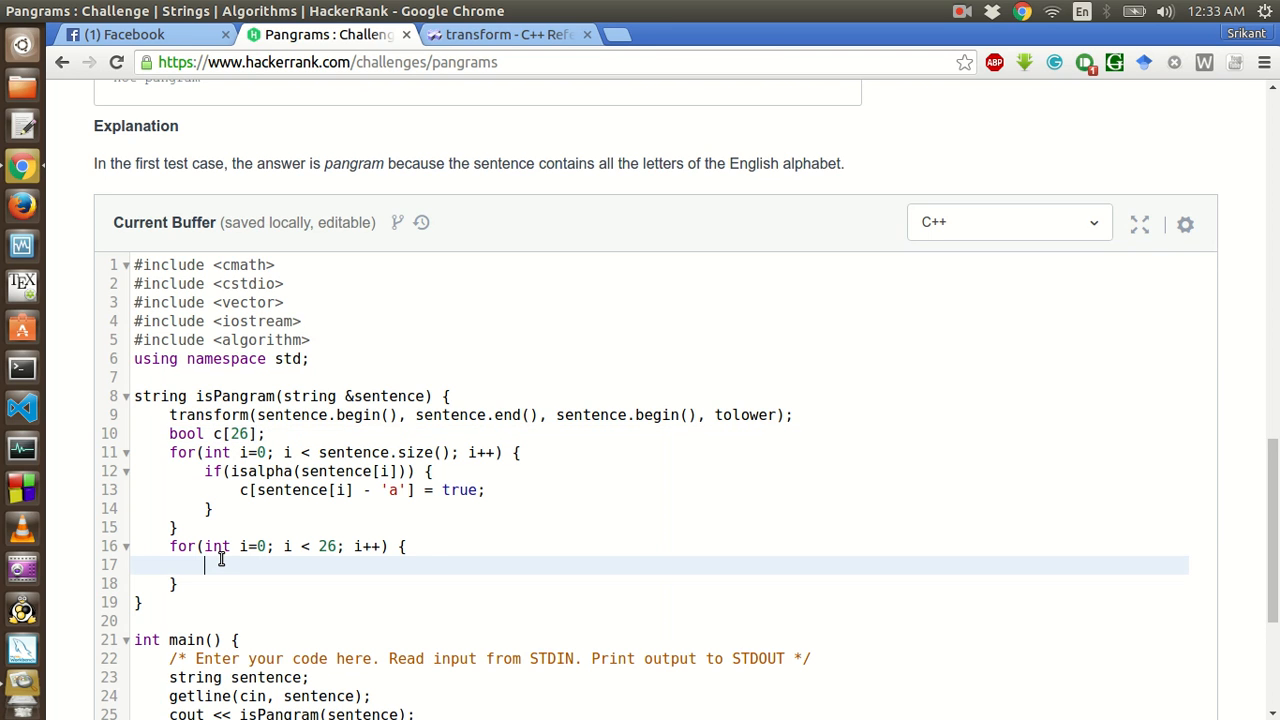
text(i)
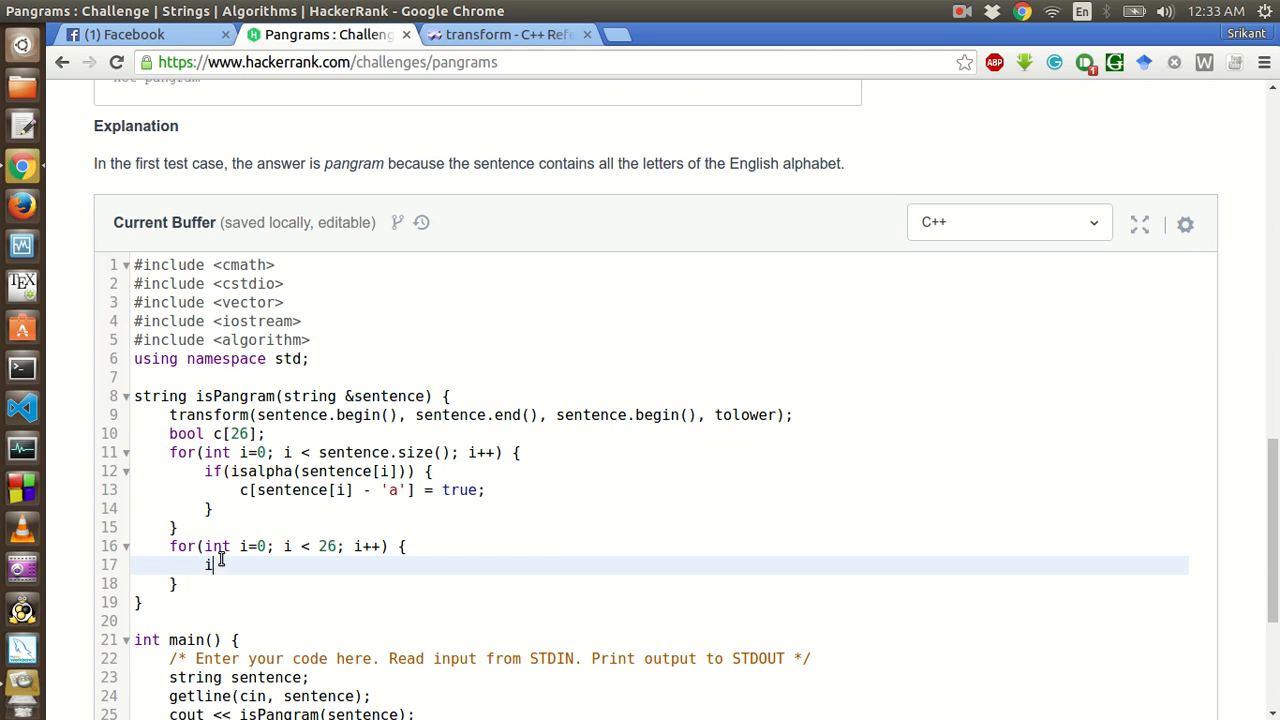
text(f()
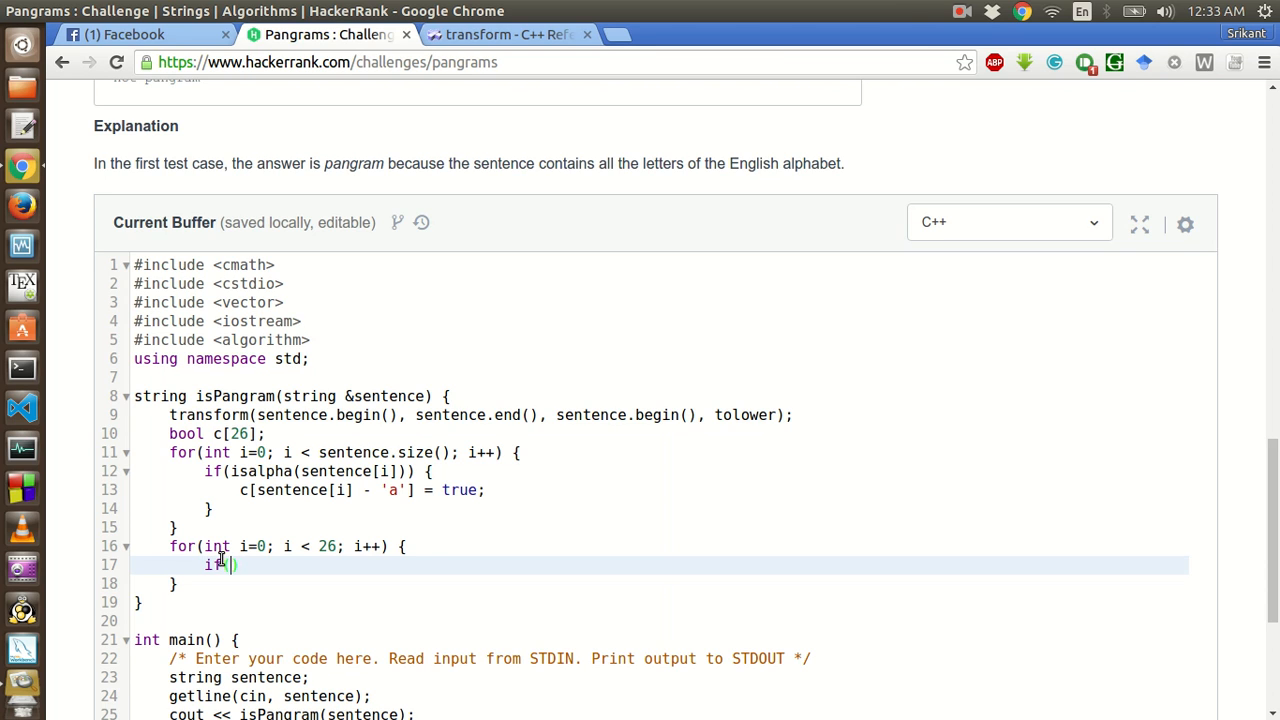
text((c[i])
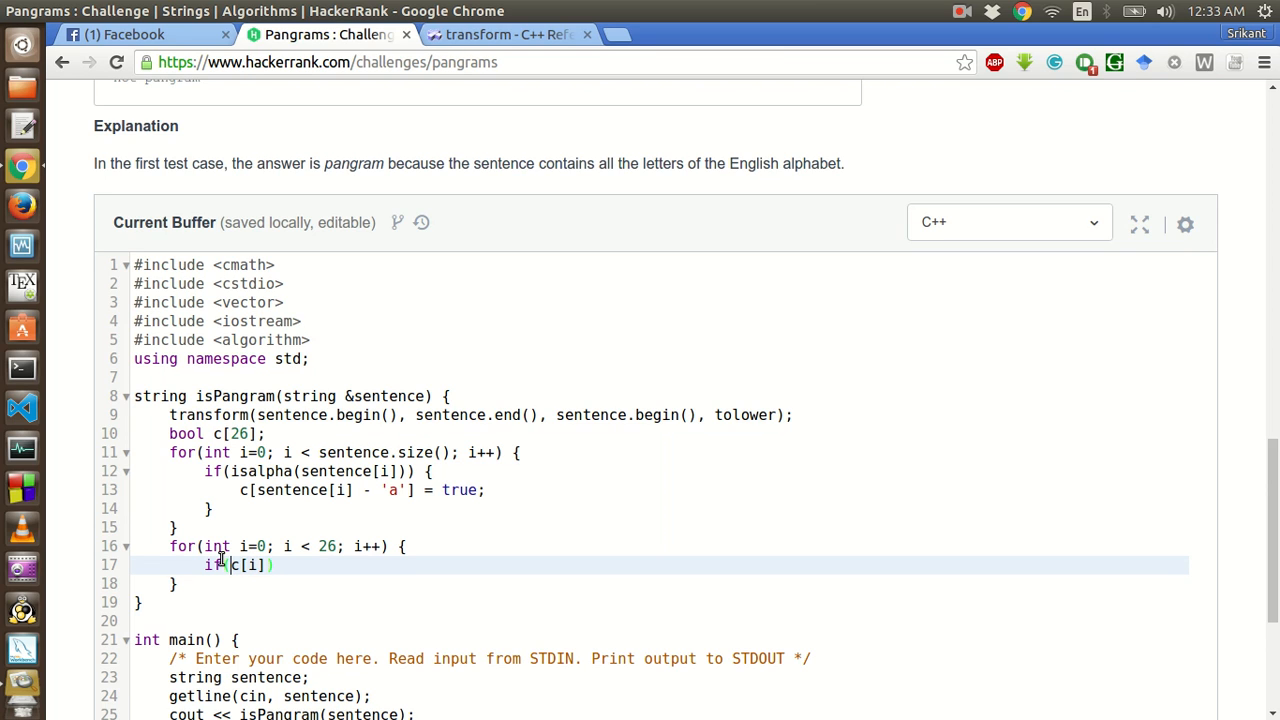
text(!)
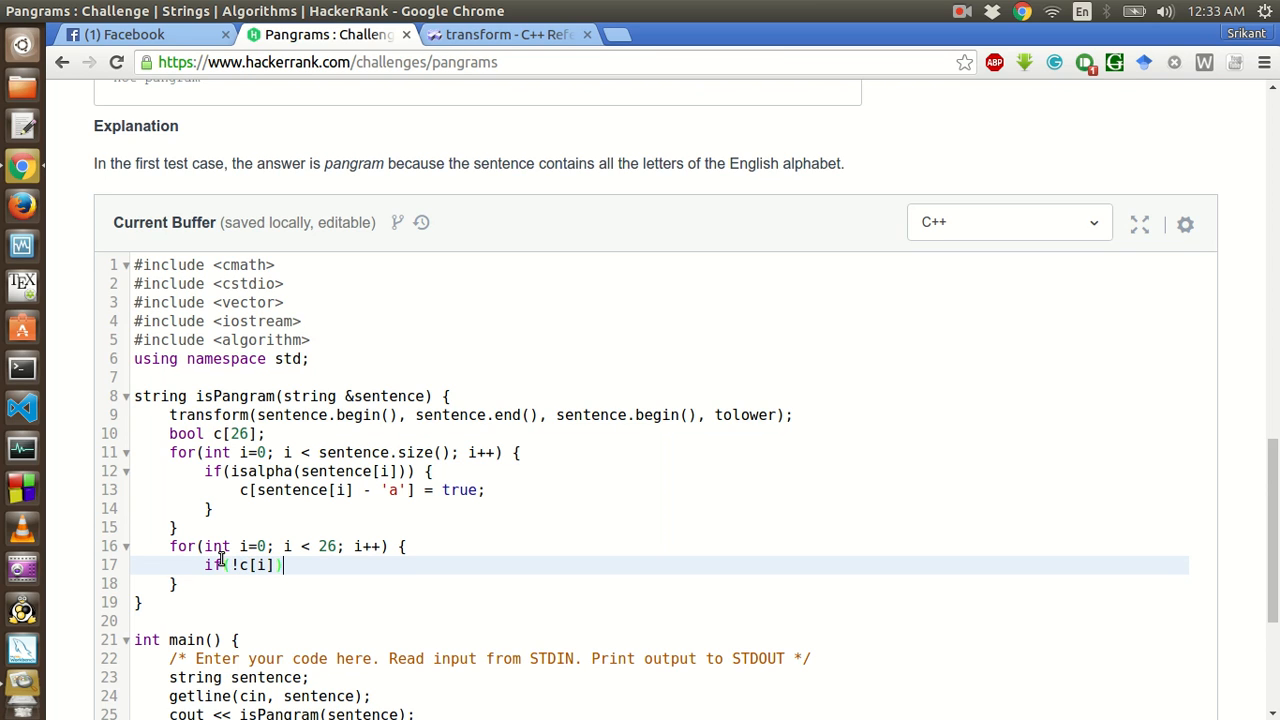
text(return)
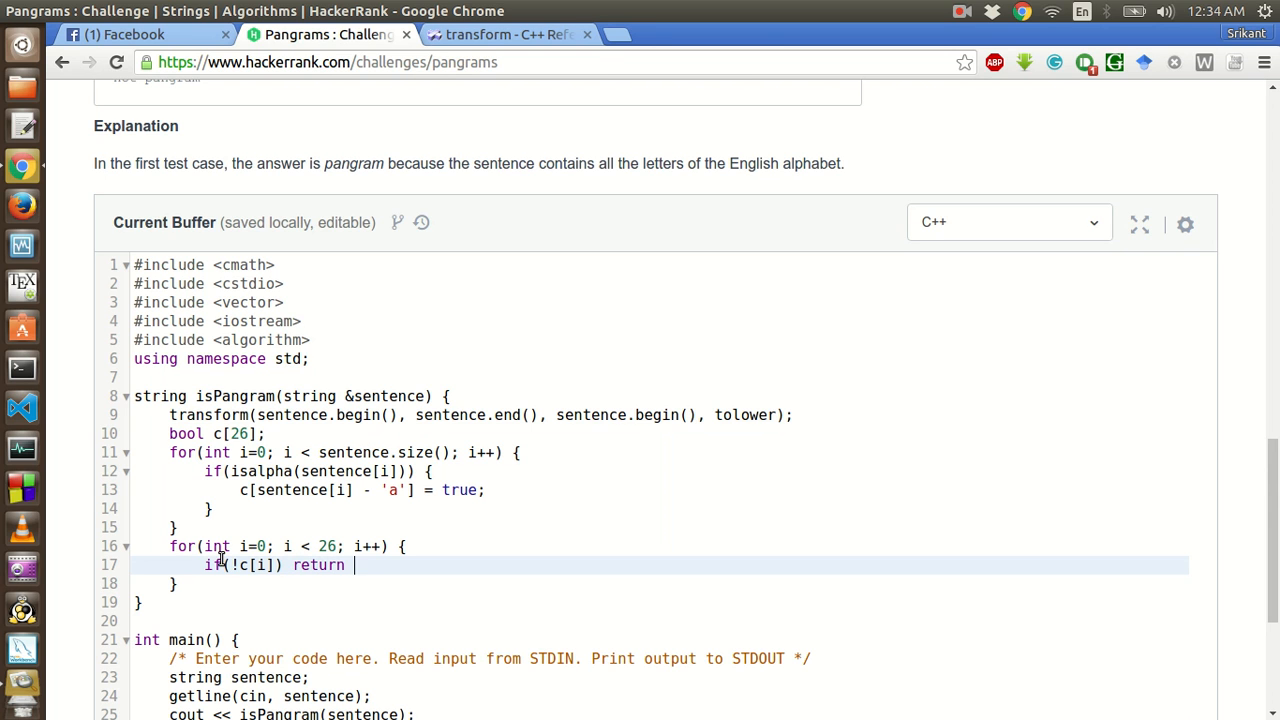
text(")
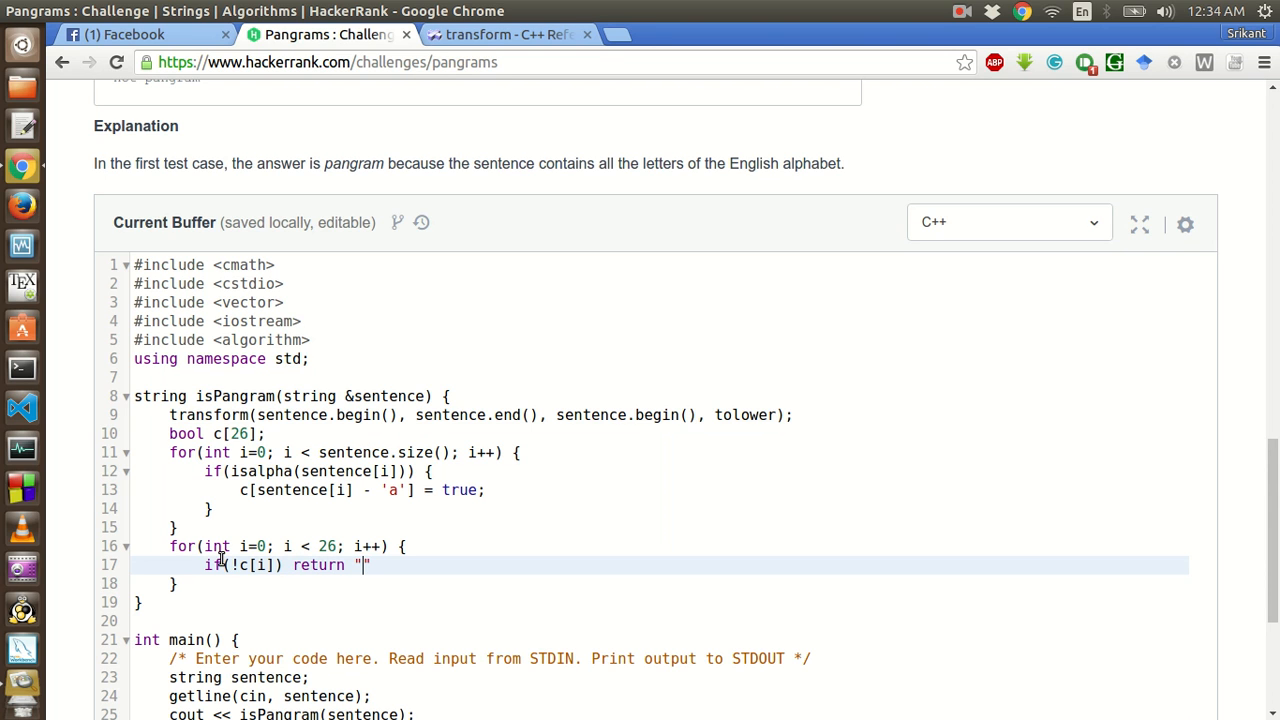
scroll(up, 3)
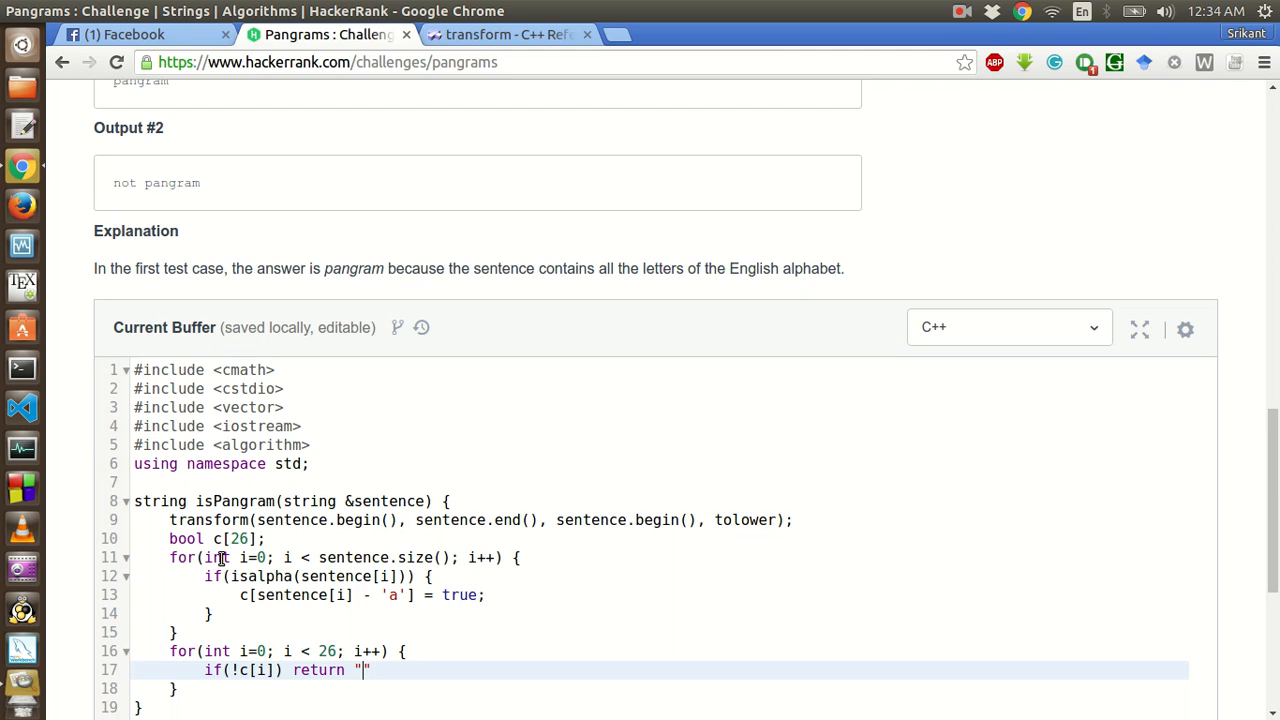
text(not par)
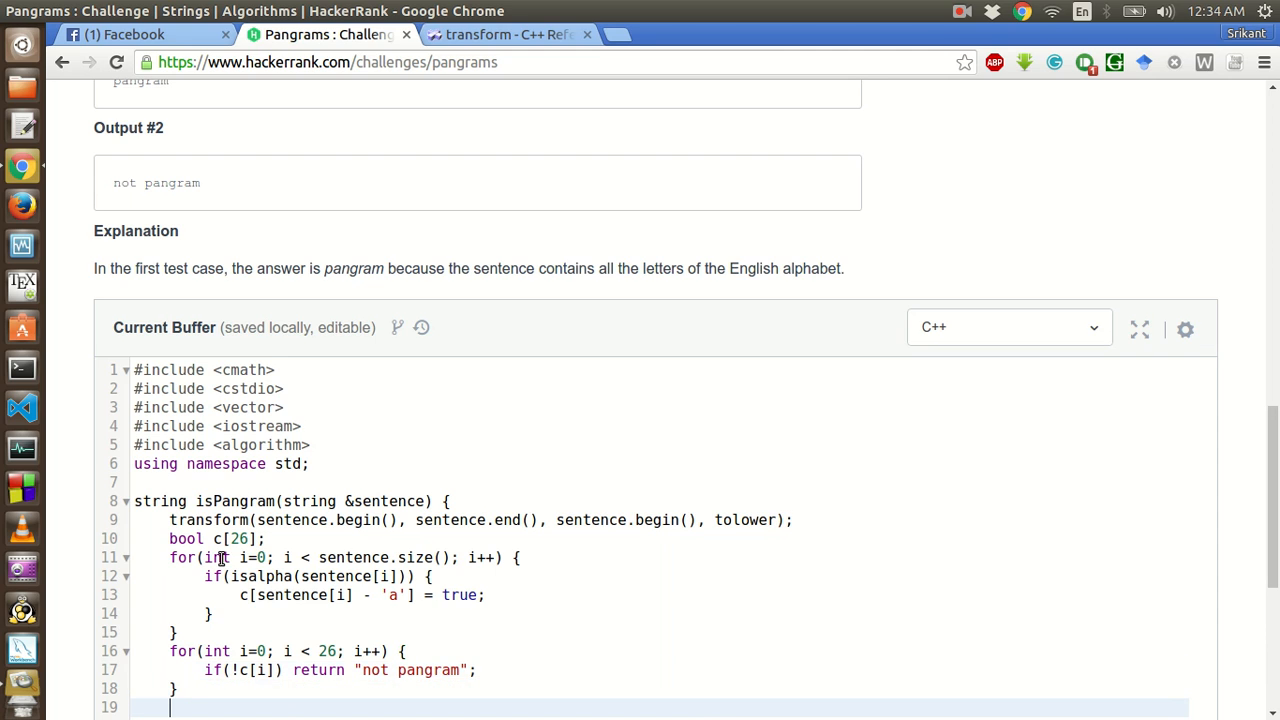
text(retur)
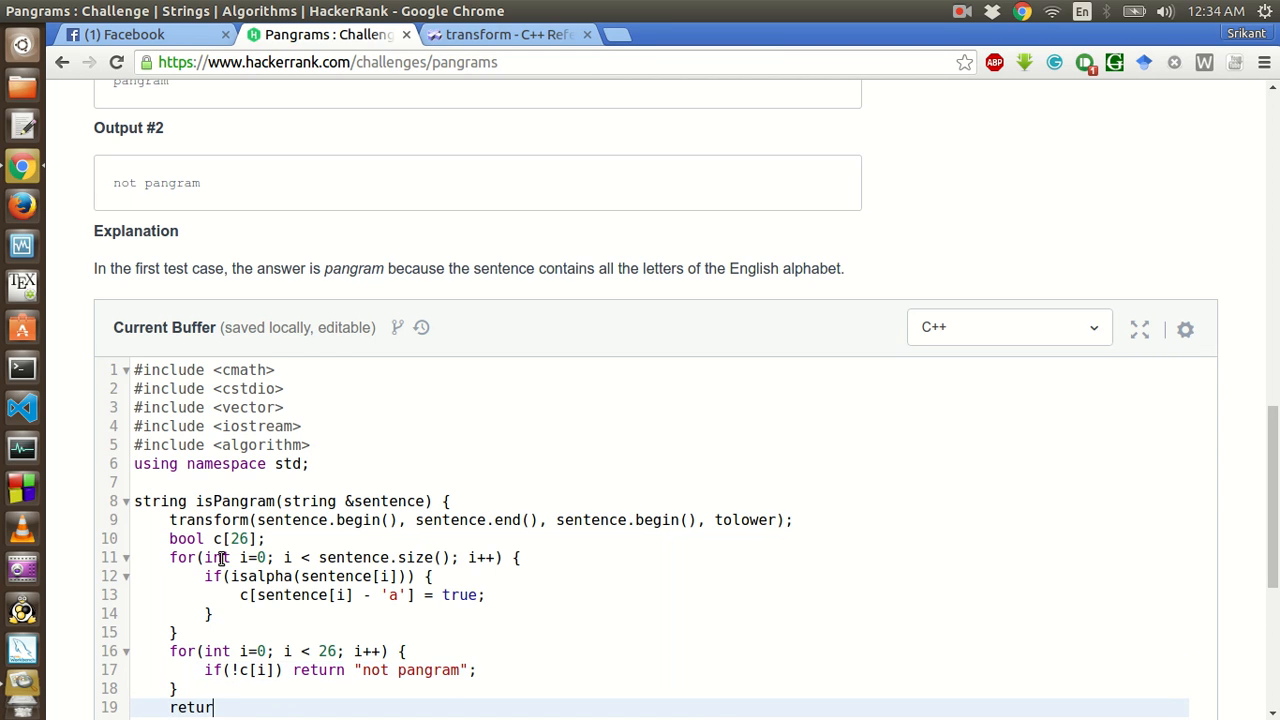
text(n "")
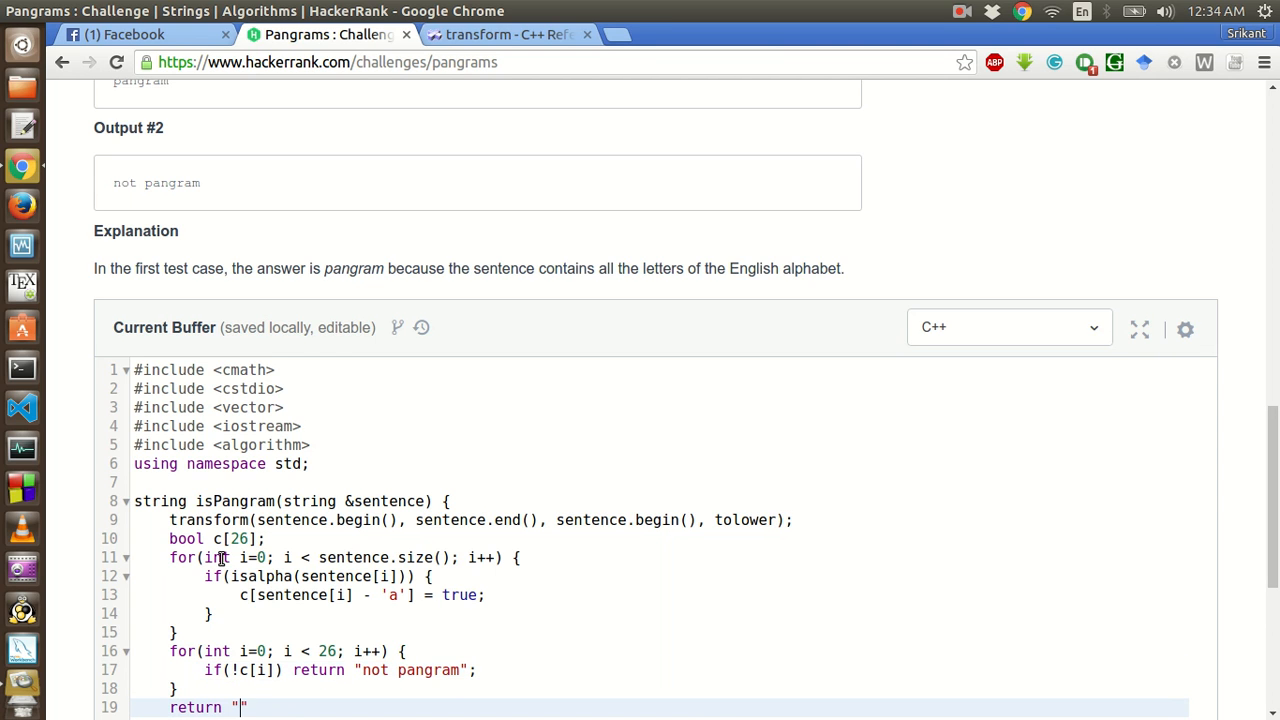
text(pangram)
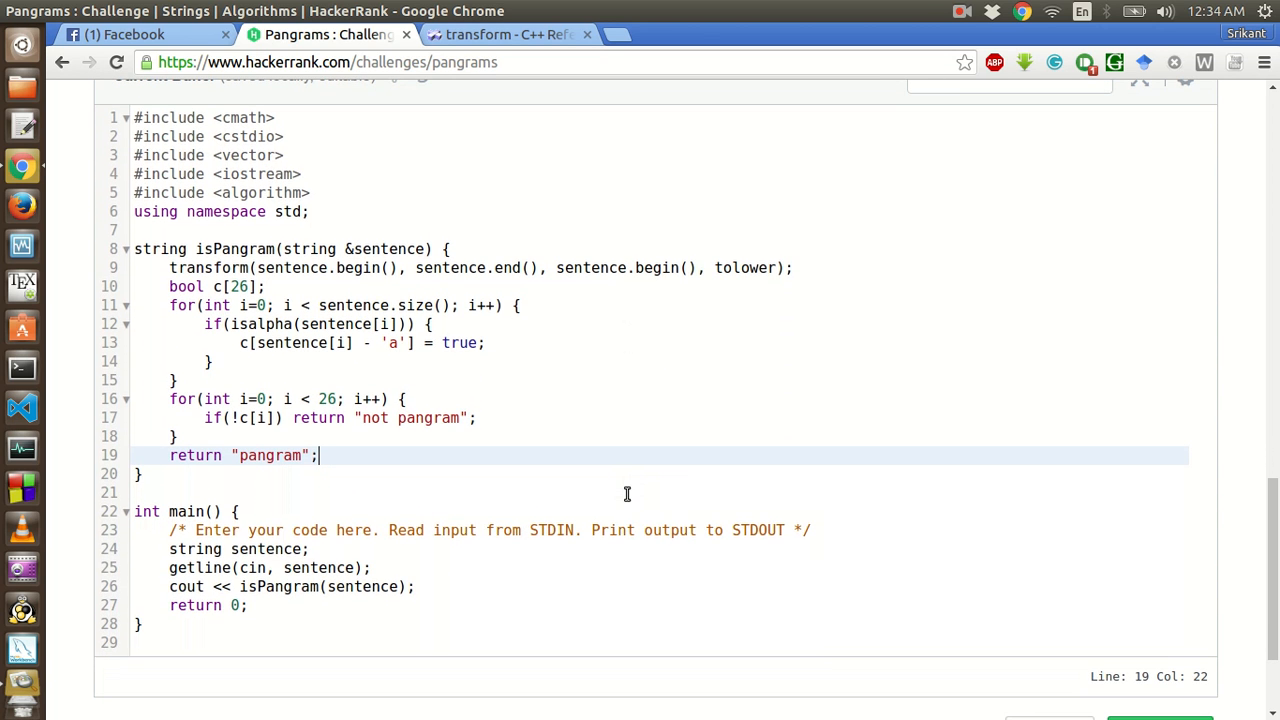
mouse_move(523, 435)
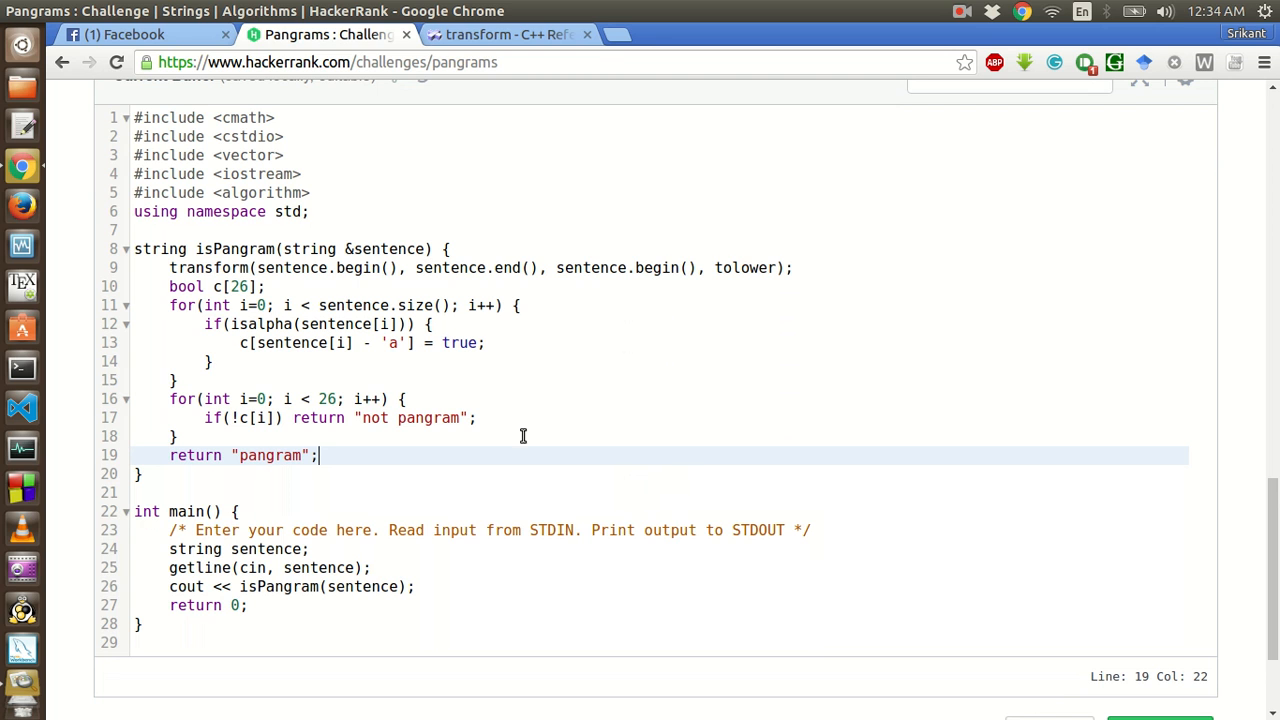
scroll(down, 3)
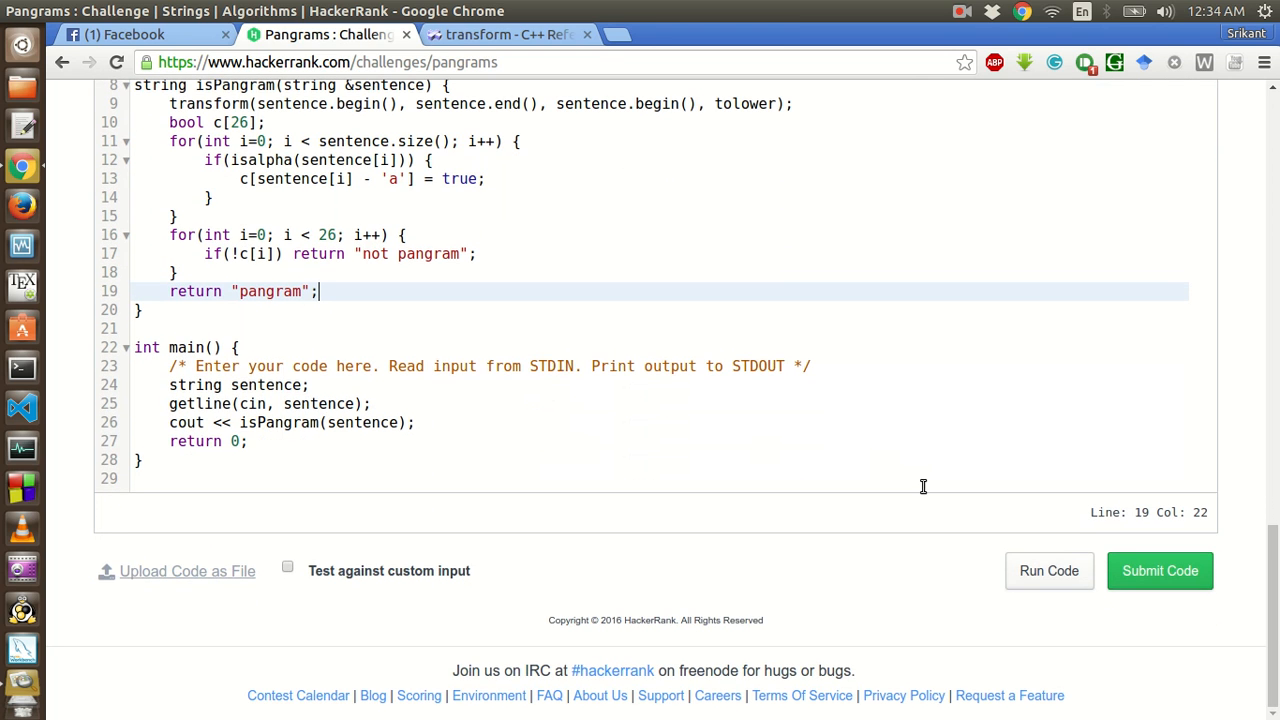
mouse_move(1049, 571)
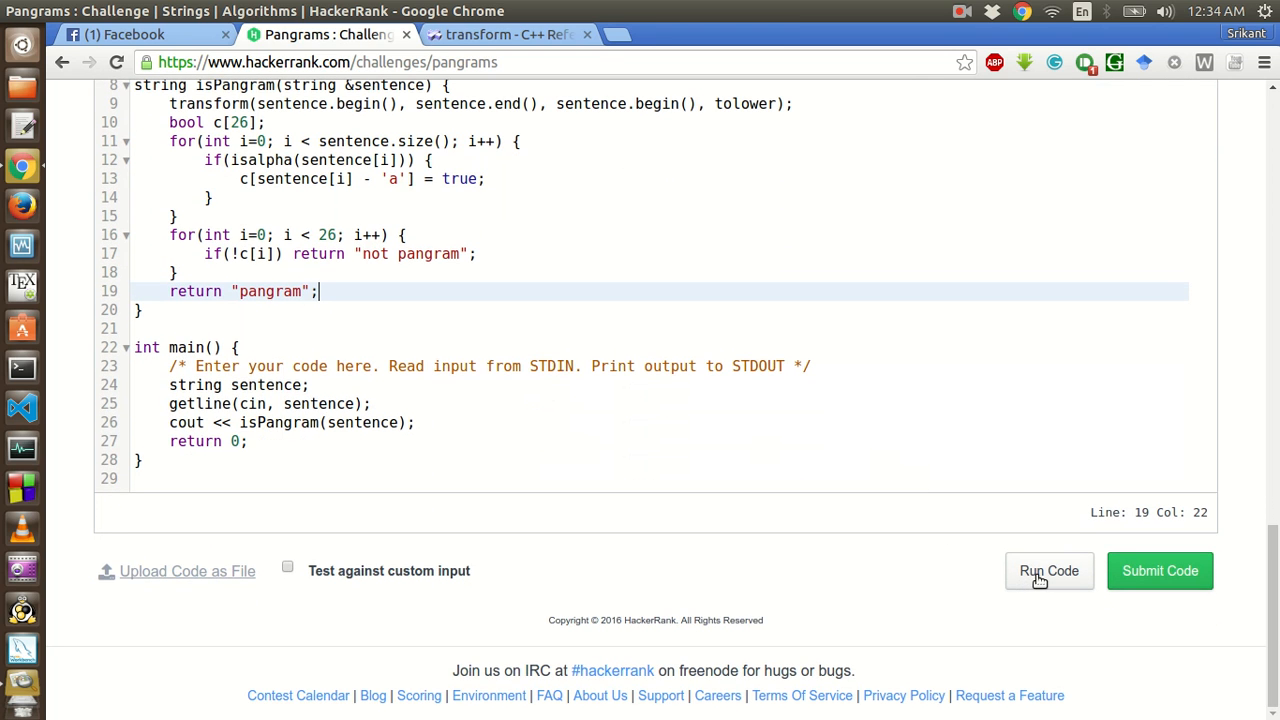
- Run the code and find the 'no matching function' error on the transform tolower line
click(1049, 570)
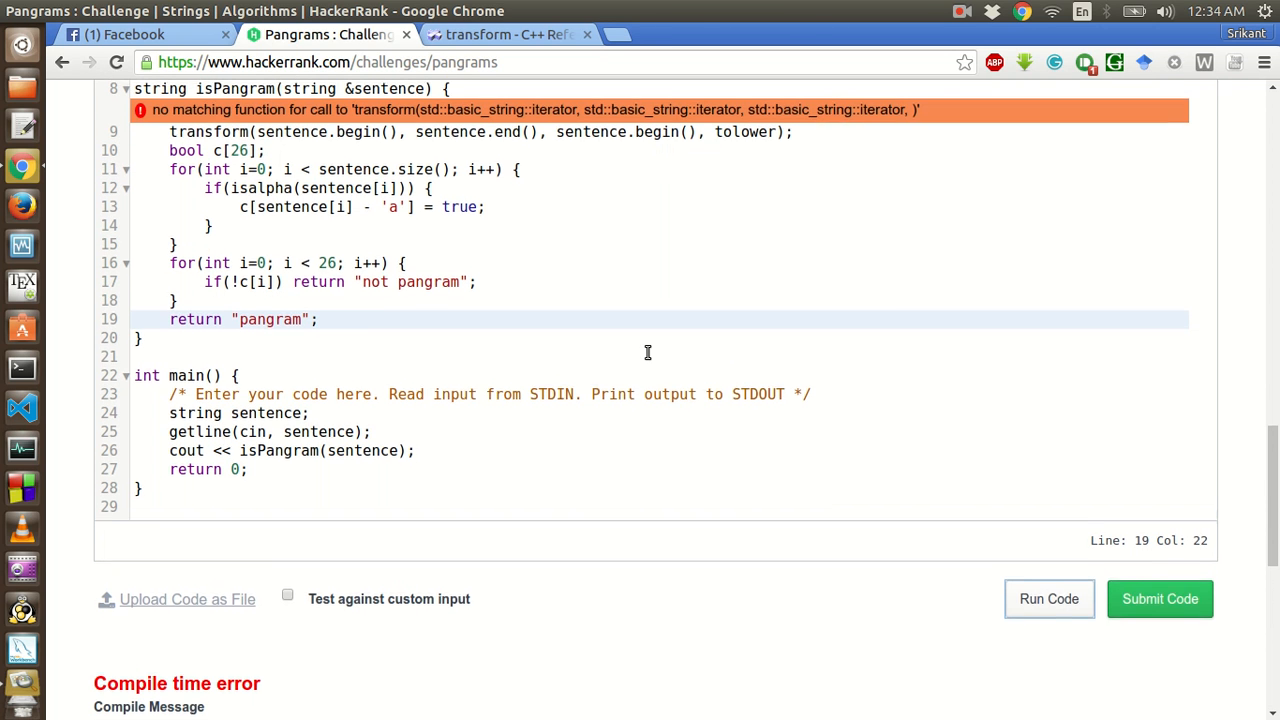
scroll(up, 3)
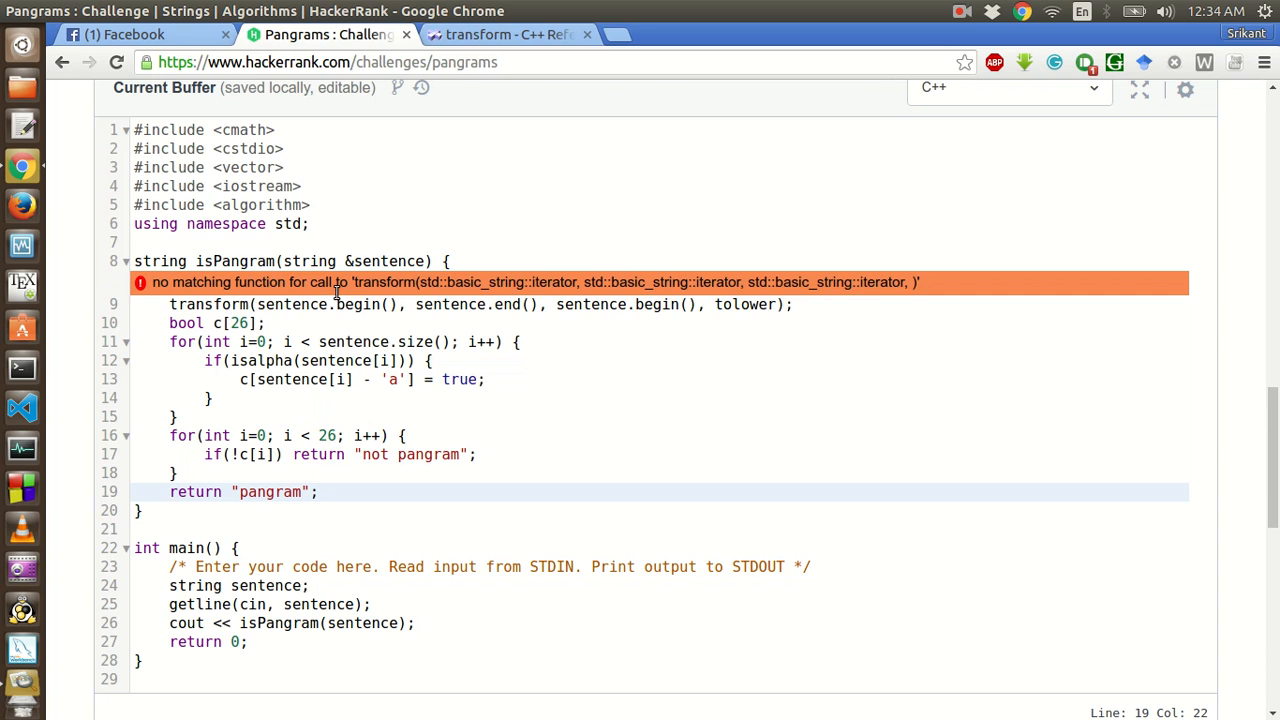
mouse_move(729, 394)
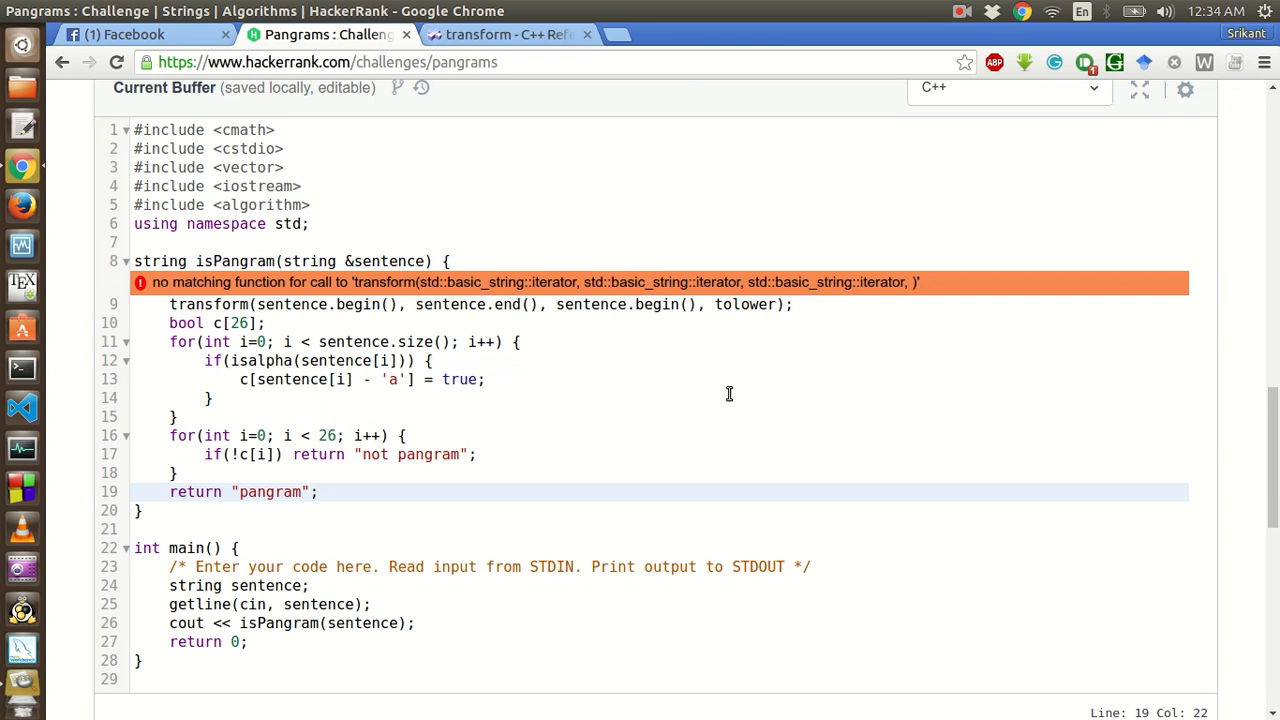
mouse_move(590, 315)
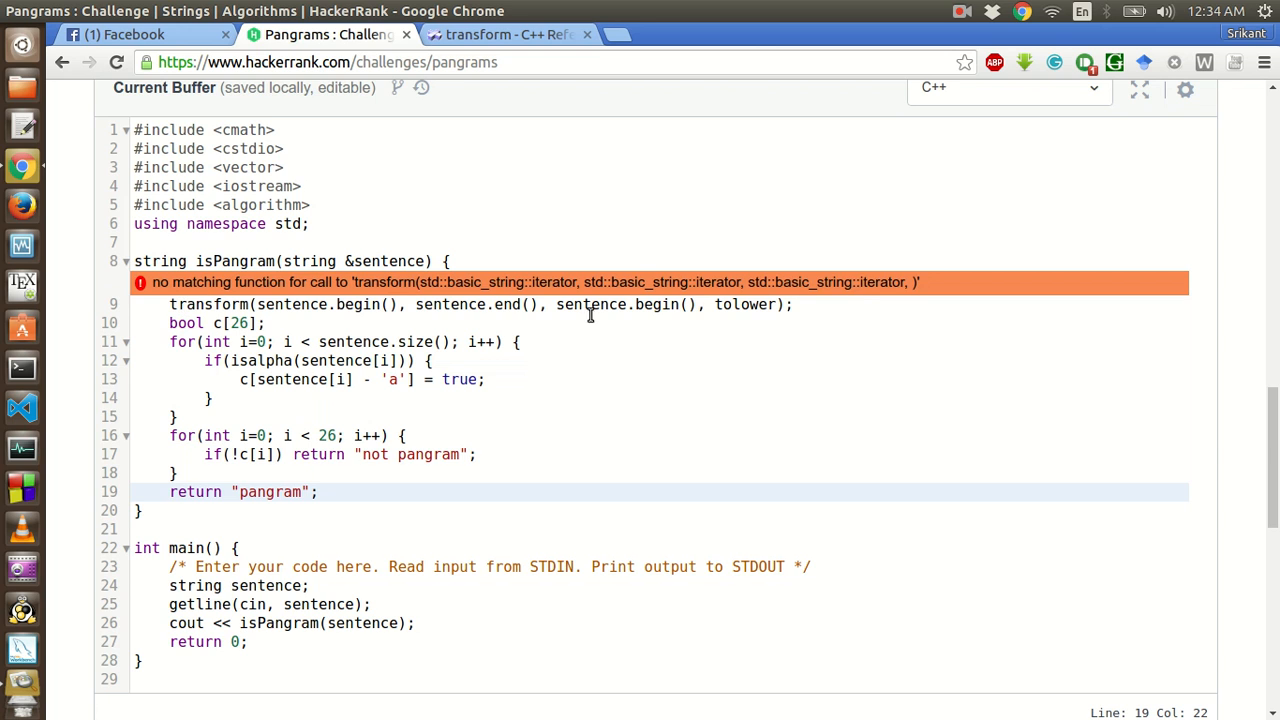
click(710, 304)
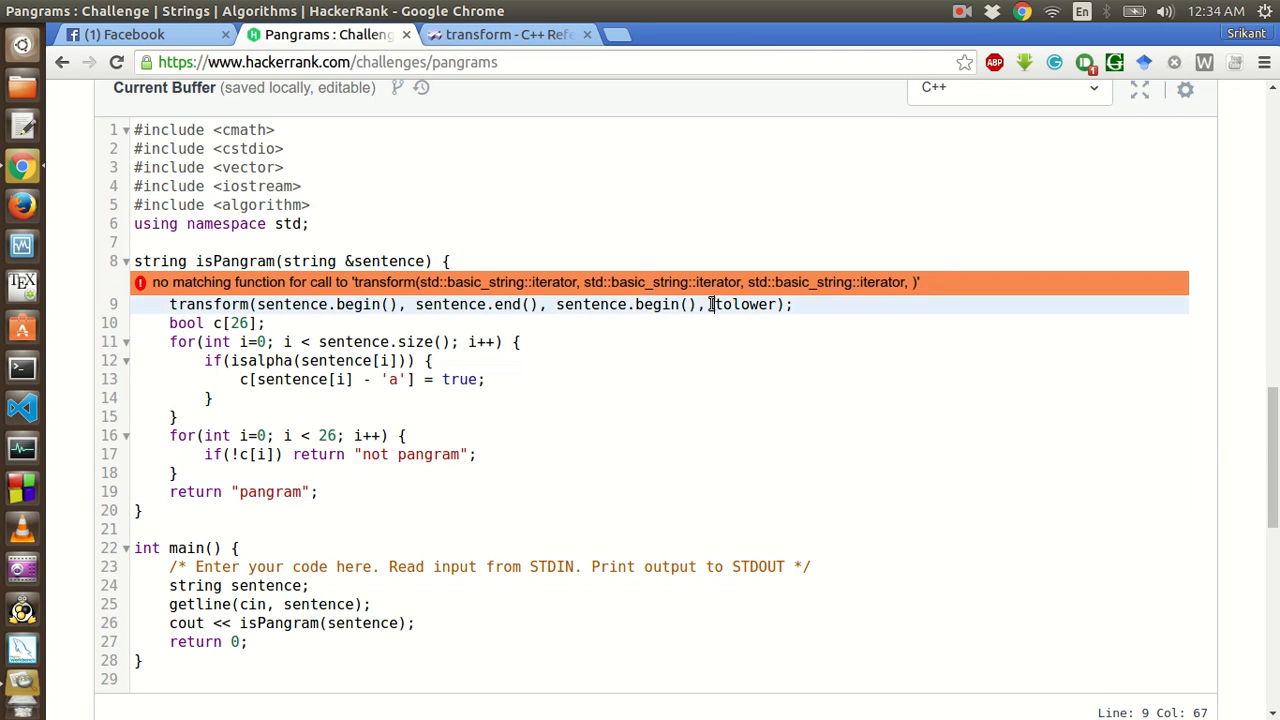
- Change tolower to ::tolower, rerun, and confirm both sample test cases pass
text(::)
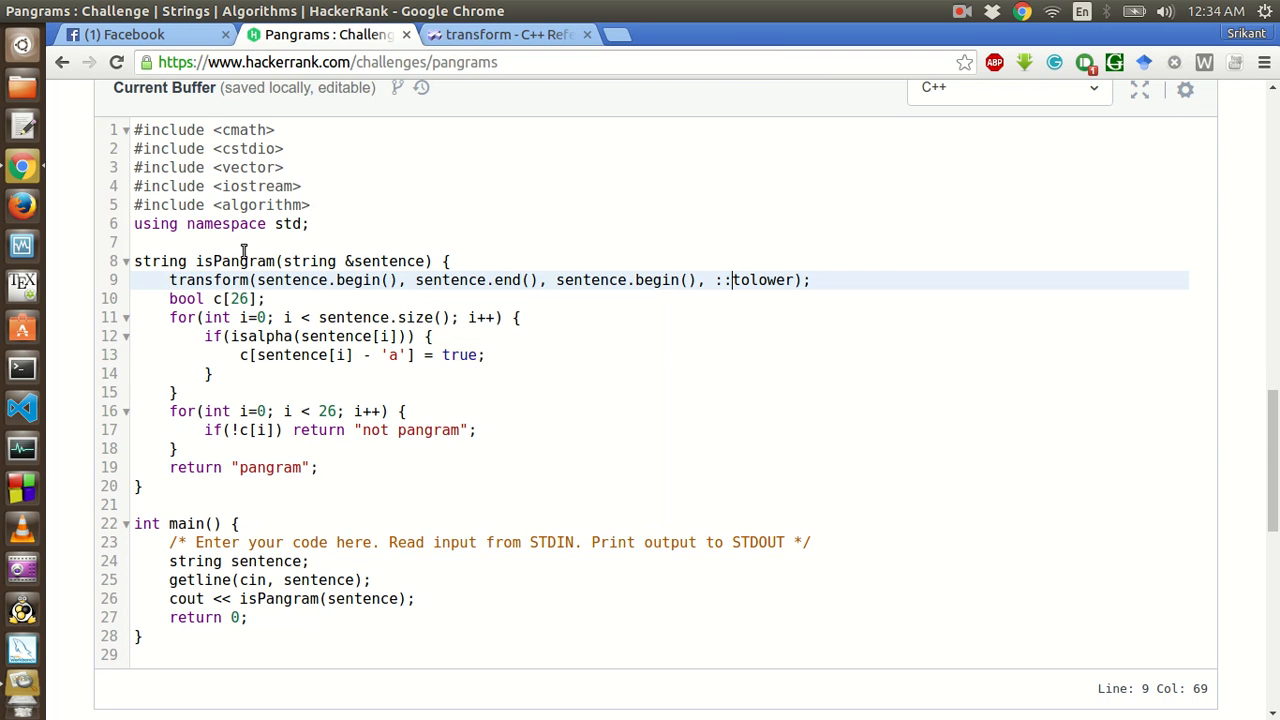
mouse_move(871, 436)
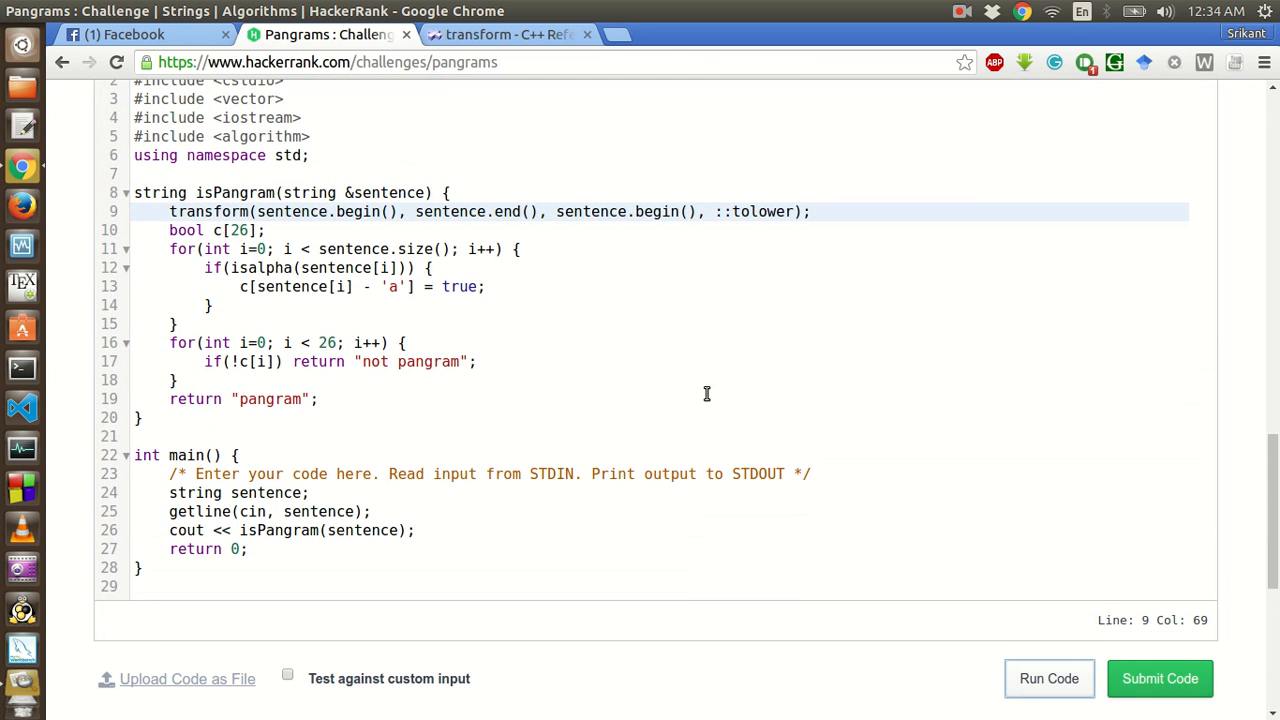
click(1048, 678)
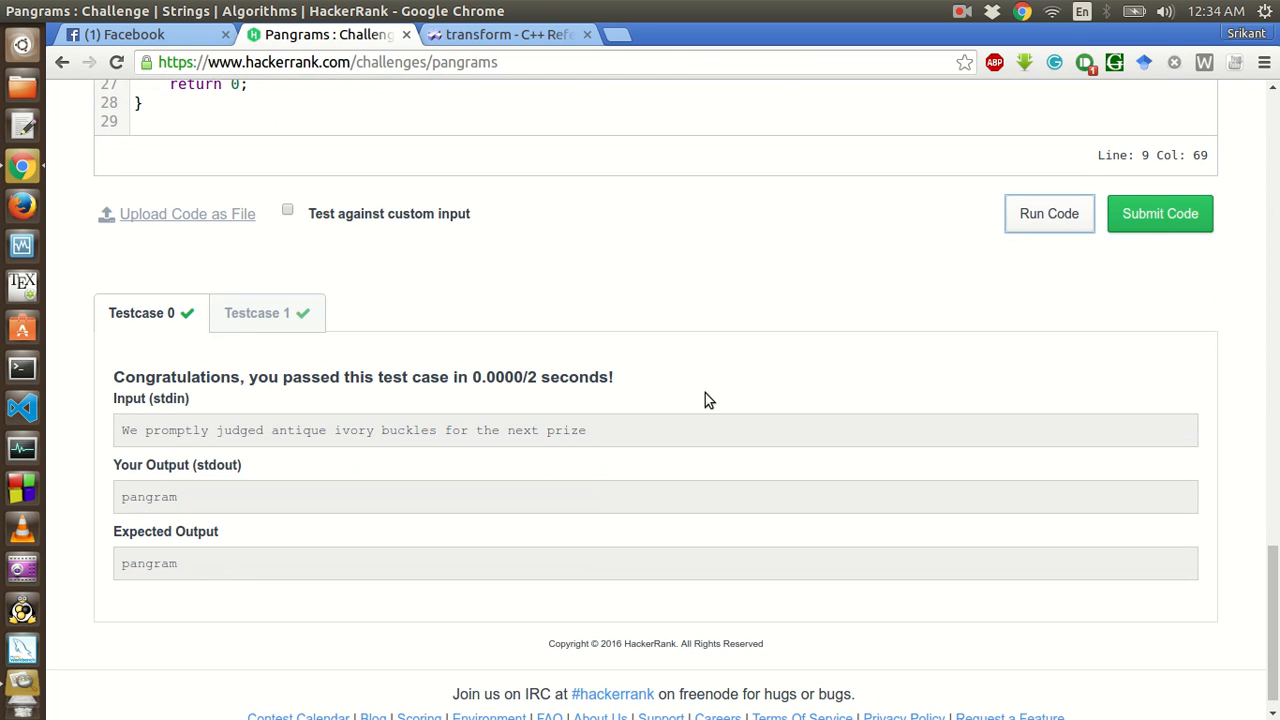
click(257, 312)
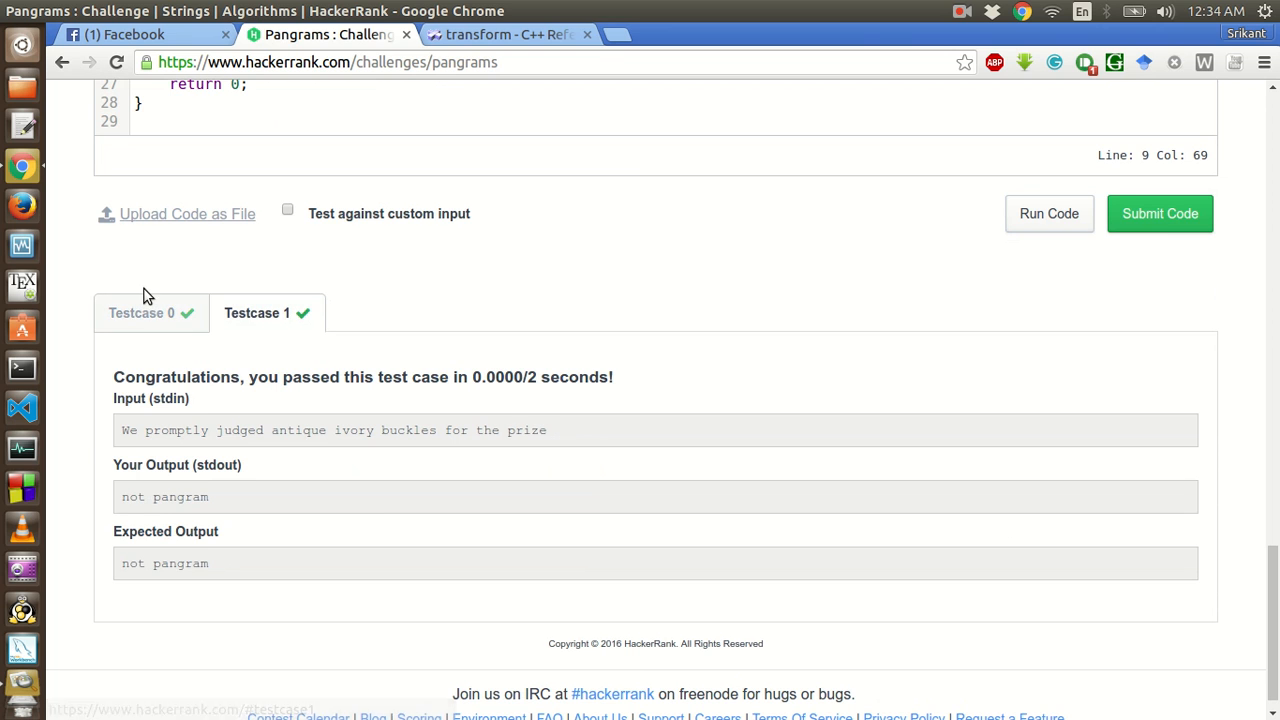
scroll(up, 3)
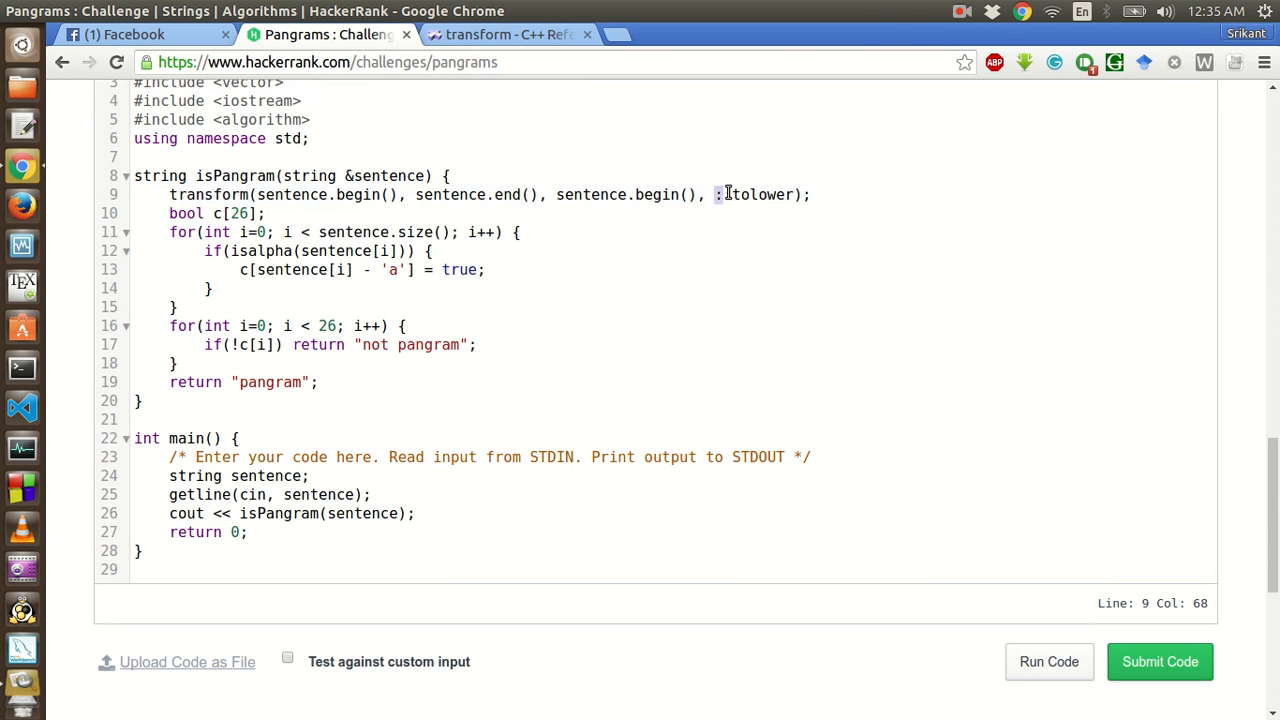
click(1048, 661)
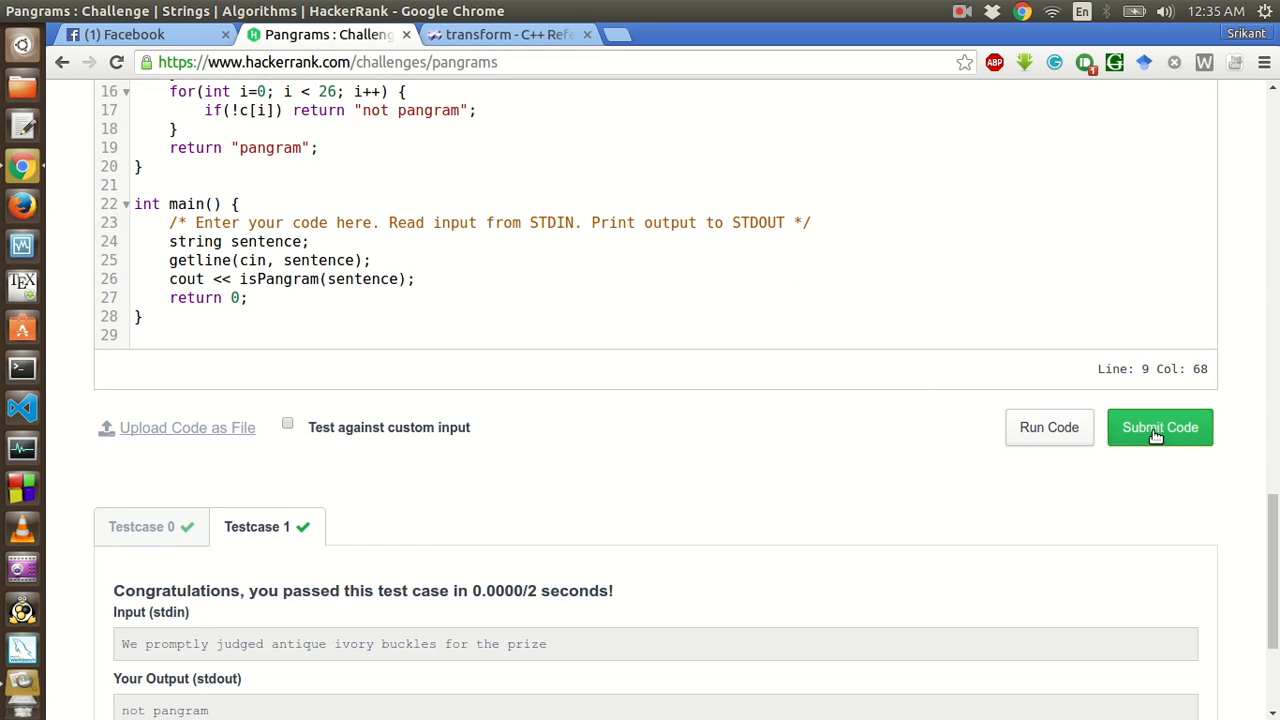
- Submit the Pangrams solution and get Status: Accepted with score 20.00
click(1159, 427)
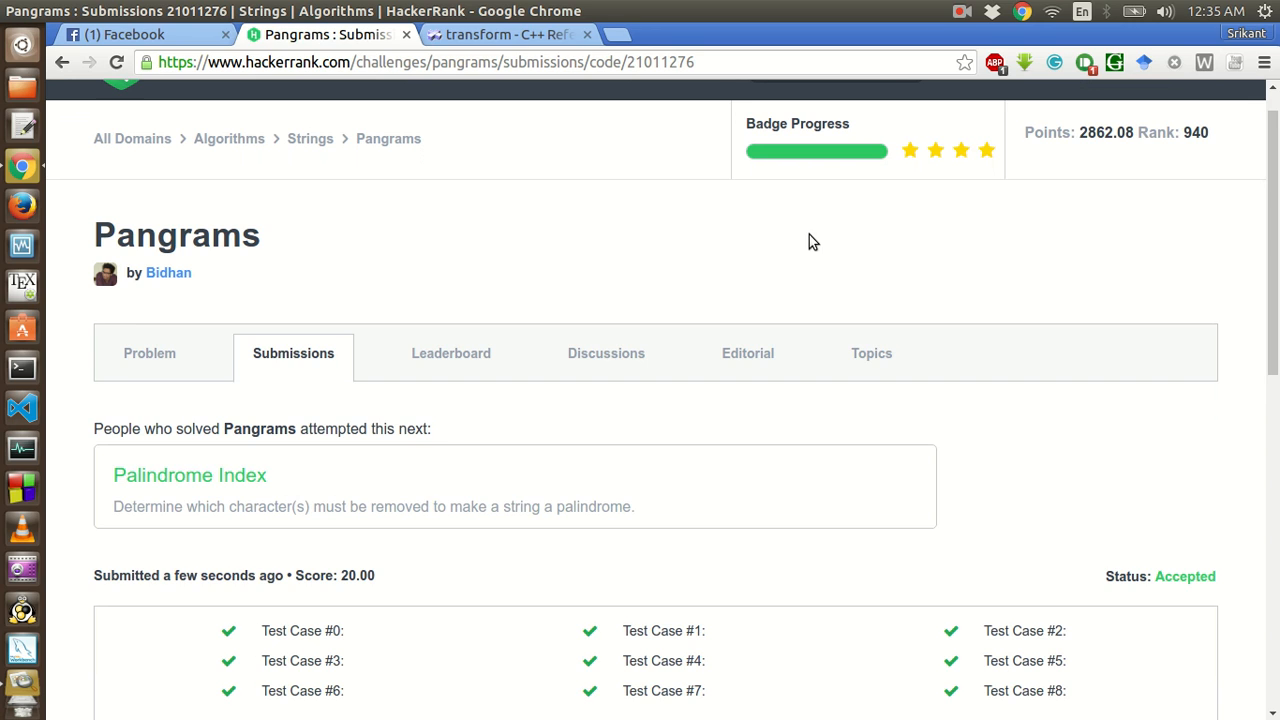
mouse_move(568, 132)
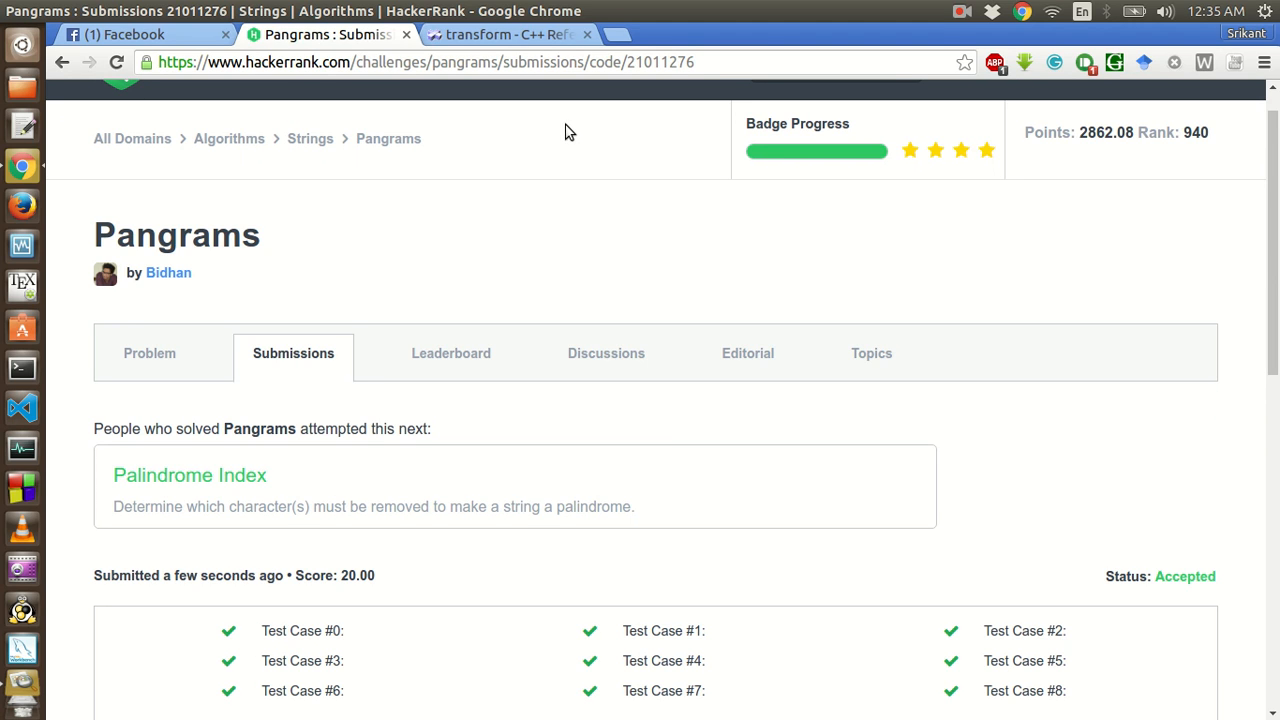
mouse_move(680, 298)
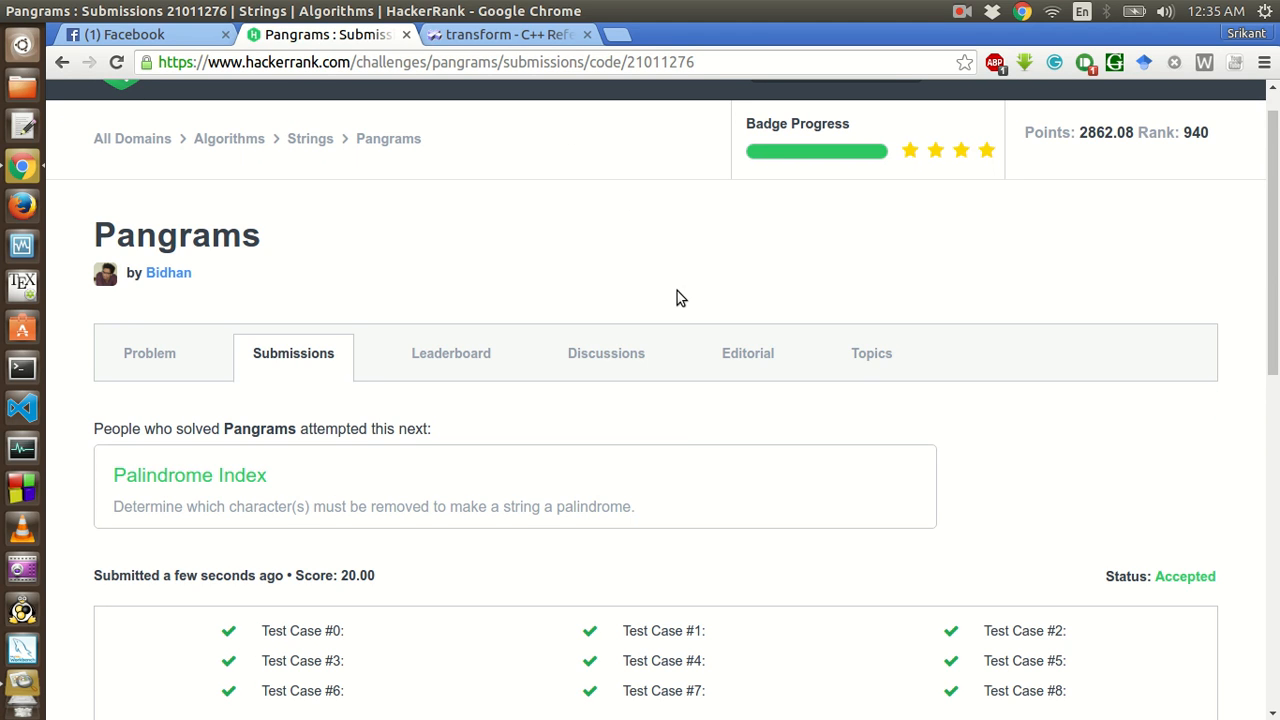